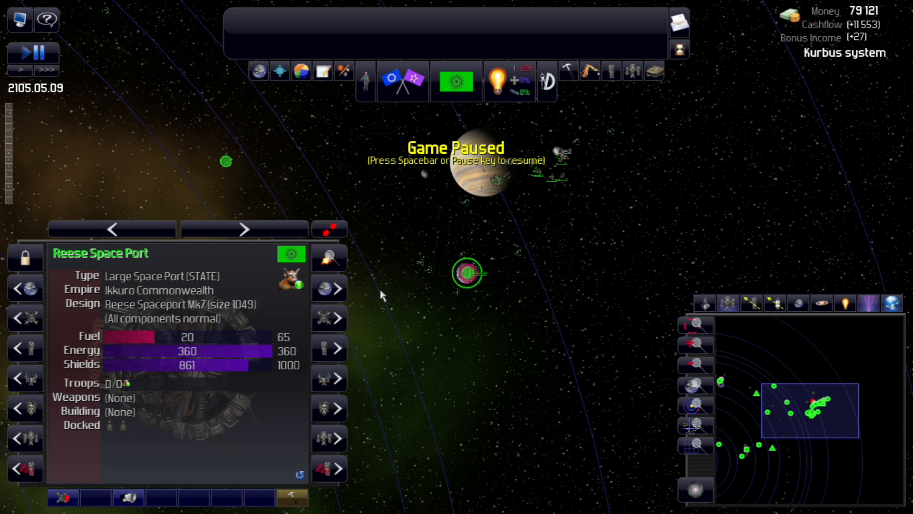
pyautogui.moveTo(385, 298)
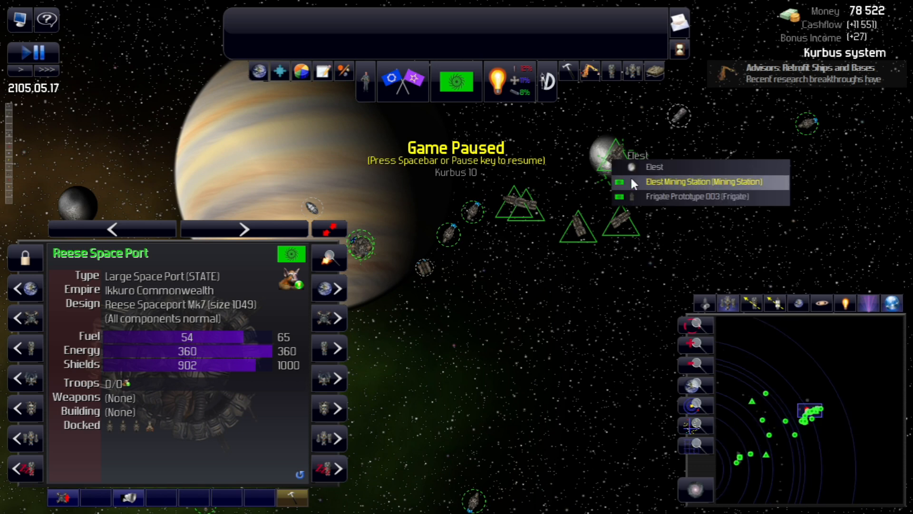
# Show the Elest Mining Station's details and pause the game.
pyautogui.click(695, 182)
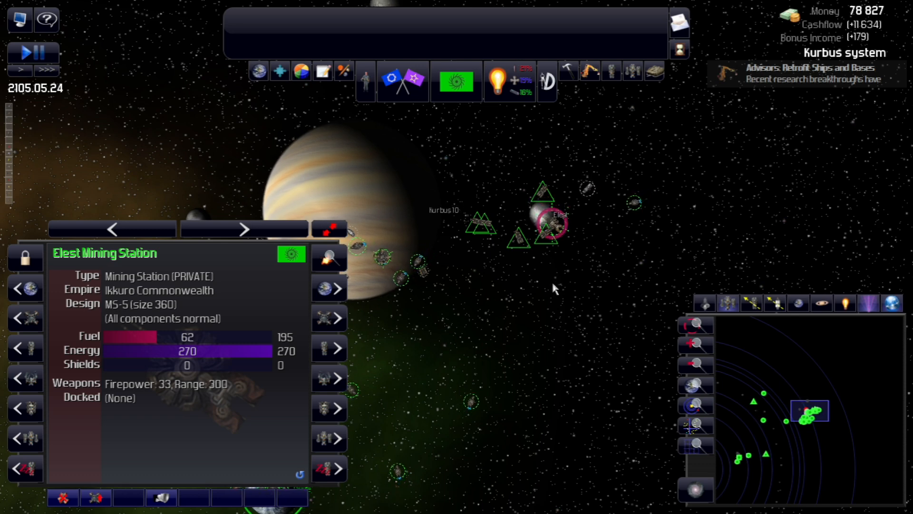
pyautogui.press('space')
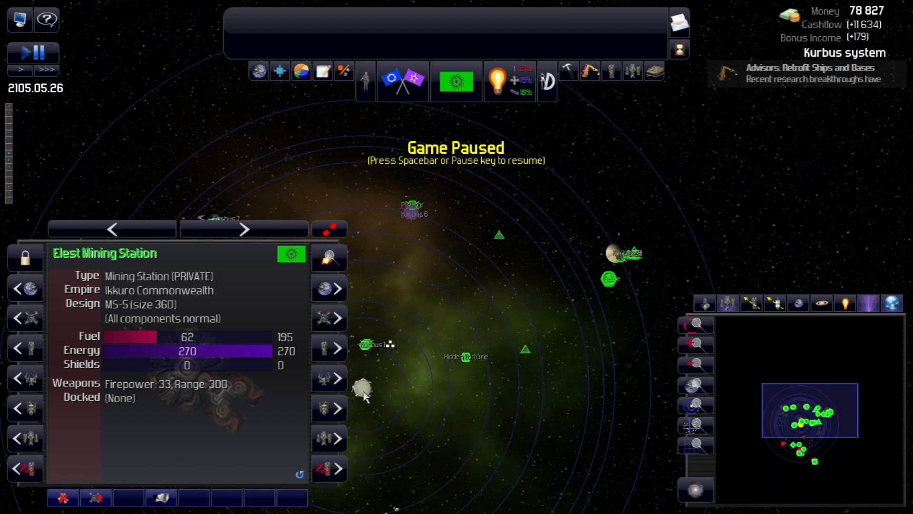
pyautogui.moveTo(501, 290)
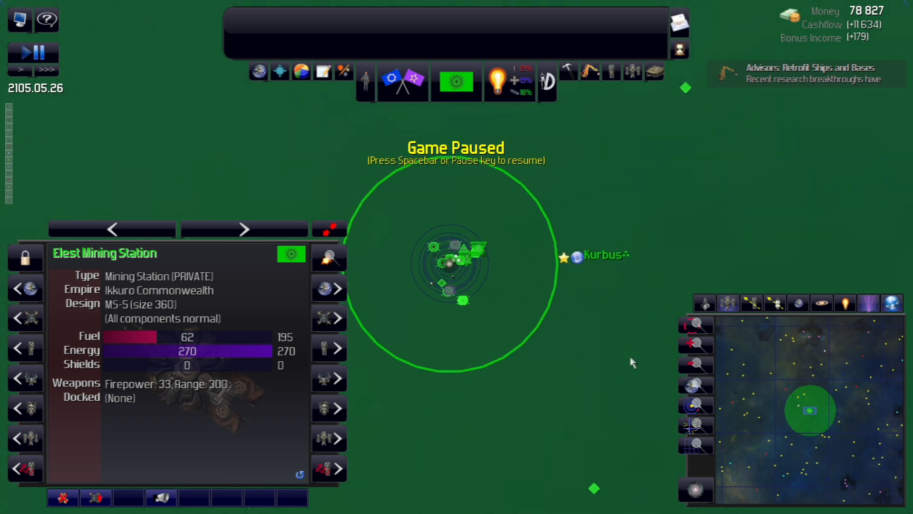
pyautogui.moveTo(484, 318)
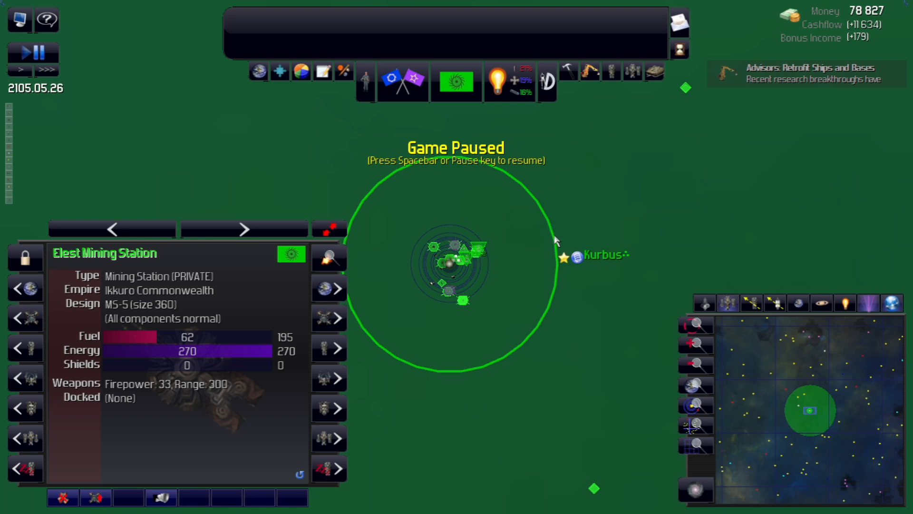
pyautogui.moveTo(558, 288)
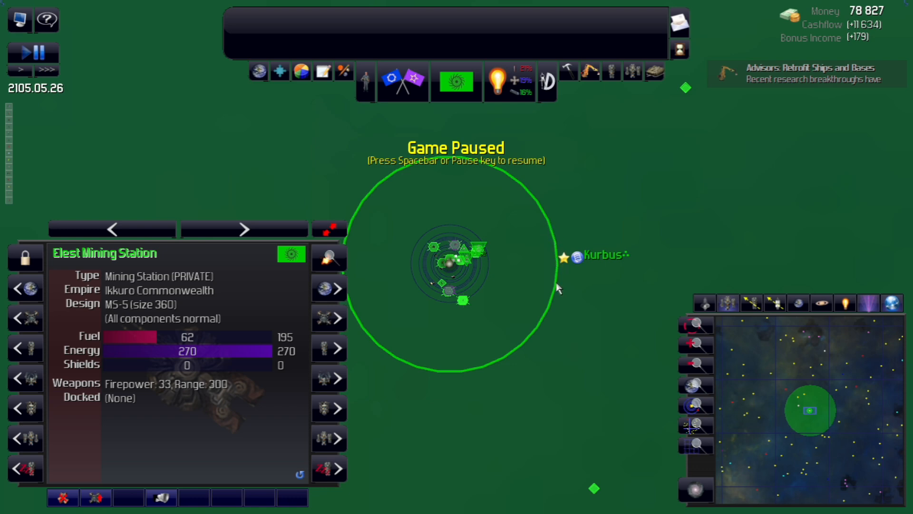
pyautogui.moveTo(455, 267)
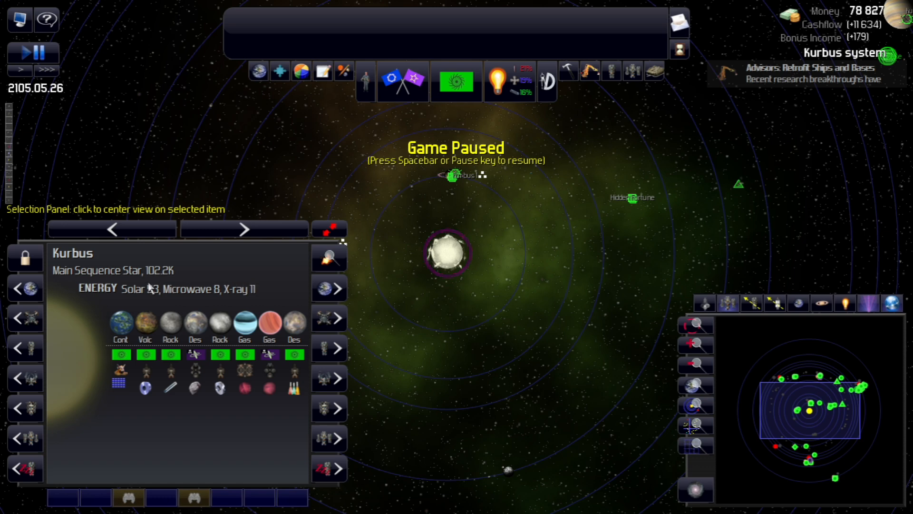
pyautogui.moveTo(220, 269)
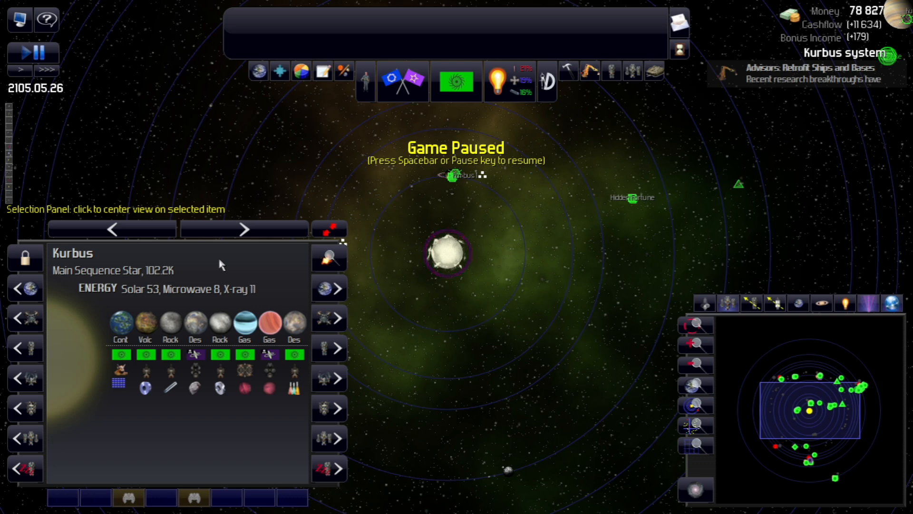
pyautogui.moveTo(157, 293)
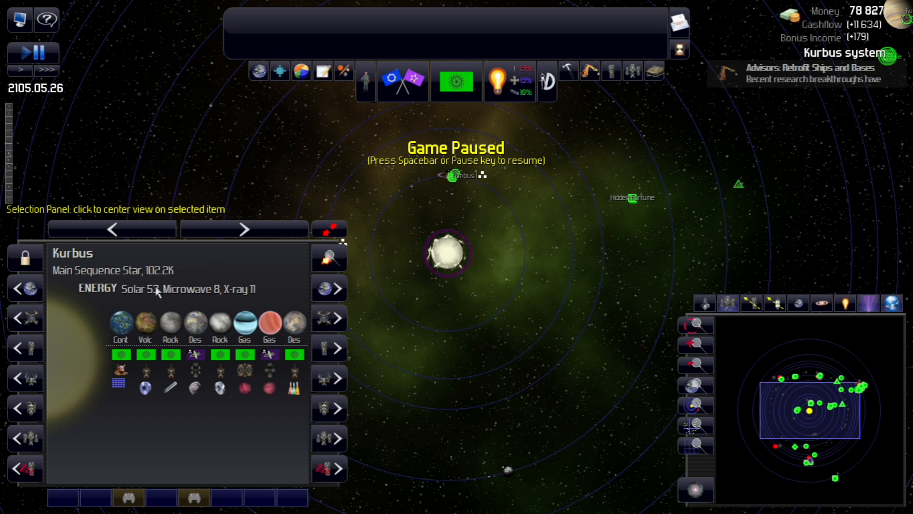
pyautogui.moveTo(209, 272)
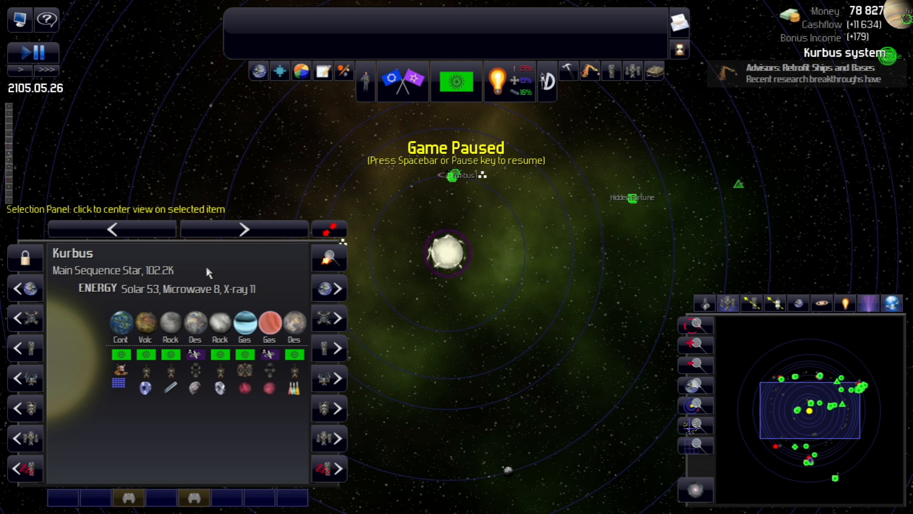
pyautogui.moveTo(200, 276)
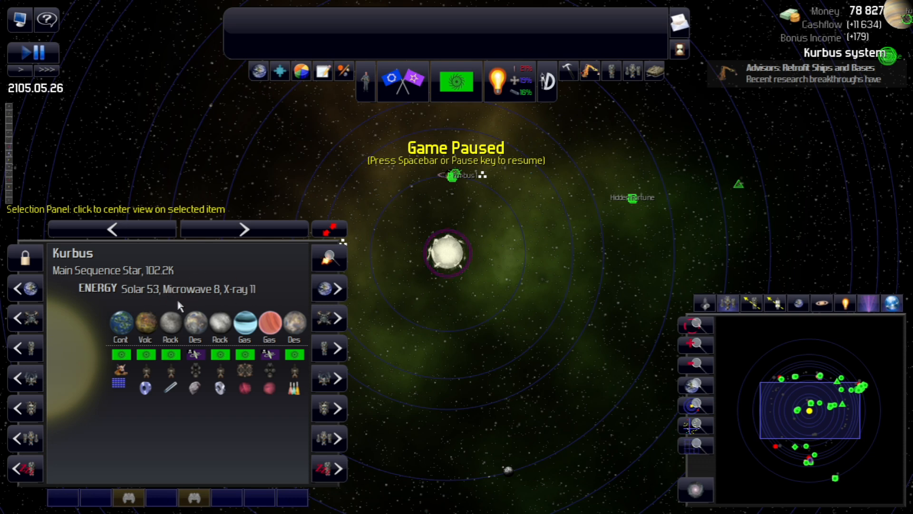
pyautogui.moveTo(226, 303)
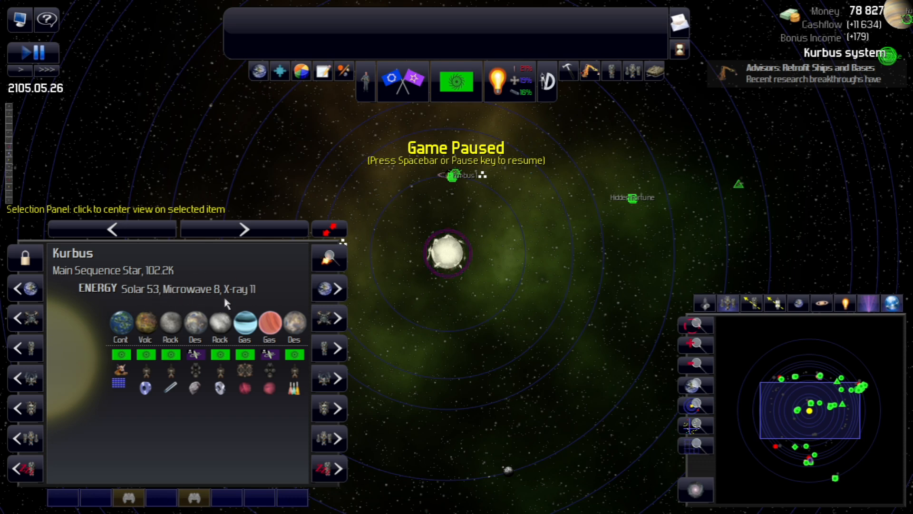
pyautogui.moveTo(244, 276)
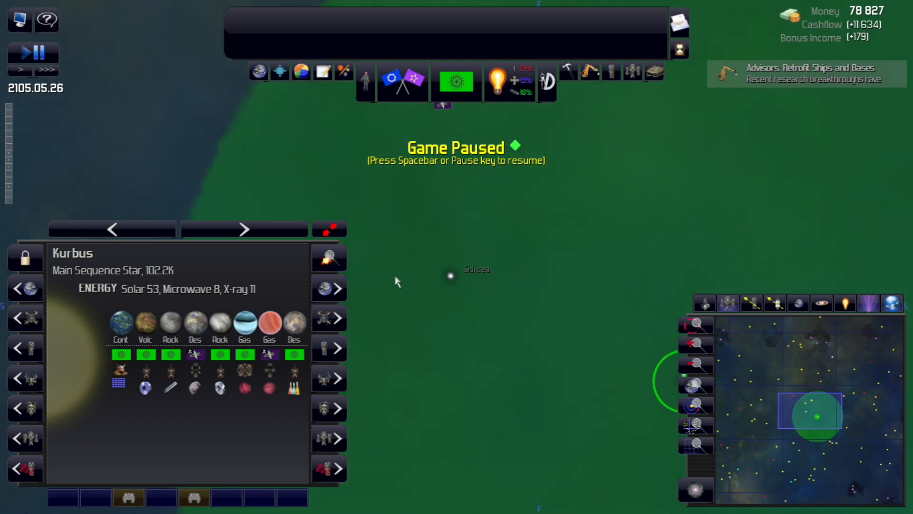
# Open the Sidisea white dwarf star system.
pyautogui.click(451, 276)
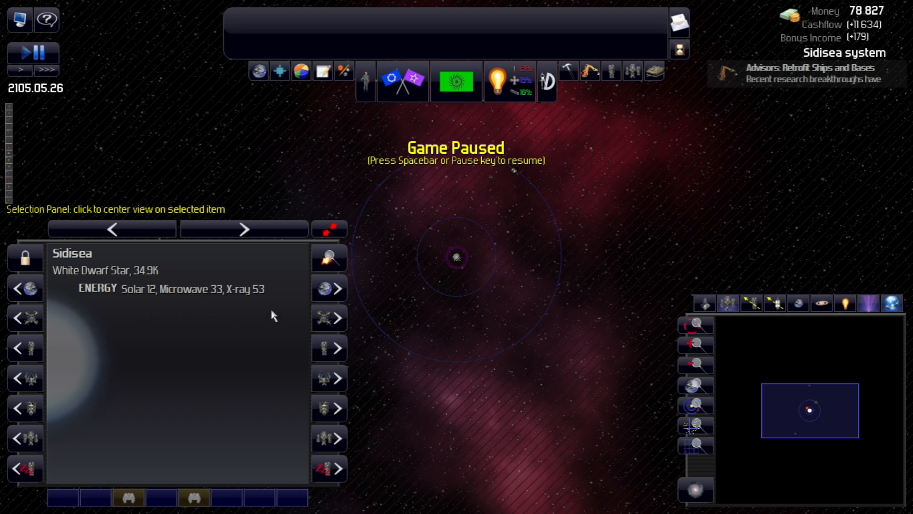
pyautogui.moveTo(193, 323)
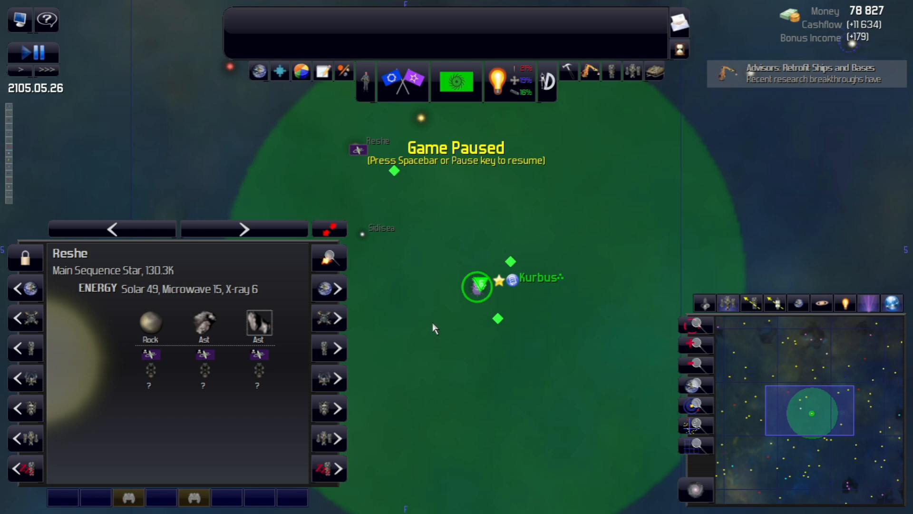
pyautogui.moveTo(431, 327)
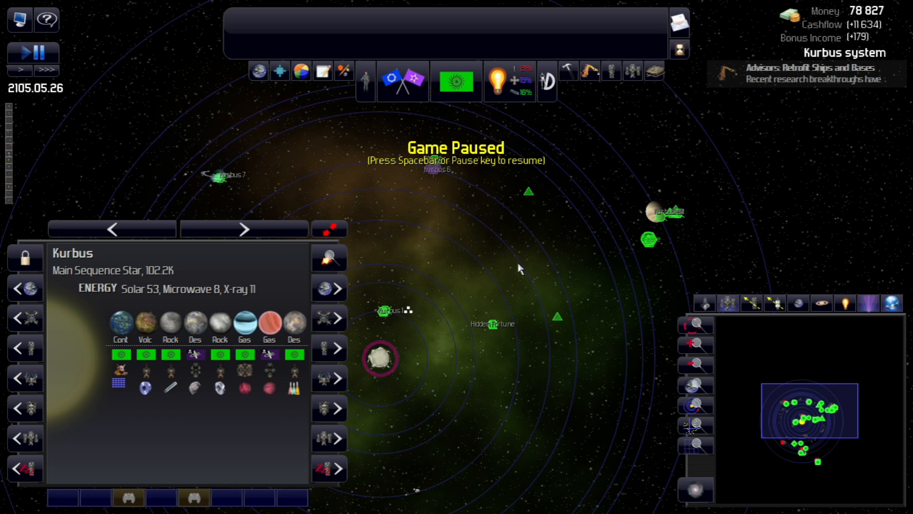
pyautogui.moveTo(590, 262)
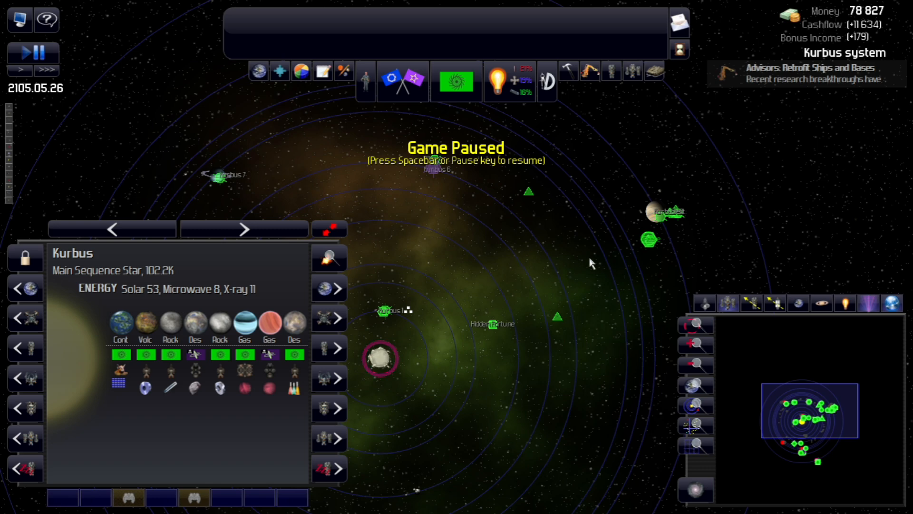
pyautogui.moveTo(547, 226)
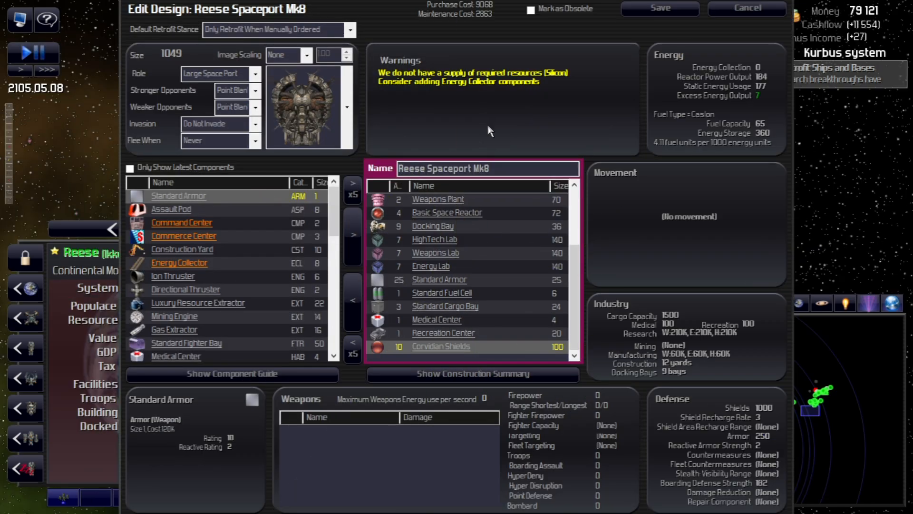
pyautogui.moveTo(480, 135)
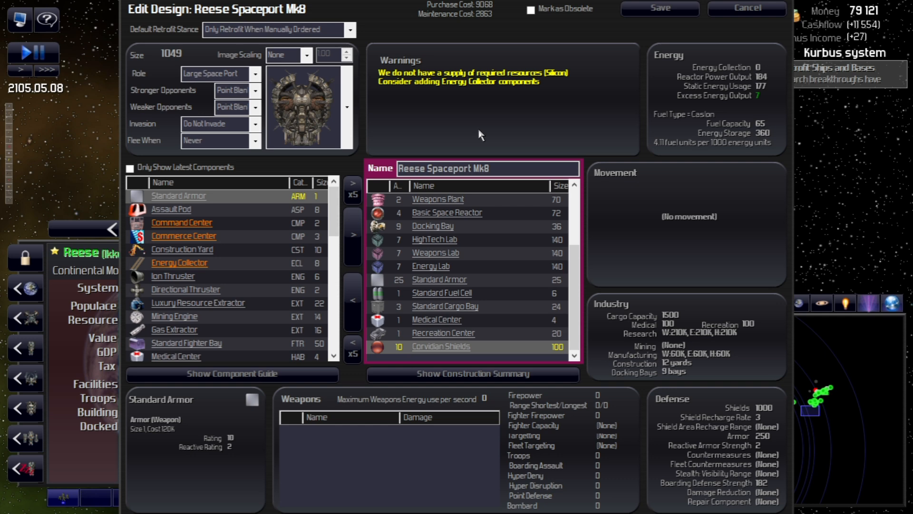
pyautogui.moveTo(237, 264)
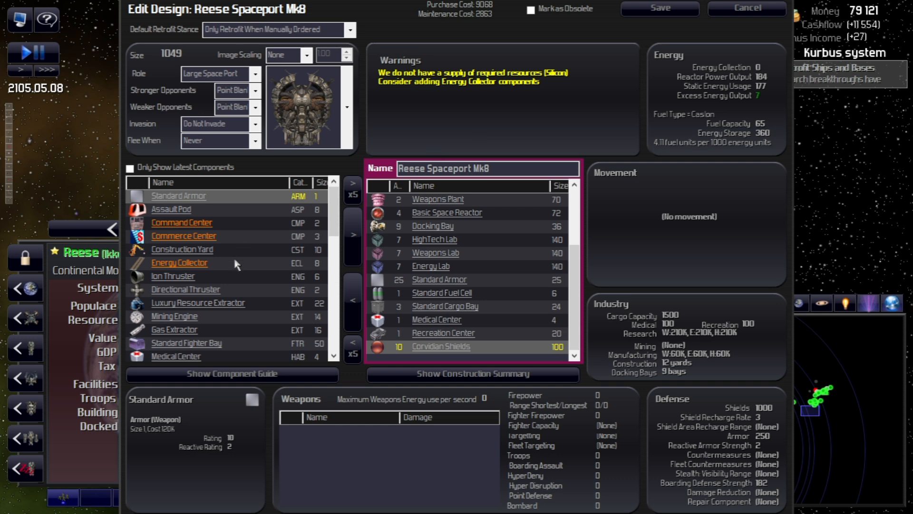
# Look up the Energy Collector in the Component Guide, then close the guide.
pyautogui.click(179, 262)
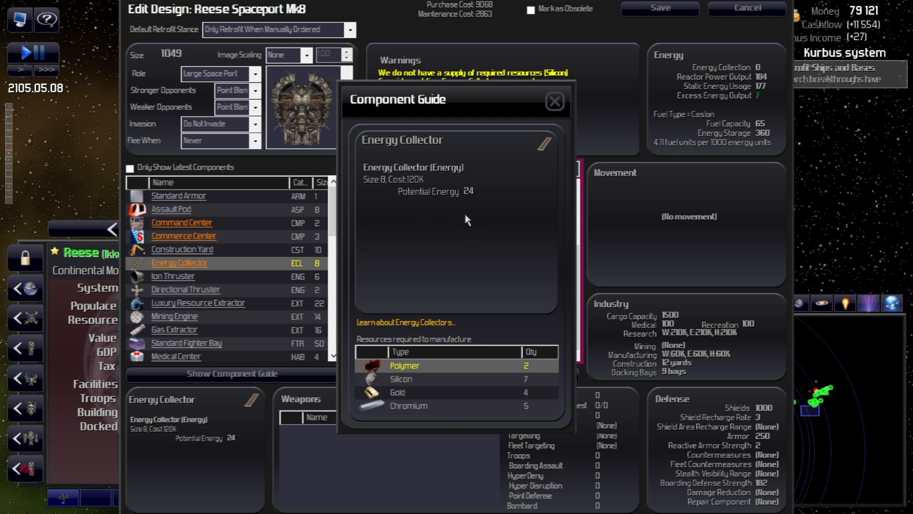
pyautogui.click(554, 100)
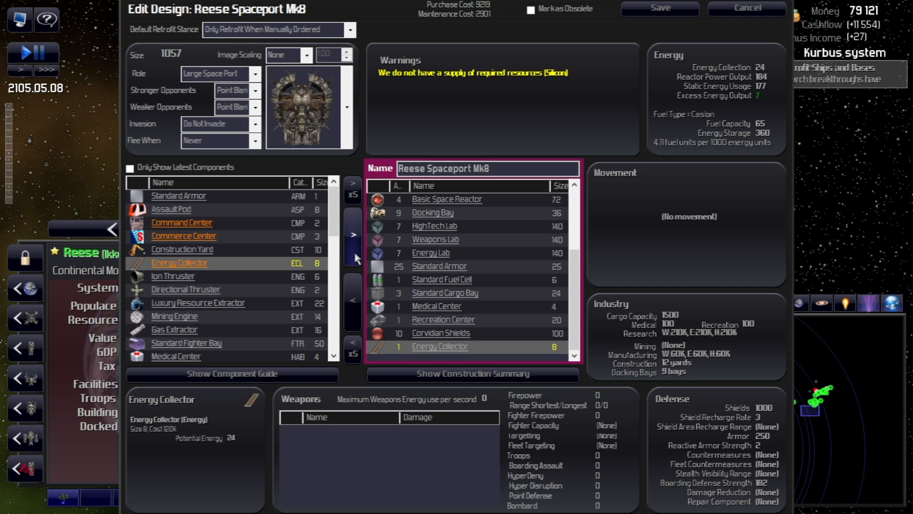
pyautogui.click(352, 236)
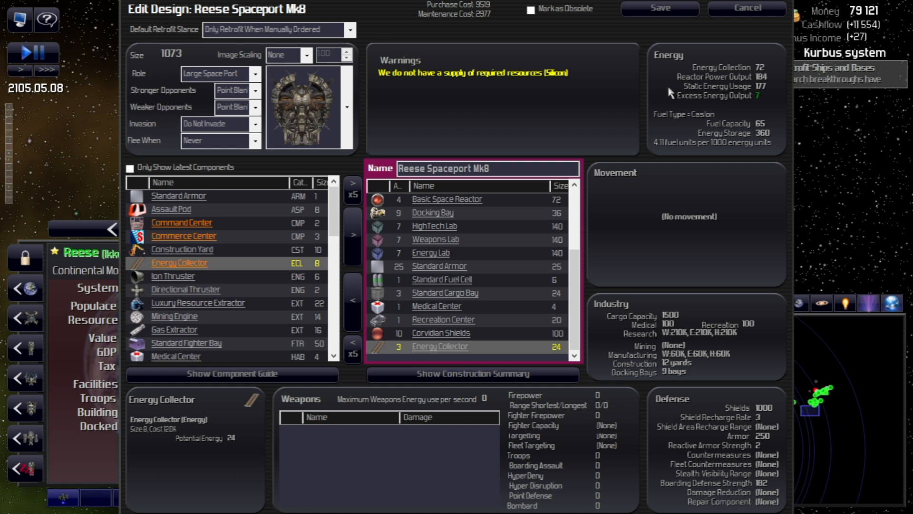
pyautogui.moveTo(771, 80)
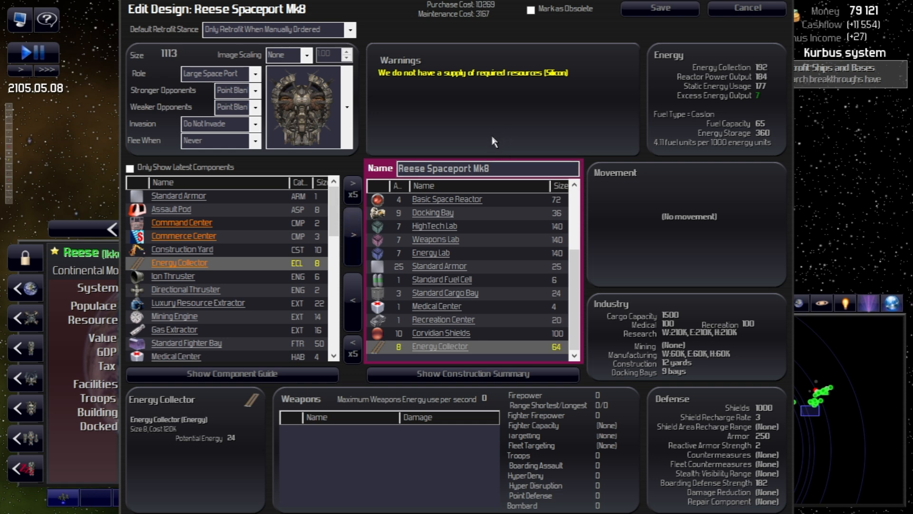
pyautogui.moveTo(478, 149)
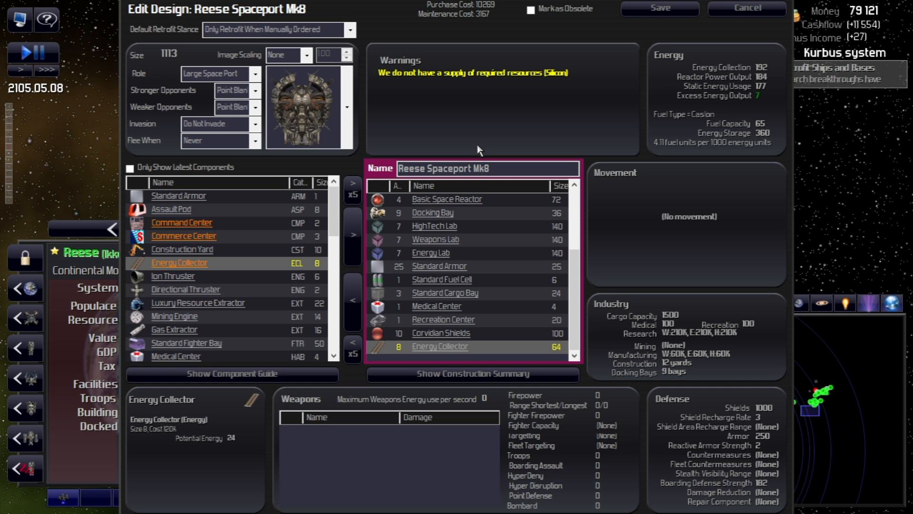
pyautogui.moveTo(709, 103)
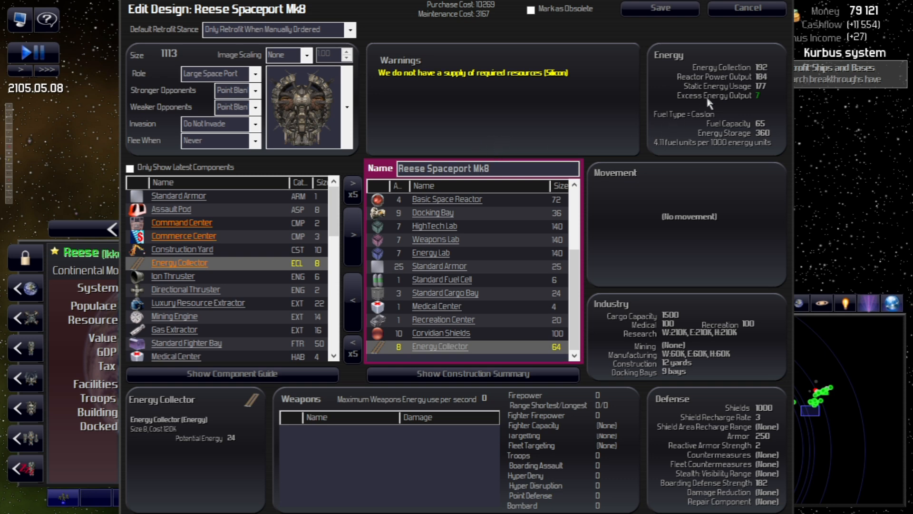
pyautogui.moveTo(768, 82)
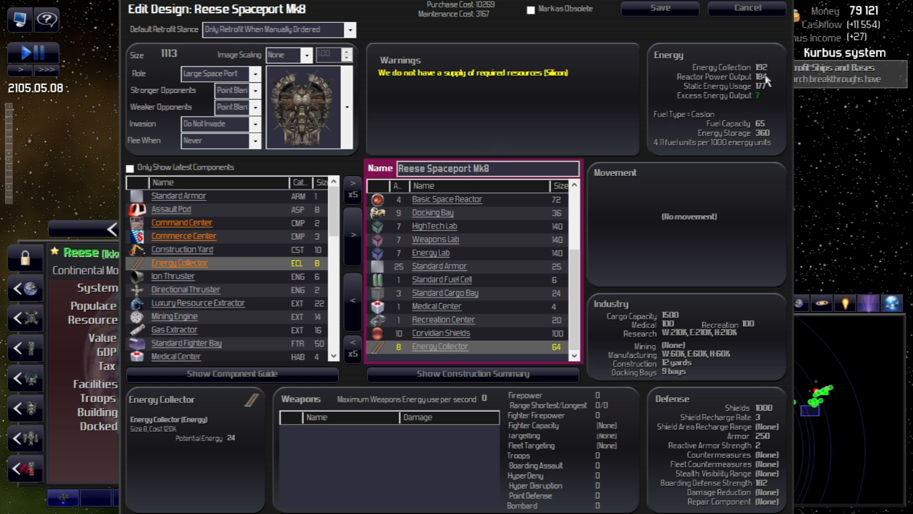
pyautogui.moveTo(678, 97)
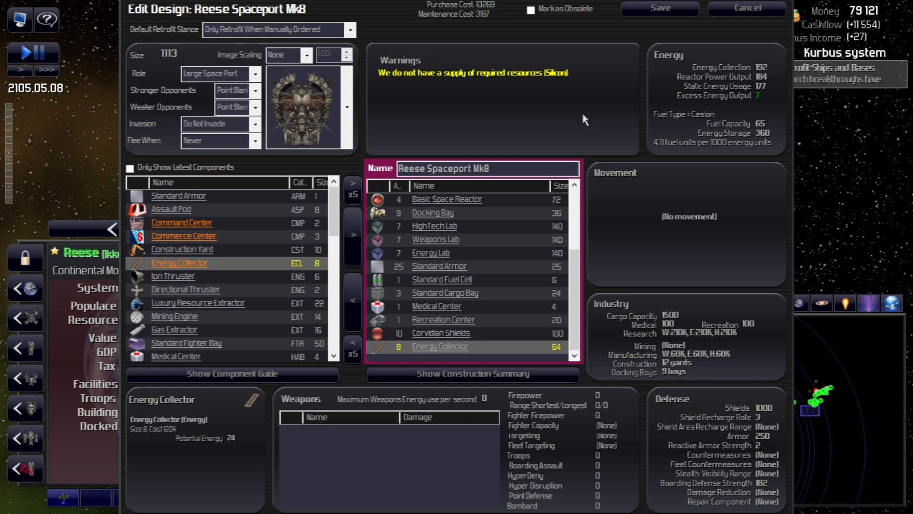
pyautogui.moveTo(565, 135)
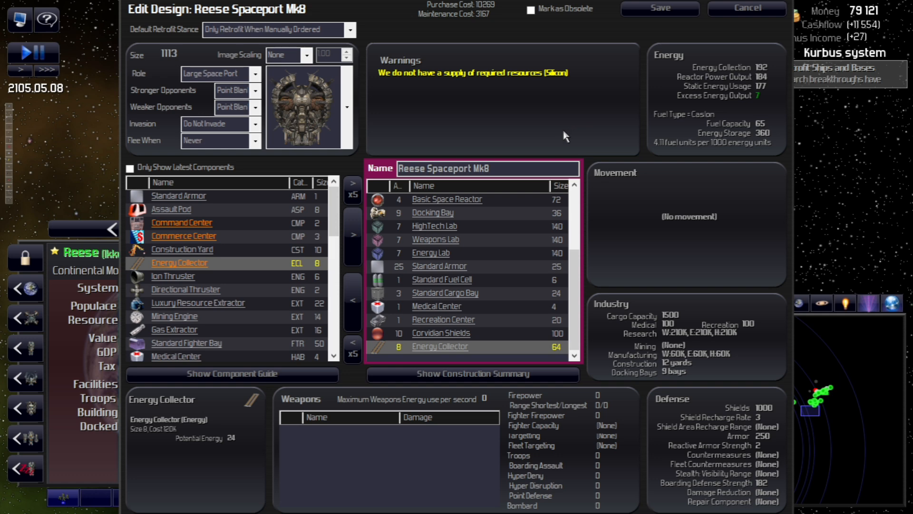
pyautogui.moveTo(560, 139)
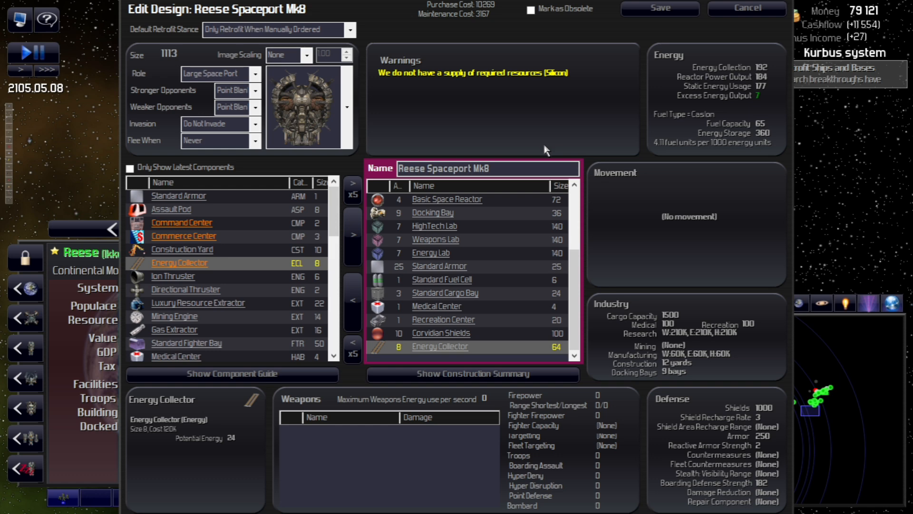
pyautogui.moveTo(543, 148)
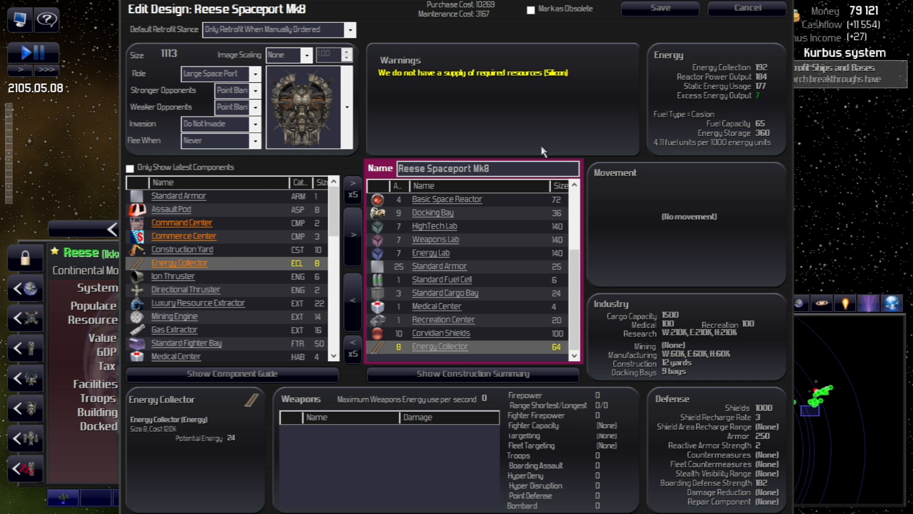
pyautogui.moveTo(541, 153)
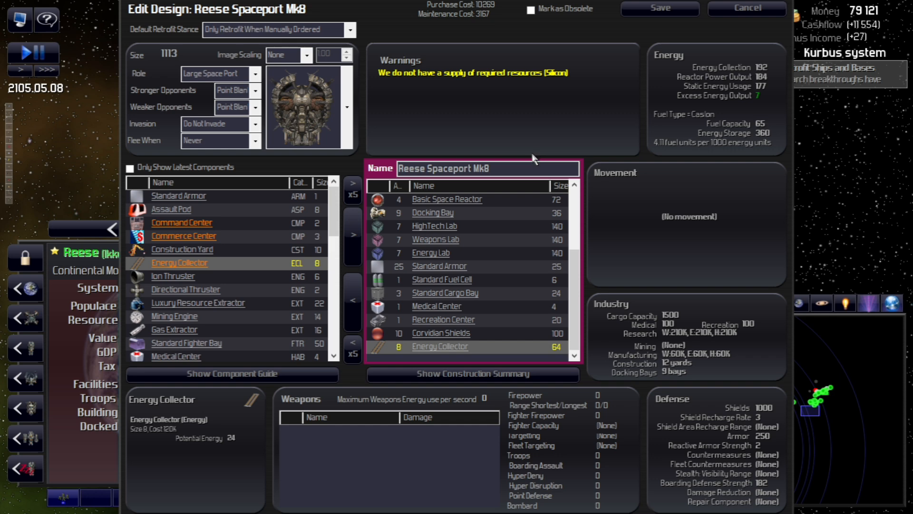
pyautogui.moveTo(531, 162)
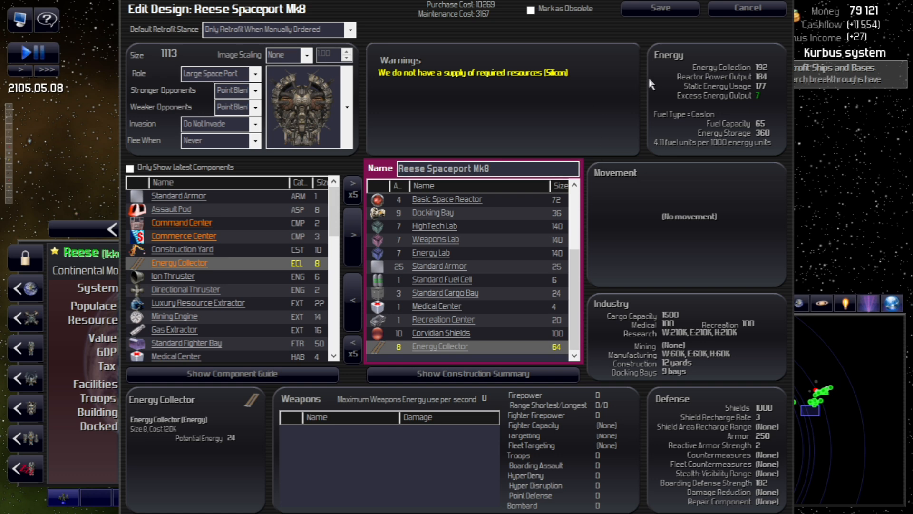
pyautogui.moveTo(705, 90)
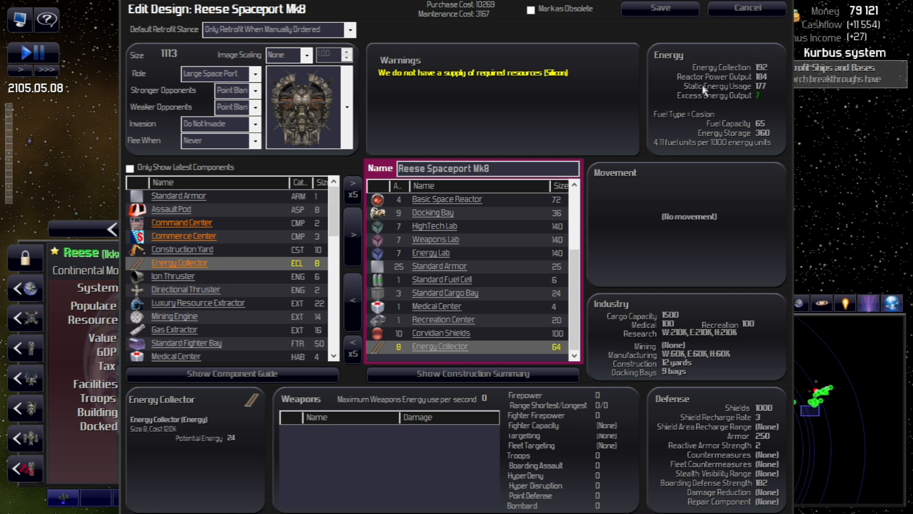
pyautogui.moveTo(556, 113)
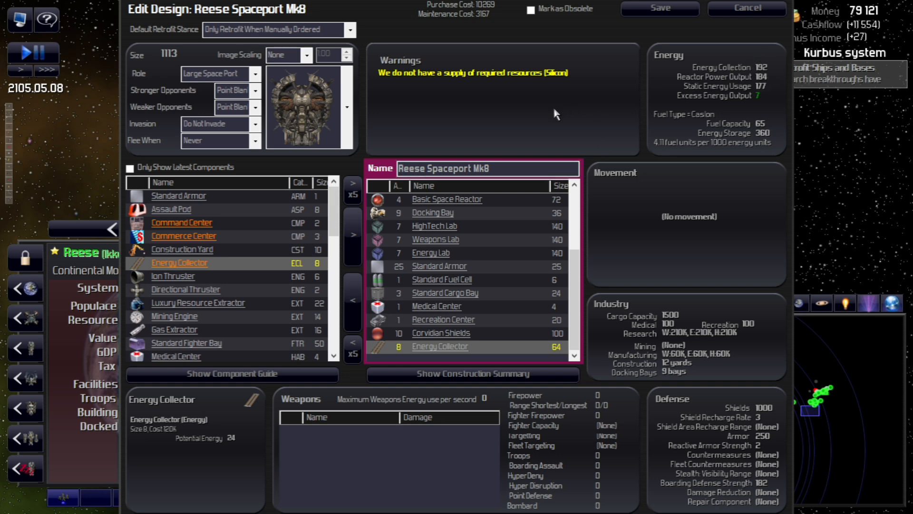
pyautogui.moveTo(402, 249)
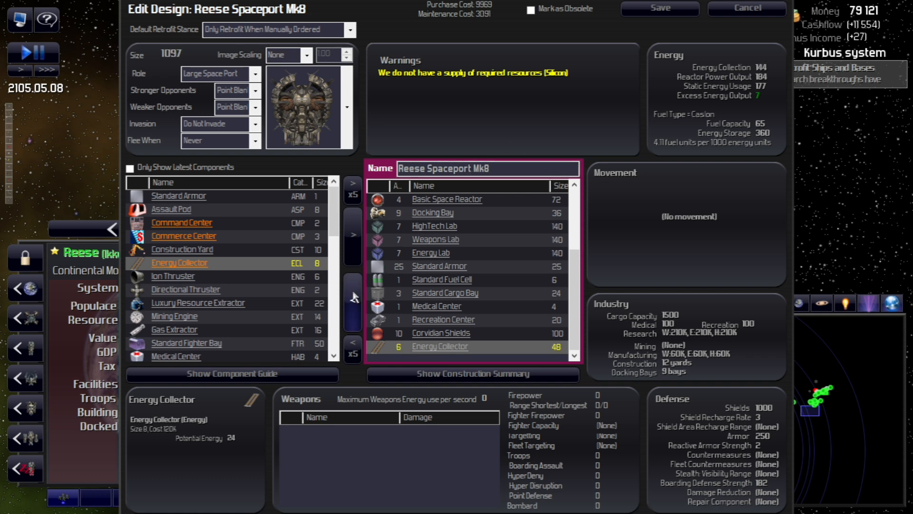
# Remove surplus Energy Collectors from the Reese Spaceport Mk8 design.
pyautogui.click(352, 297)
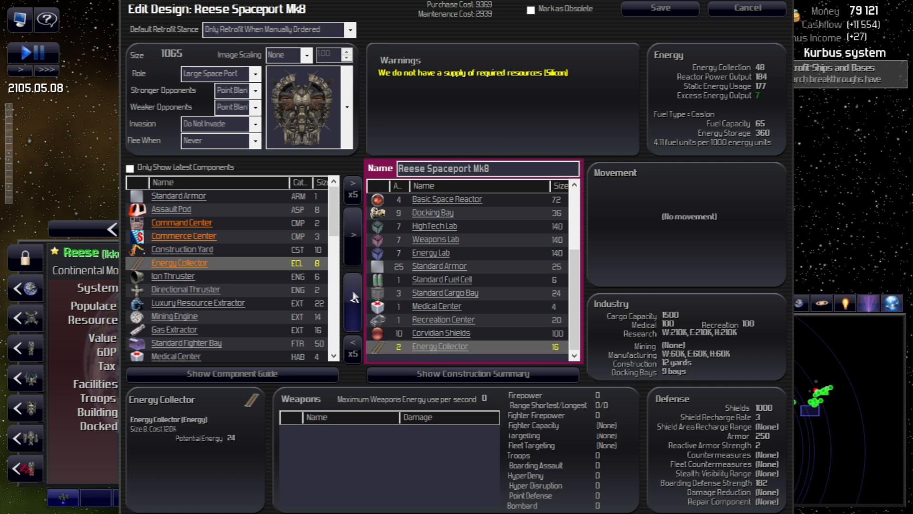
pyautogui.moveTo(352, 301)
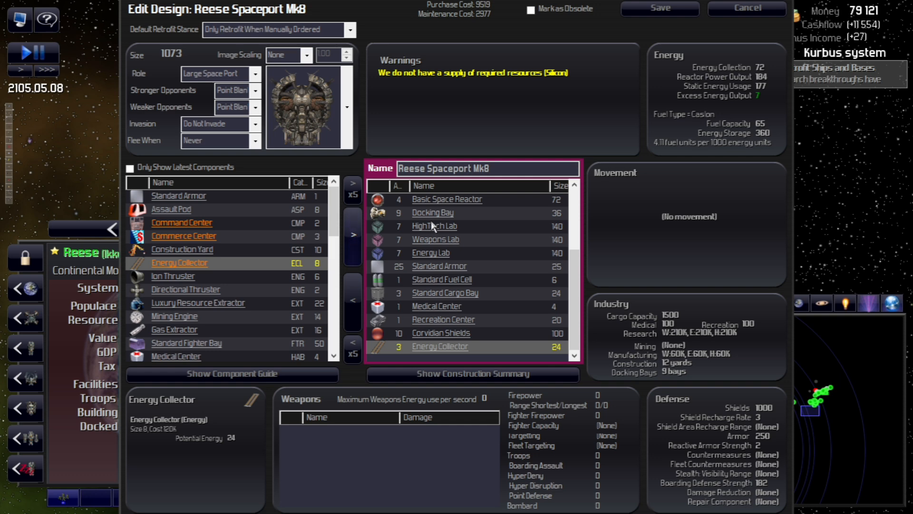
pyautogui.moveTo(530, 146)
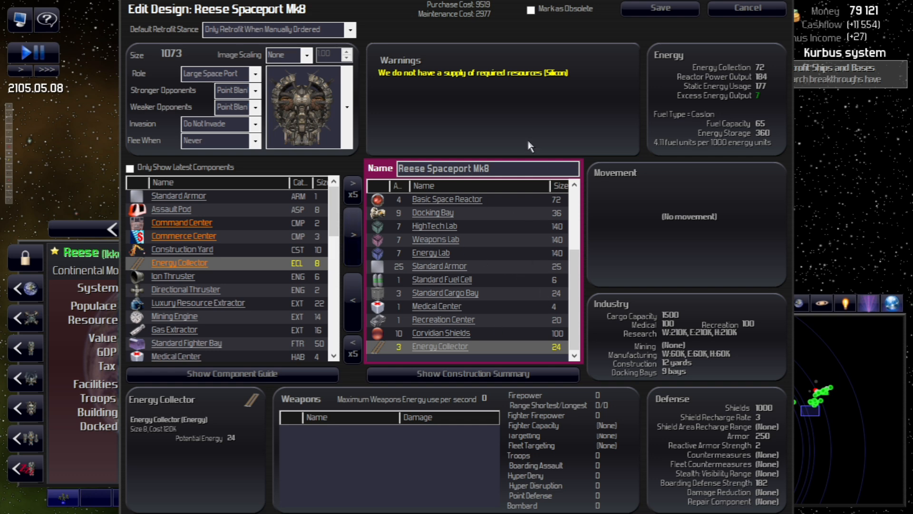
pyautogui.moveTo(513, 126)
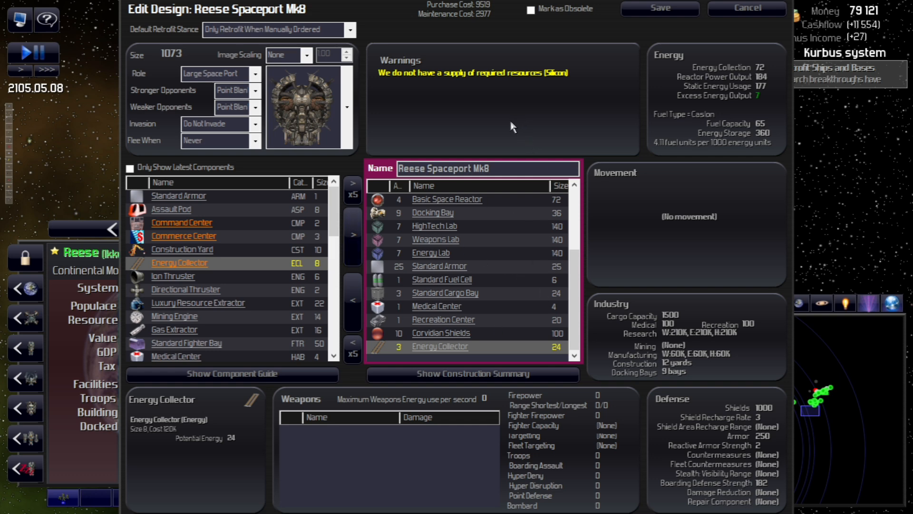
pyautogui.moveTo(574, 263)
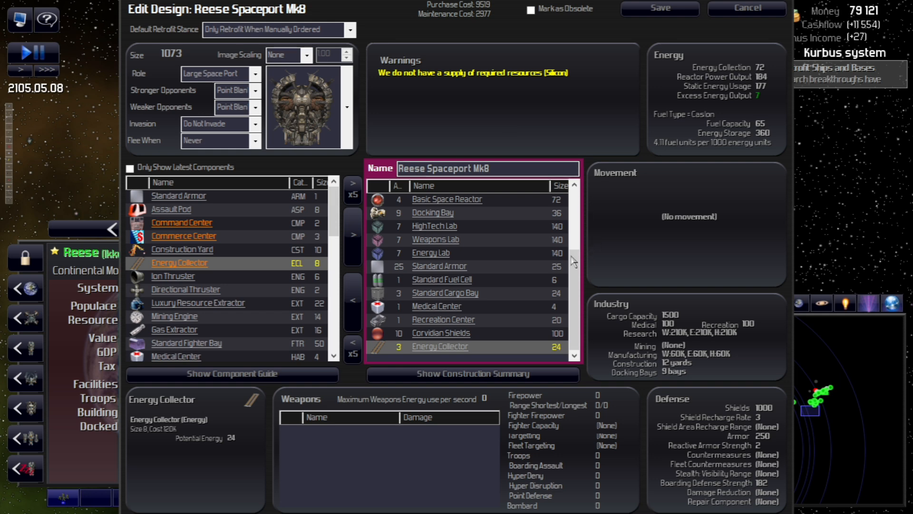
pyautogui.scroll(-3)
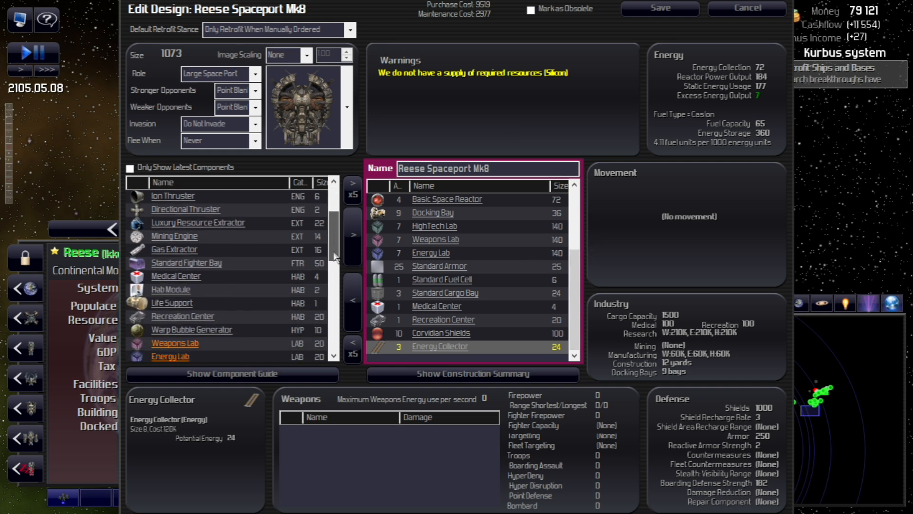
pyautogui.scroll(-3)
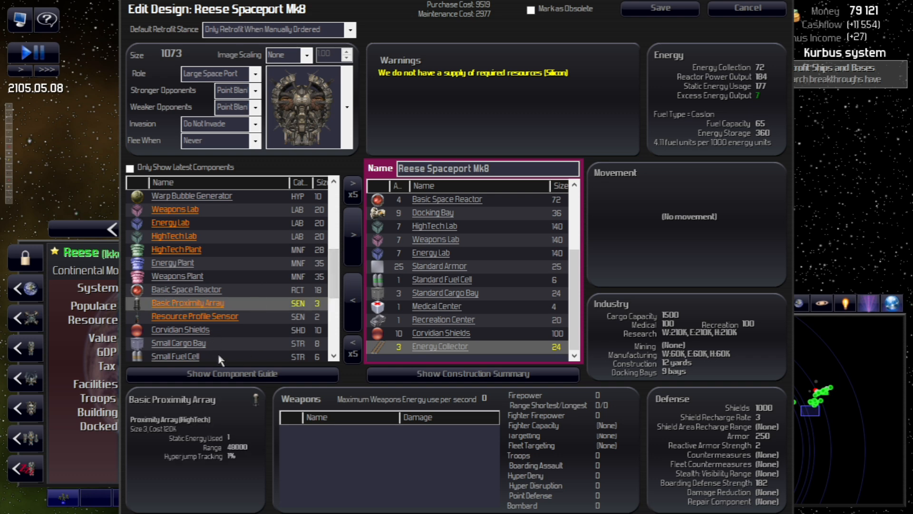
pyautogui.click(231, 373)
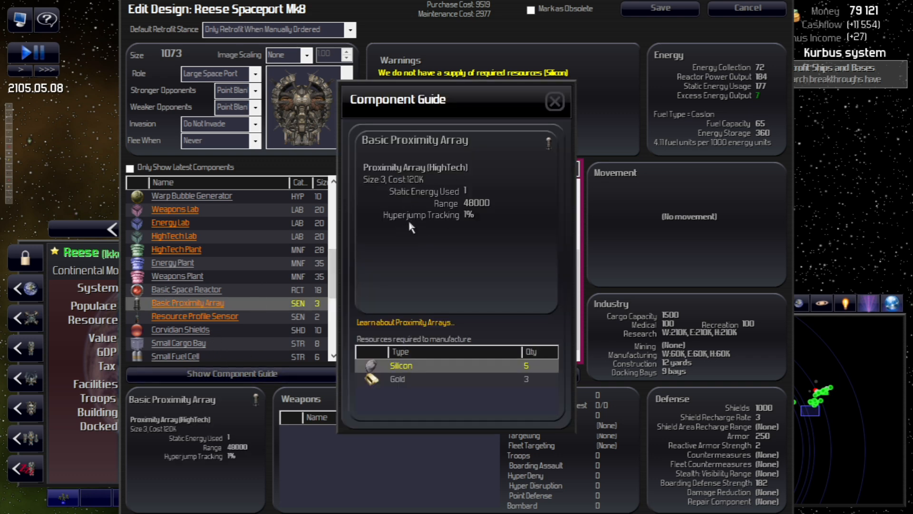
pyautogui.moveTo(441, 255)
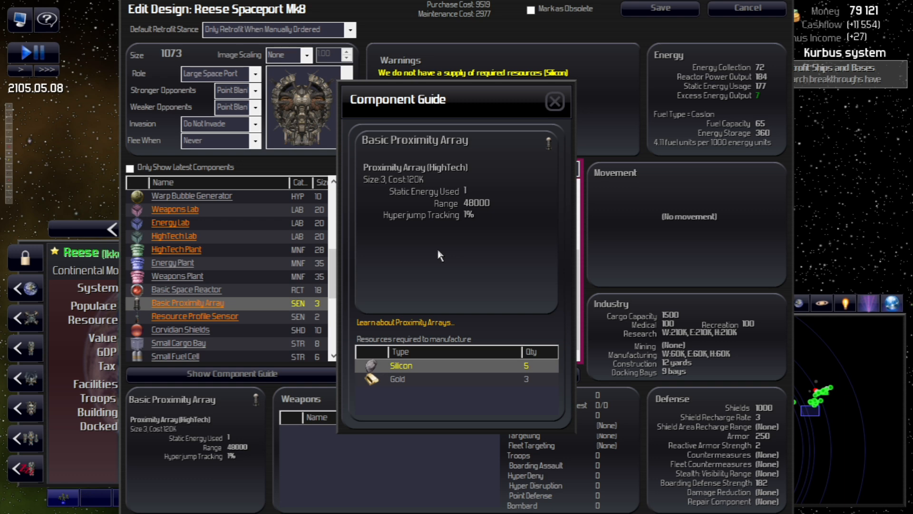
pyautogui.moveTo(458, 254)
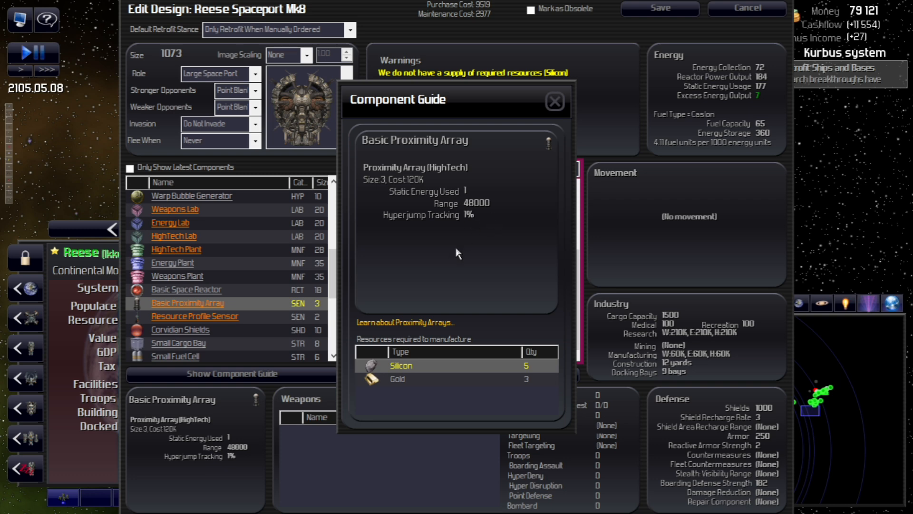
pyautogui.moveTo(449, 256)
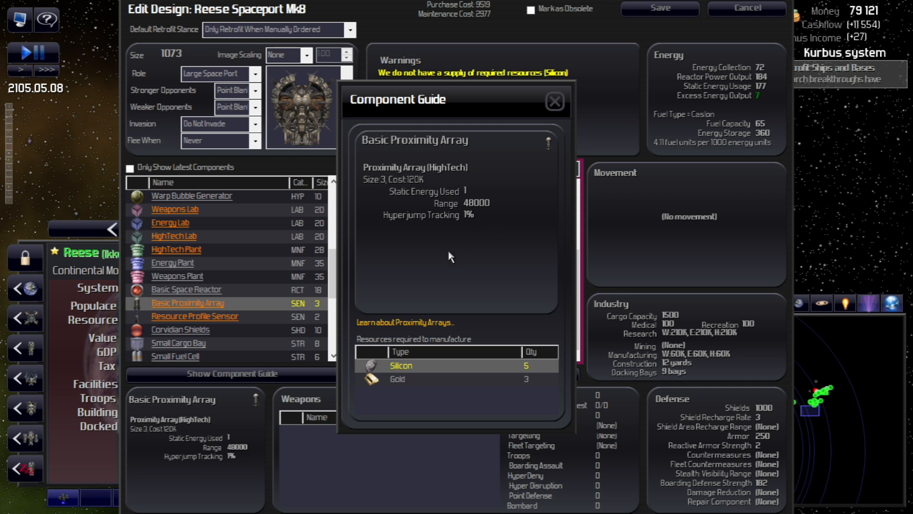
pyautogui.moveTo(444, 260)
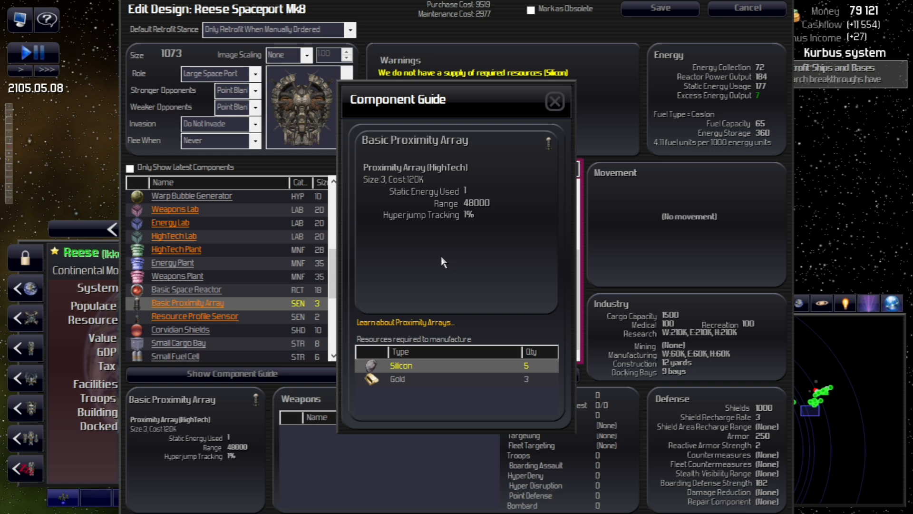
pyautogui.moveTo(470, 239)
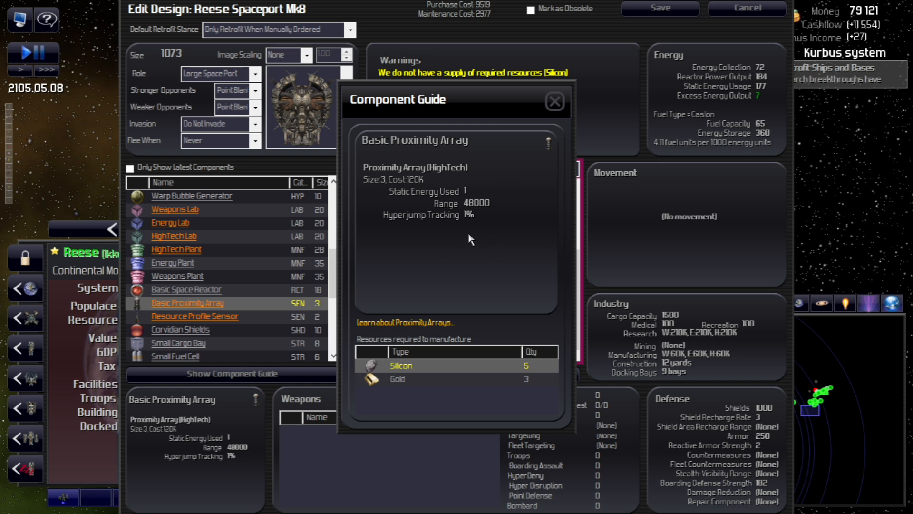
pyautogui.moveTo(406, 223)
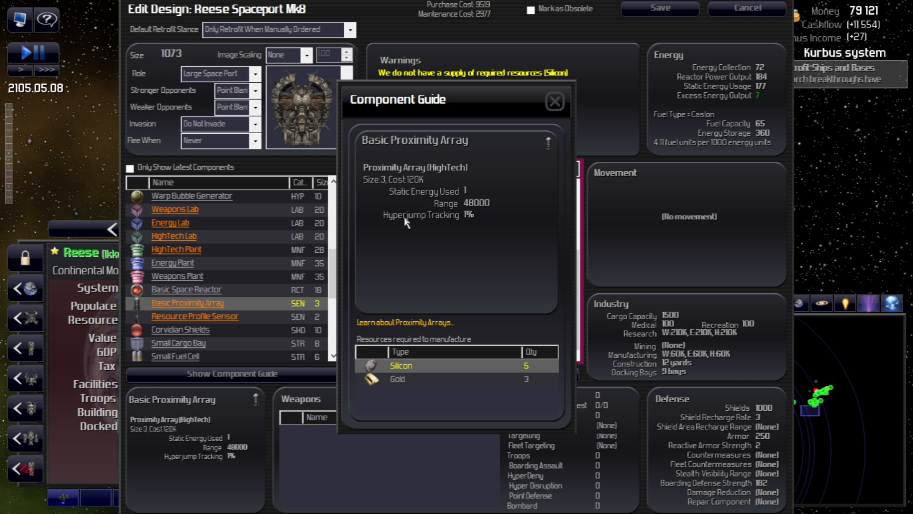
pyautogui.moveTo(428, 244)
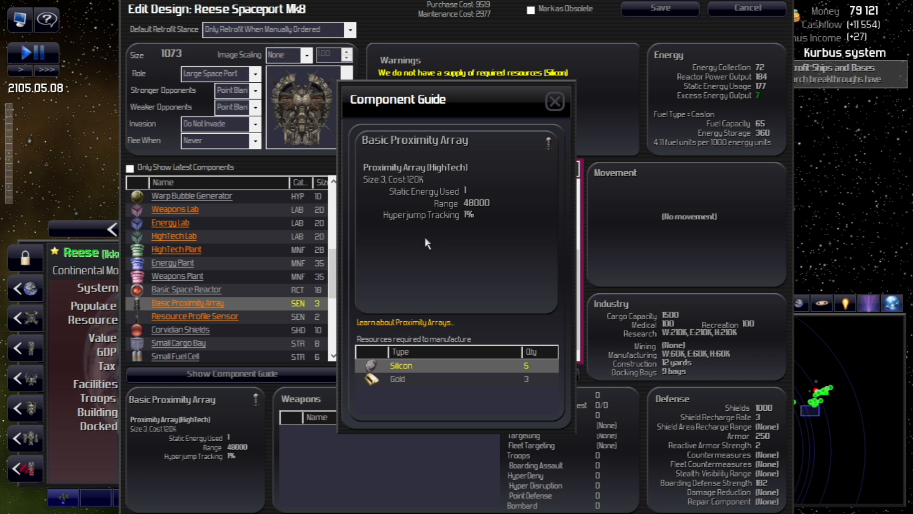
pyautogui.moveTo(485, 136)
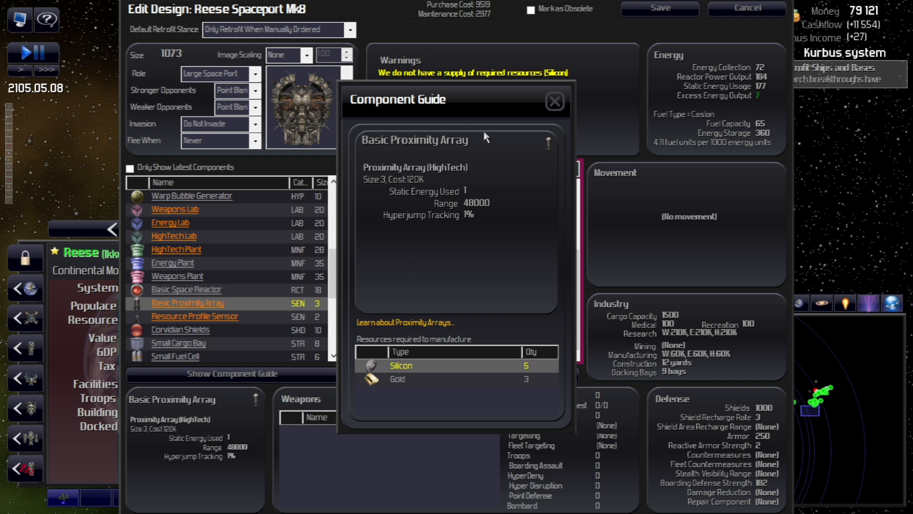
pyautogui.click(553, 101)
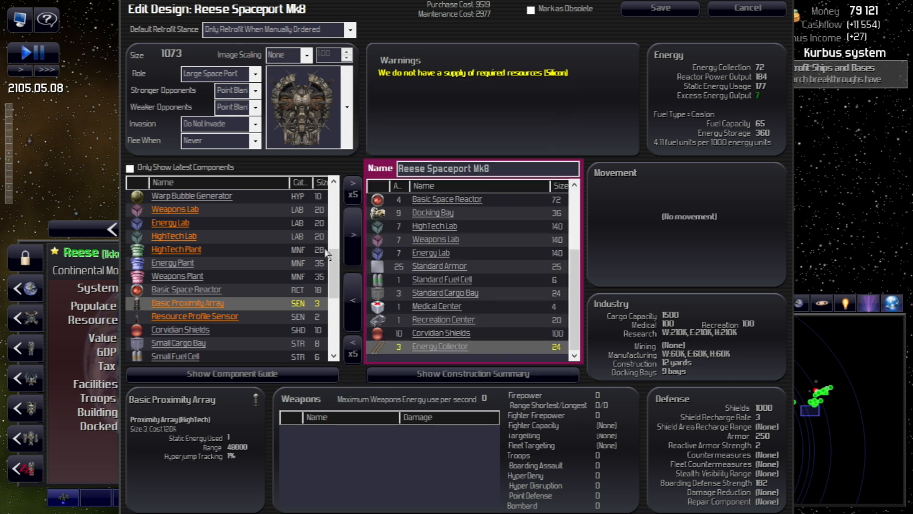
pyautogui.moveTo(353, 236)
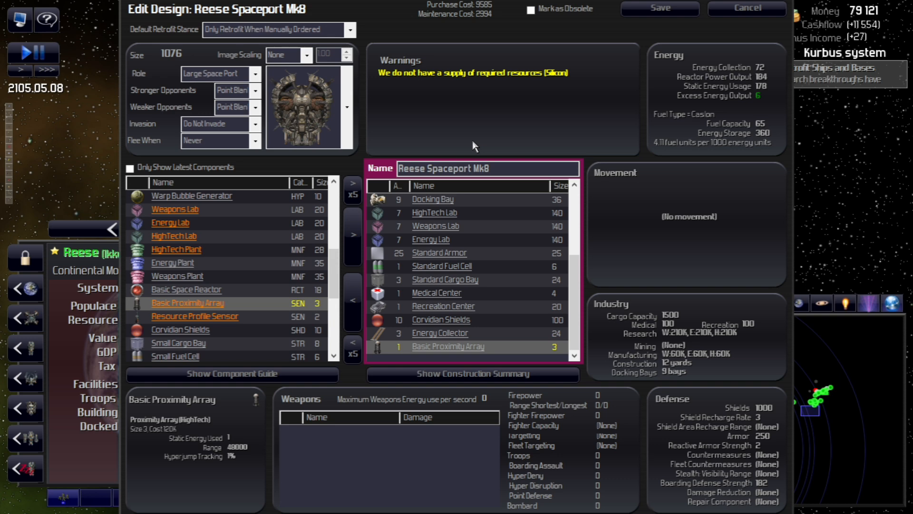
pyautogui.moveTo(551, 110)
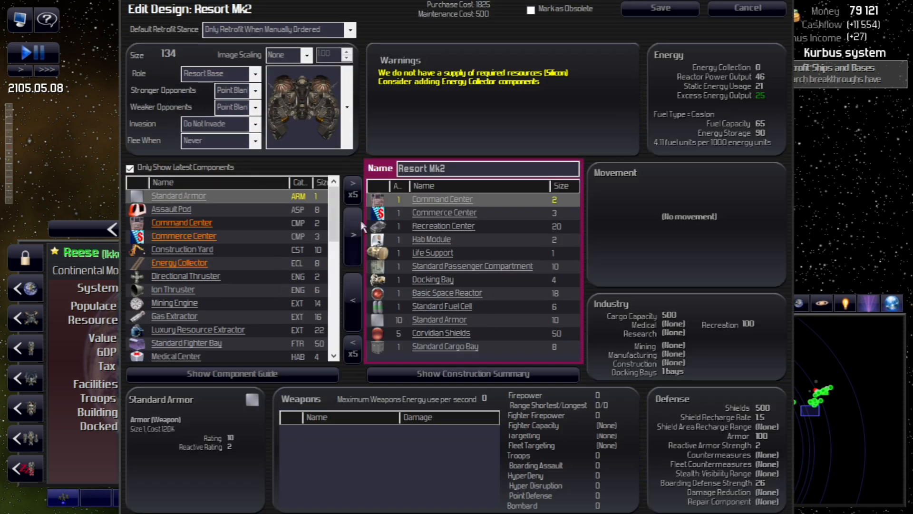
# Select the Energy Collector component for Resort Mk2 and scroll down.
pyautogui.click(180, 262)
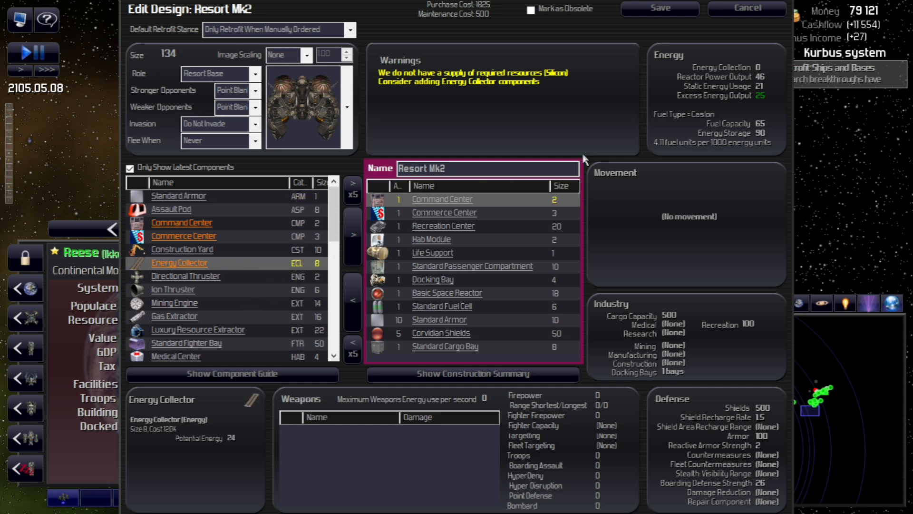
pyautogui.moveTo(300, 230)
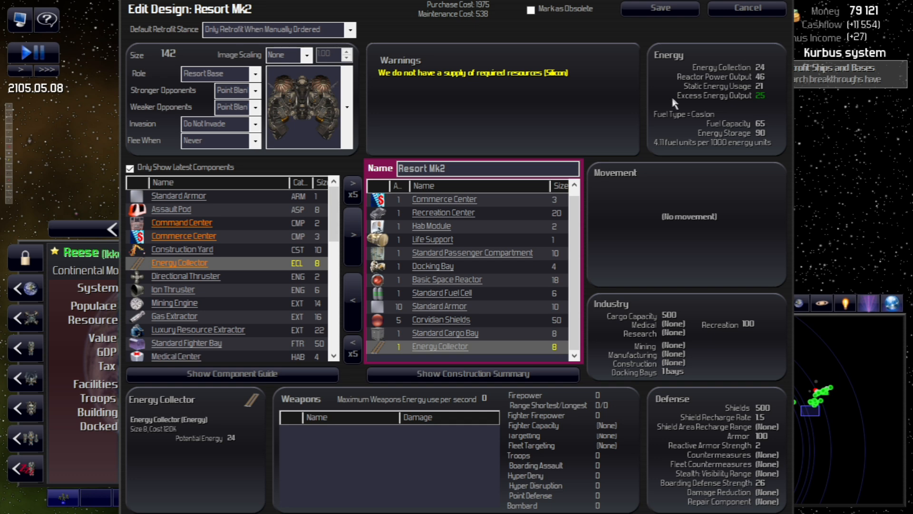
pyautogui.scroll(-3)
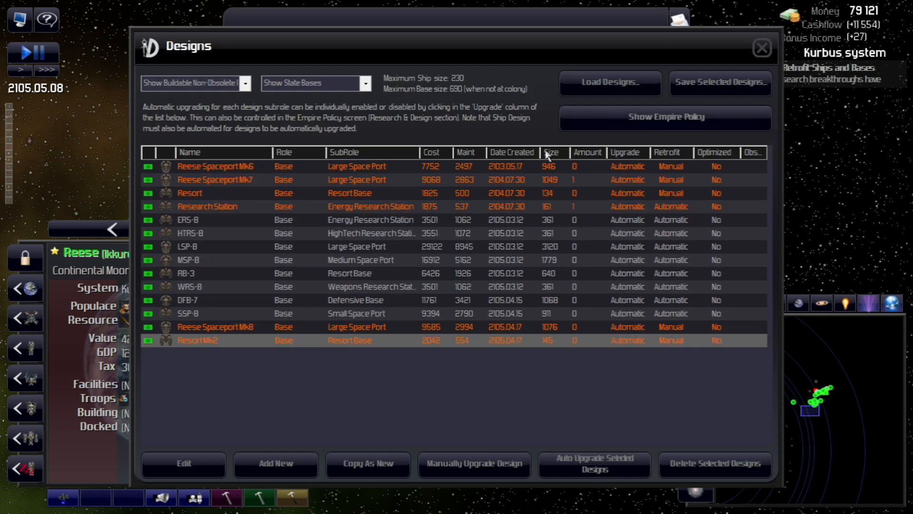
# Save the Research Station Mk2 design, then list ship designs instead of bases.
pyautogui.click(207, 206)
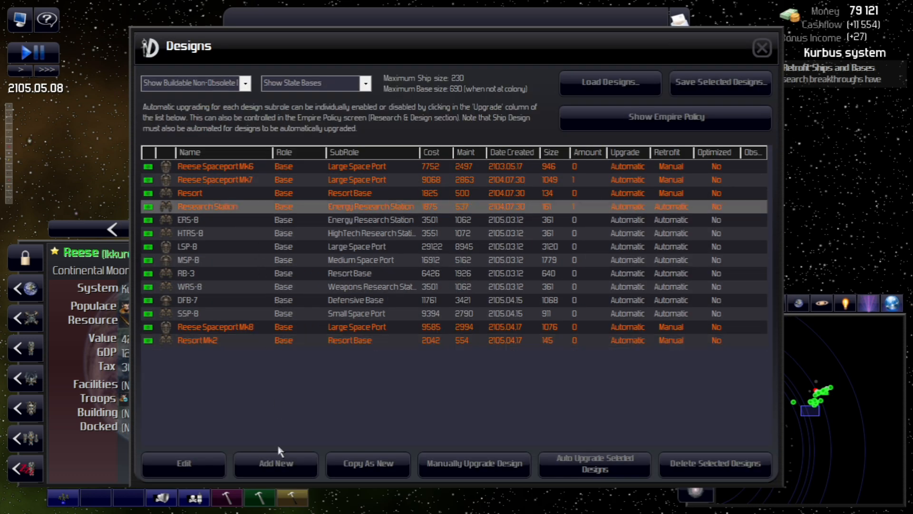
pyautogui.click(183, 464)
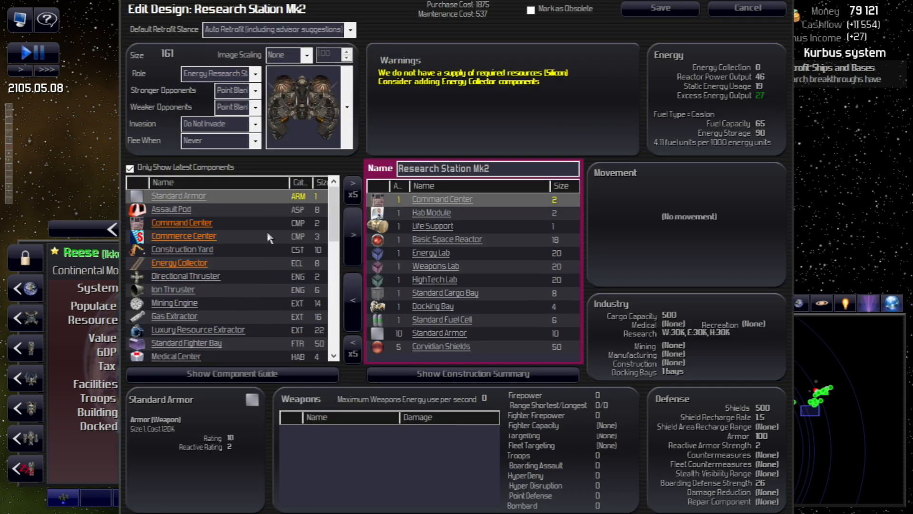
pyautogui.click(179, 262)
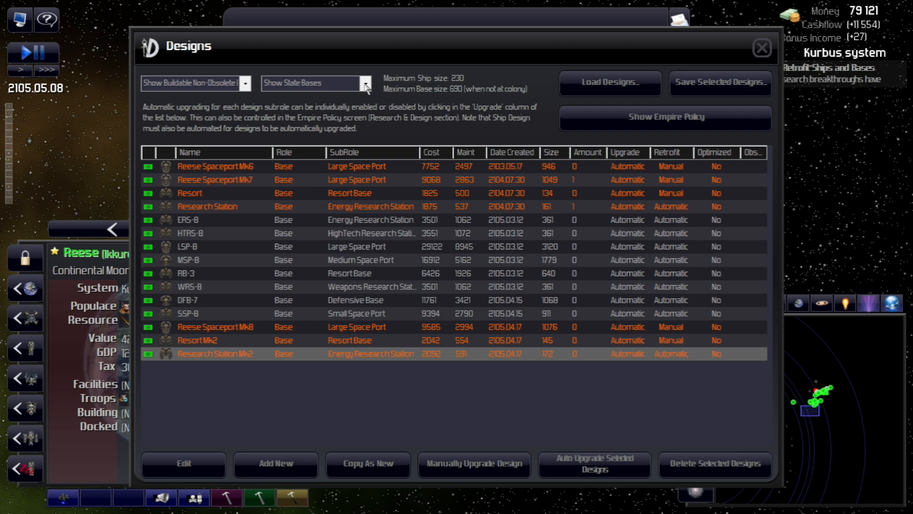
pyautogui.click(311, 83)
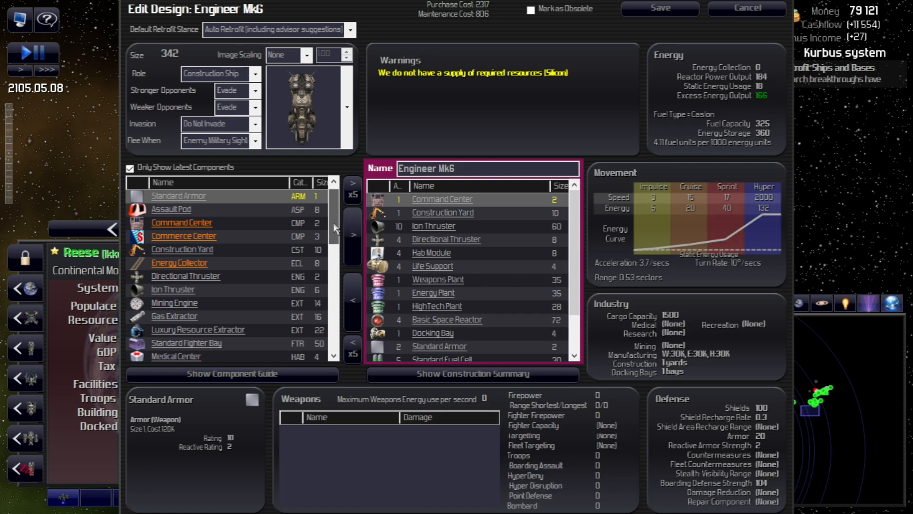
# Give Engineer Mk6 an Energy Collector (collection 24) and save the design.
pyautogui.click(179, 262)
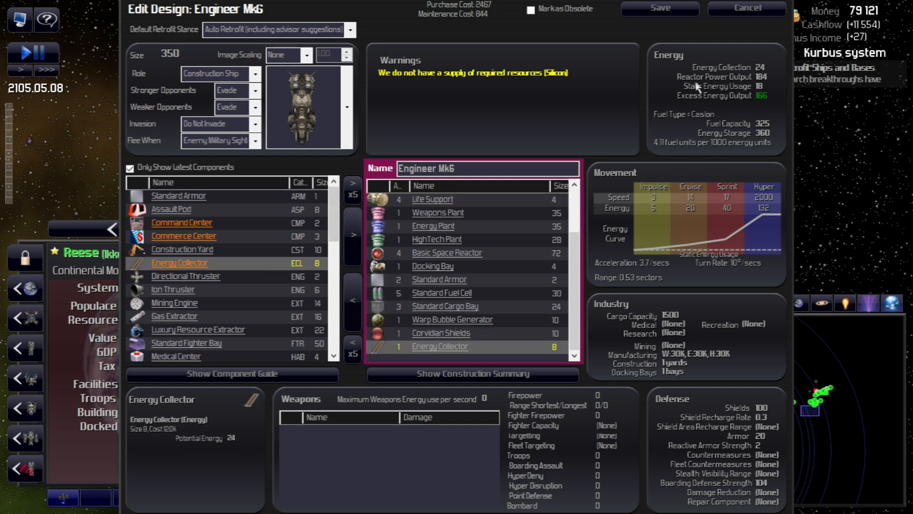
pyautogui.moveTo(686, 89)
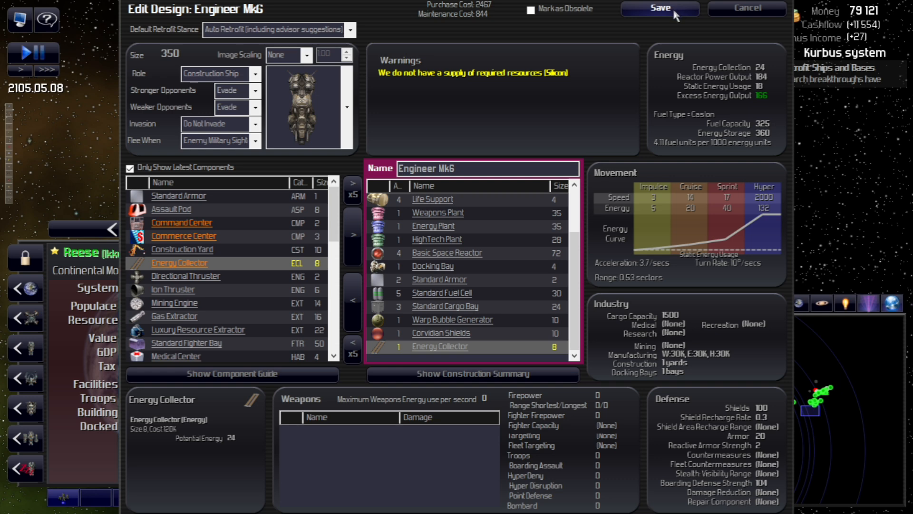
pyautogui.click(659, 7)
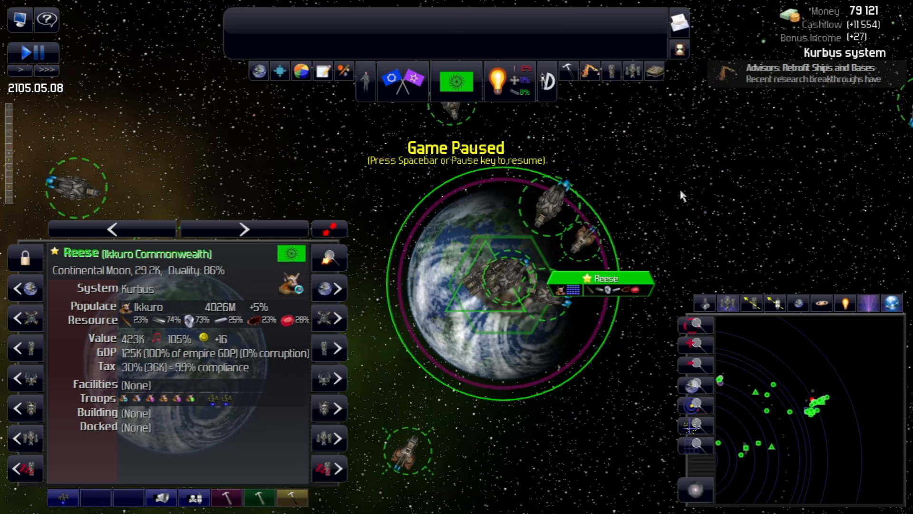
pyautogui.moveTo(509, 218)
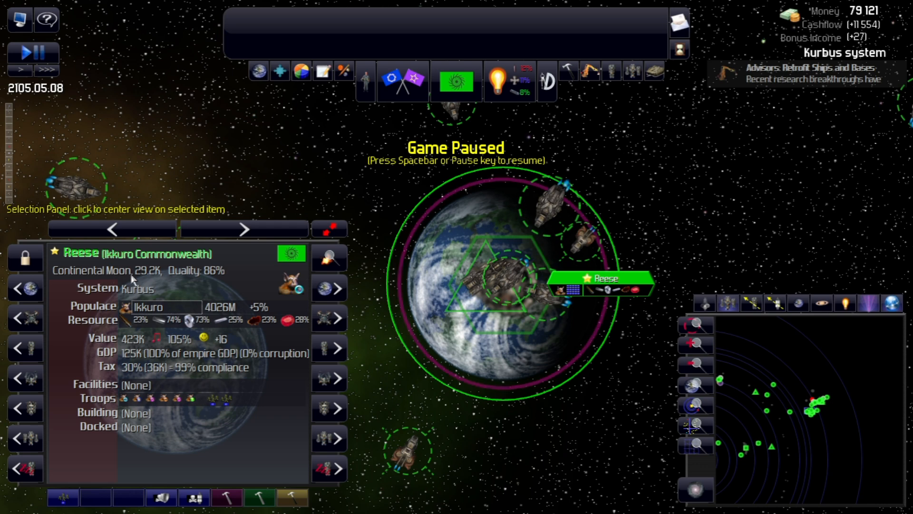
pyautogui.moveTo(180, 284)
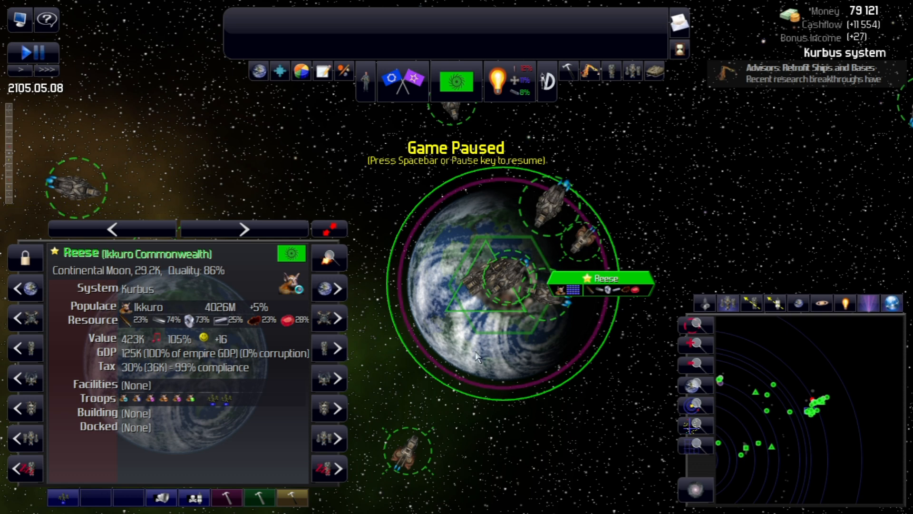
pyautogui.moveTo(243, 278)
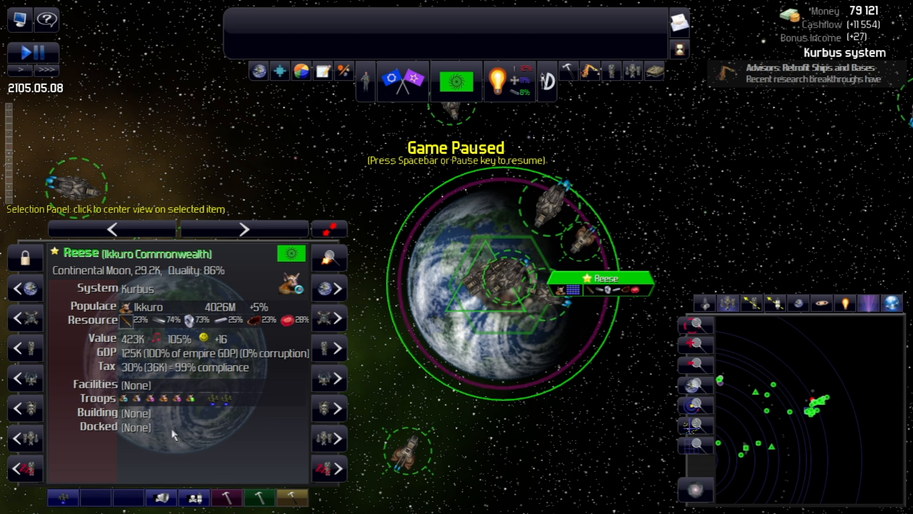
pyautogui.click(163, 307)
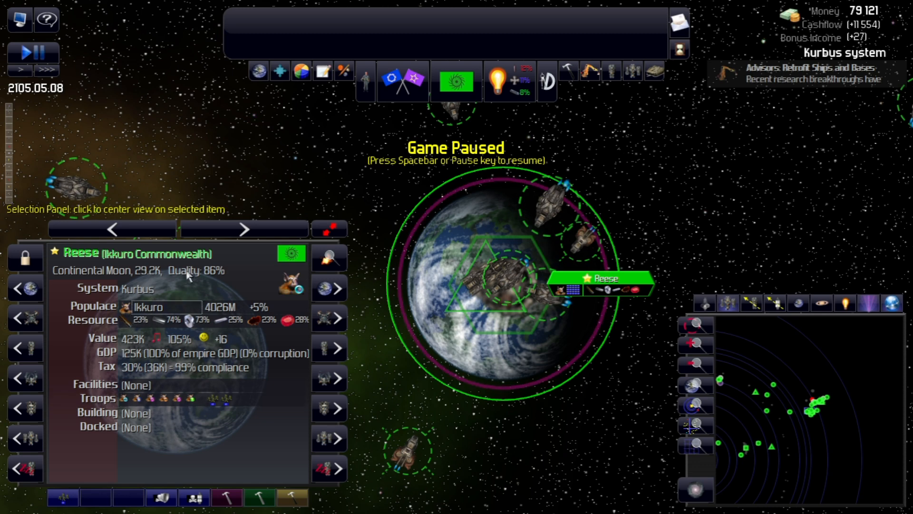
pyautogui.moveTo(208, 277)
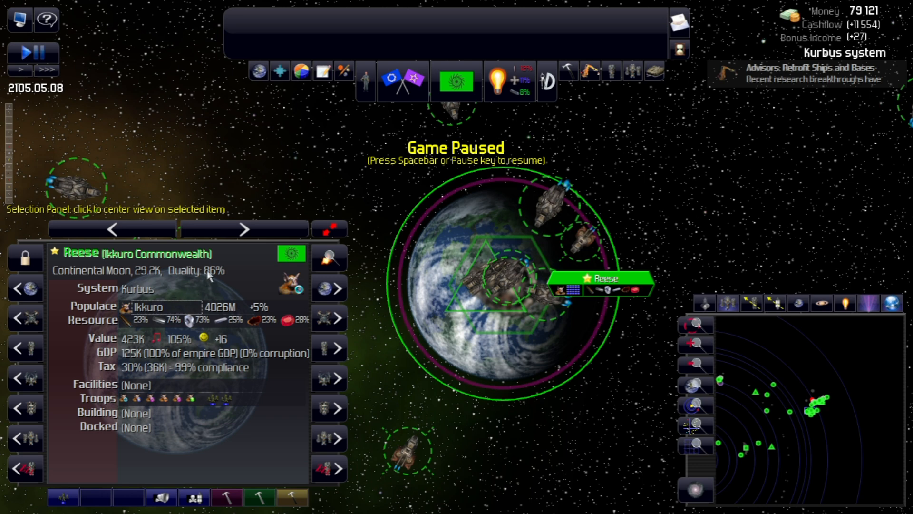
pyautogui.moveTo(228, 277)
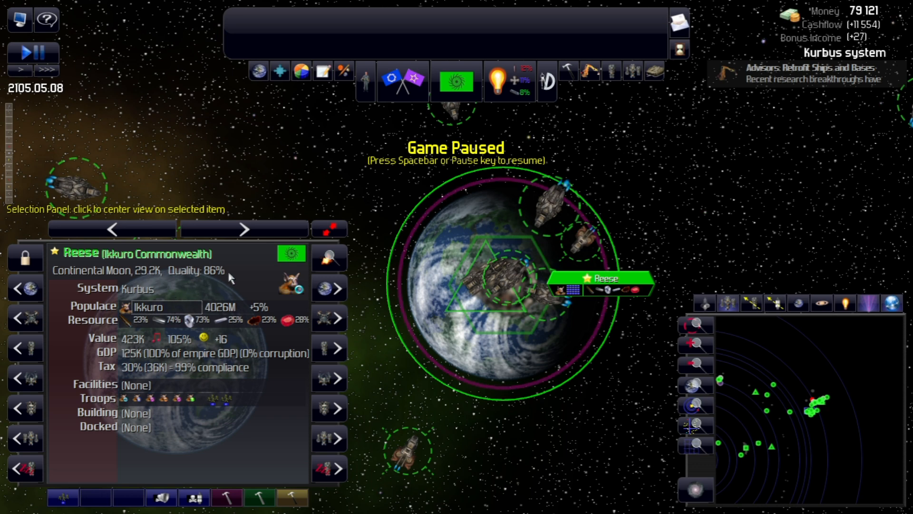
pyautogui.moveTo(225, 278)
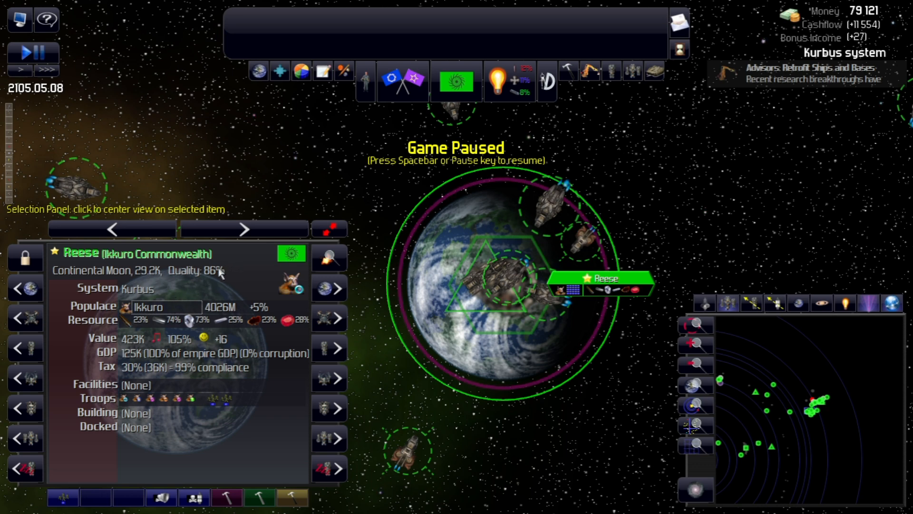
pyautogui.moveTo(168, 282)
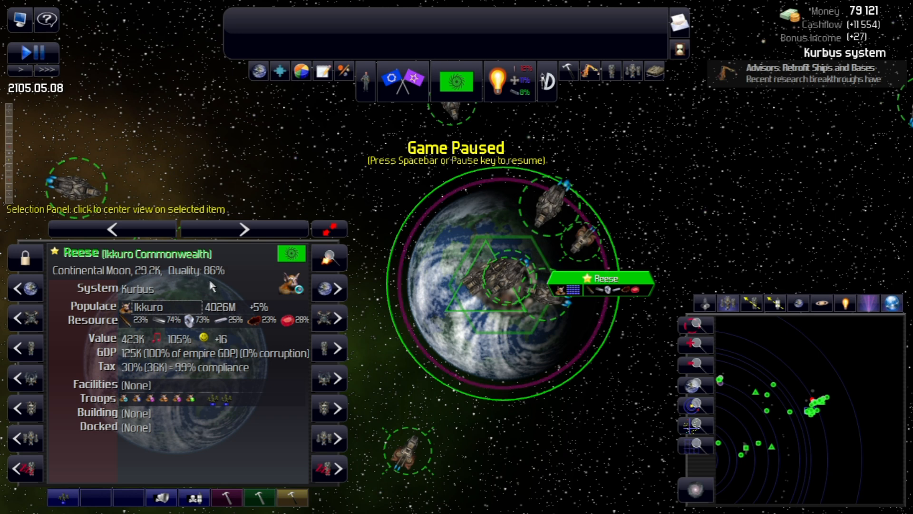
pyautogui.moveTo(179, 278)
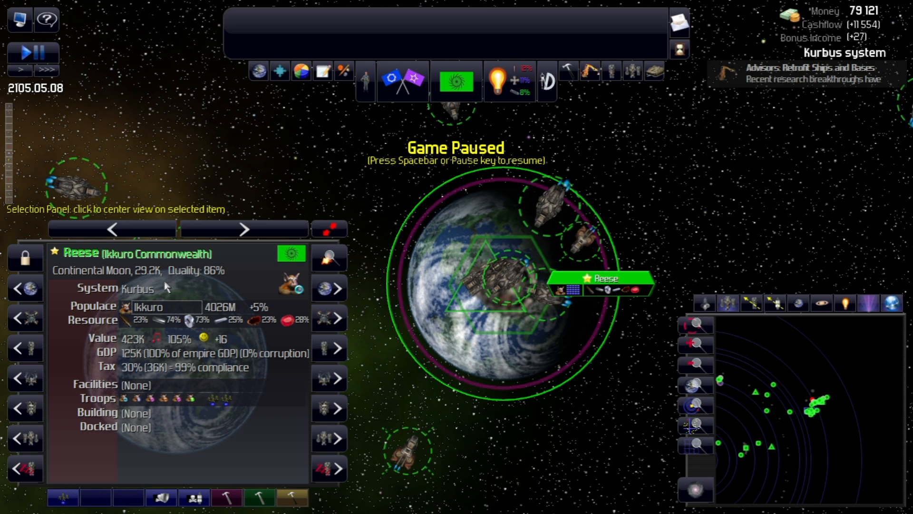
pyautogui.moveTo(217, 293)
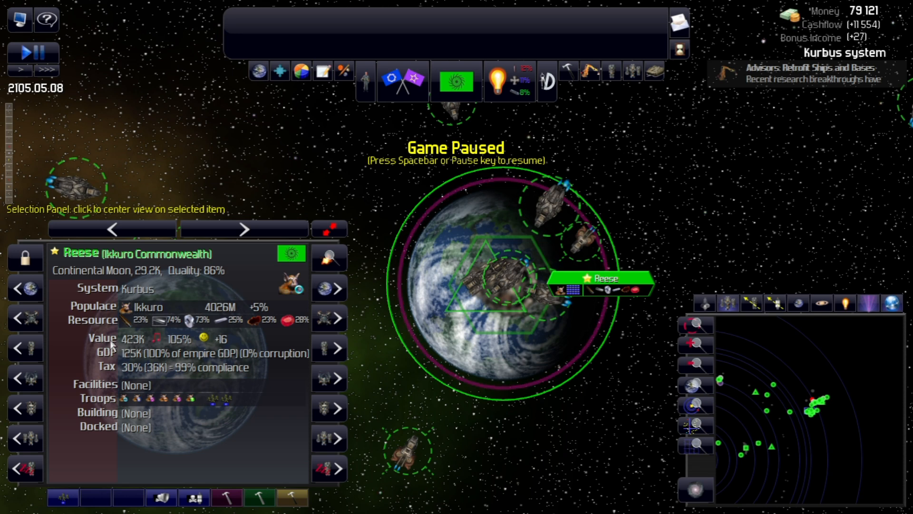
pyautogui.moveTo(82, 343)
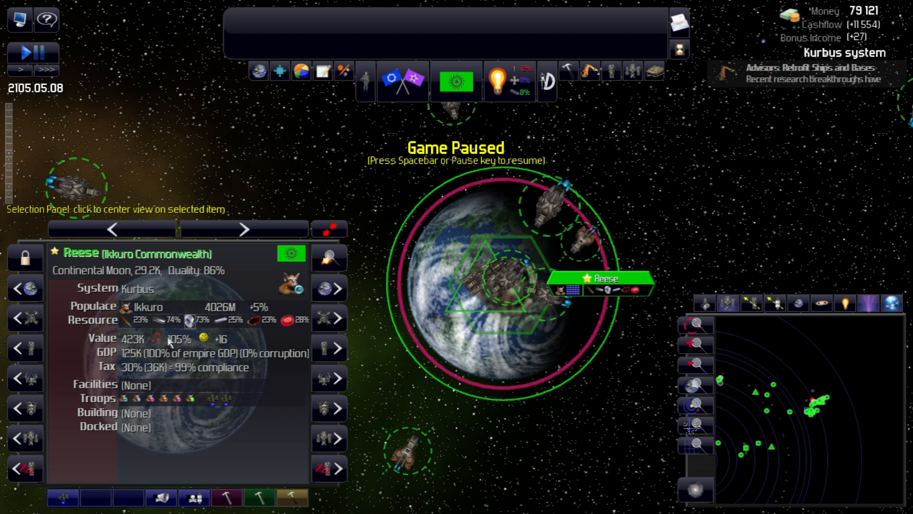
pyautogui.moveTo(140, 343)
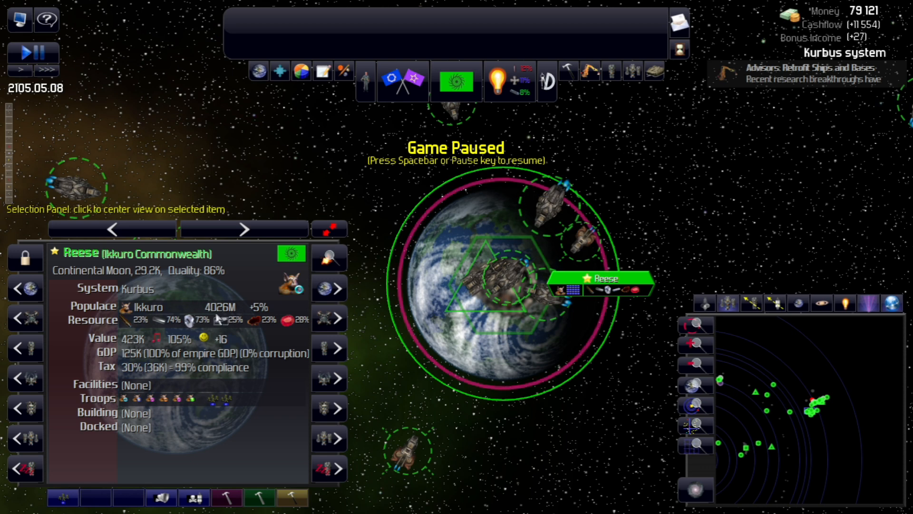
pyautogui.moveTo(263, 377)
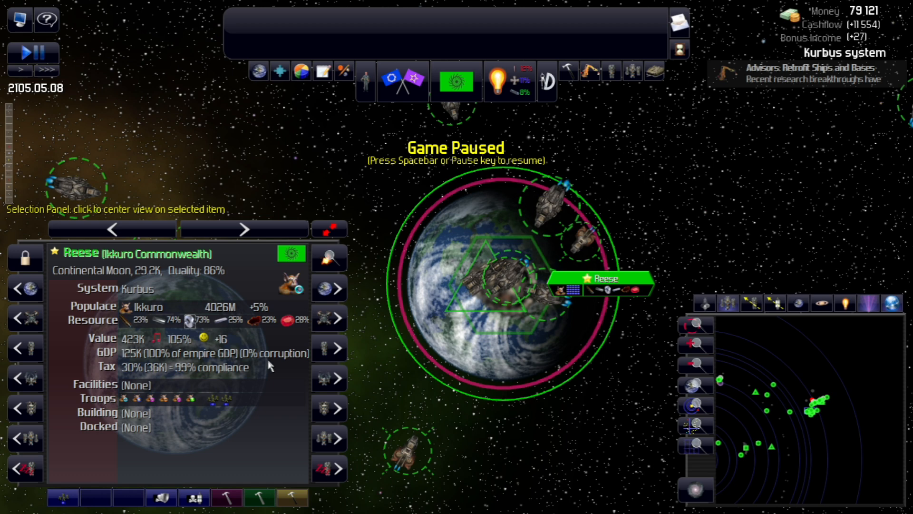
pyautogui.moveTo(265, 368)
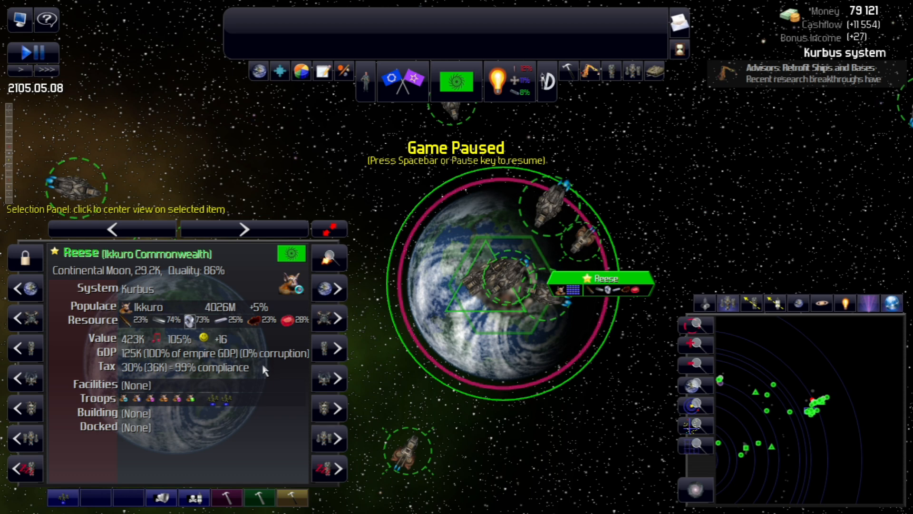
pyautogui.moveTo(264, 356)
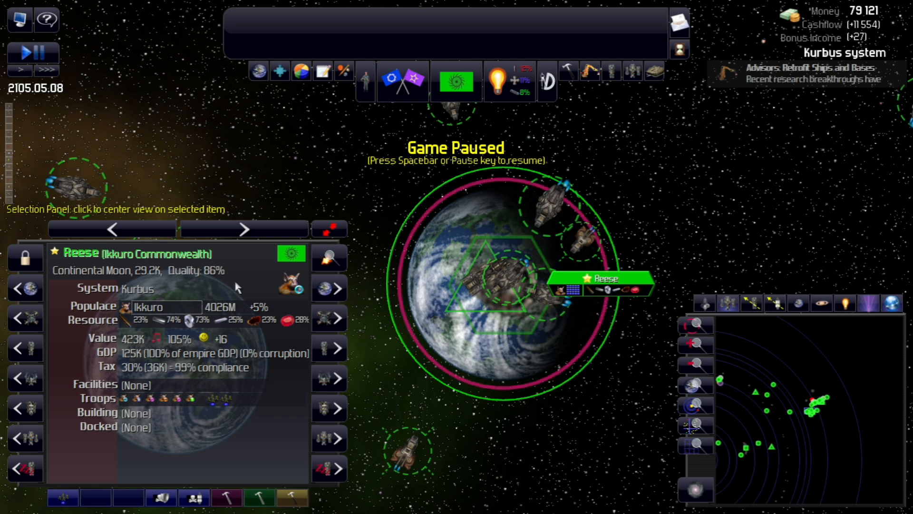
pyautogui.moveTo(231, 288)
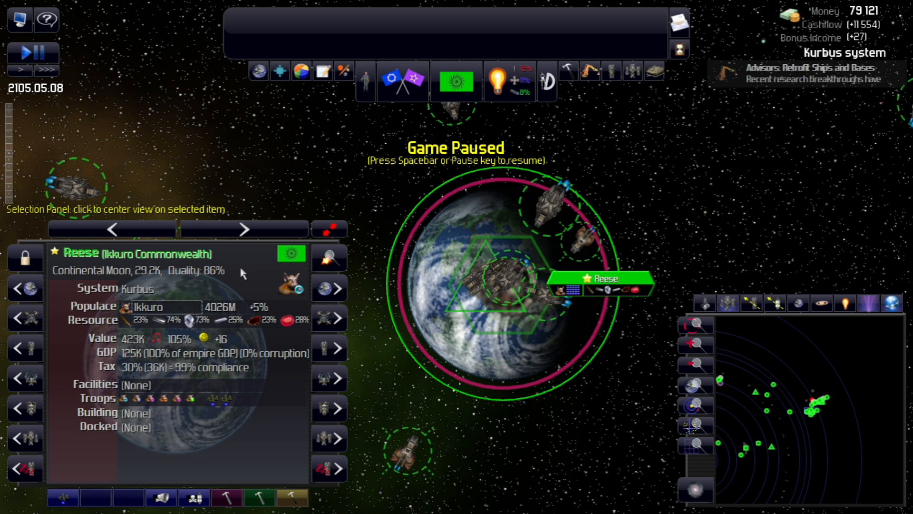
pyautogui.moveTo(231, 277)
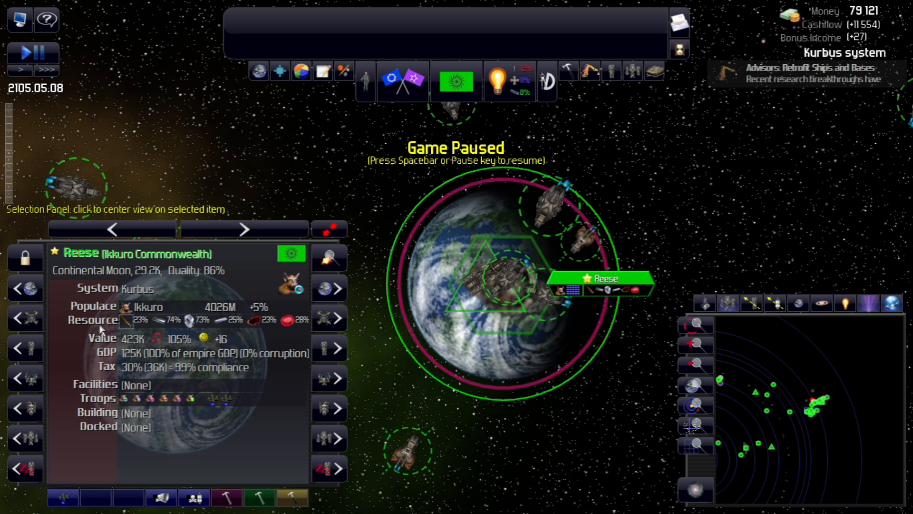
pyautogui.moveTo(70, 353)
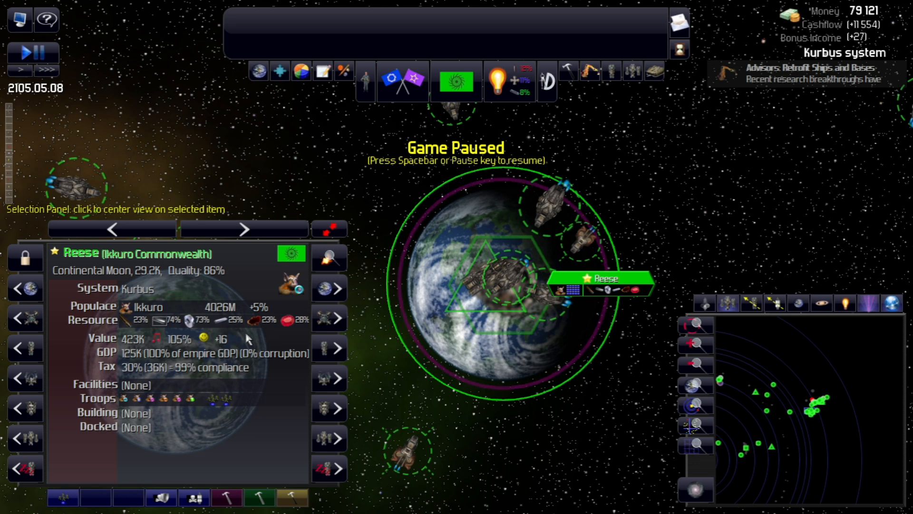
pyautogui.moveTo(233, 343)
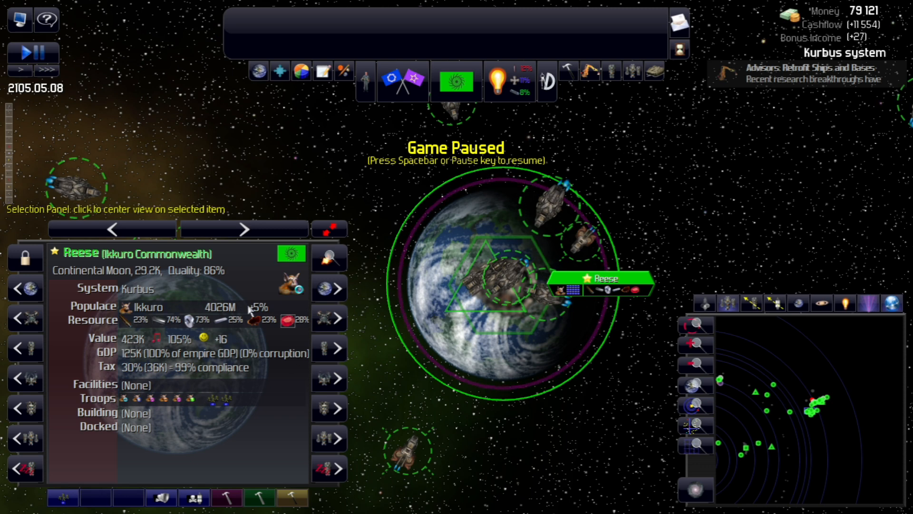
pyautogui.moveTo(233, 343)
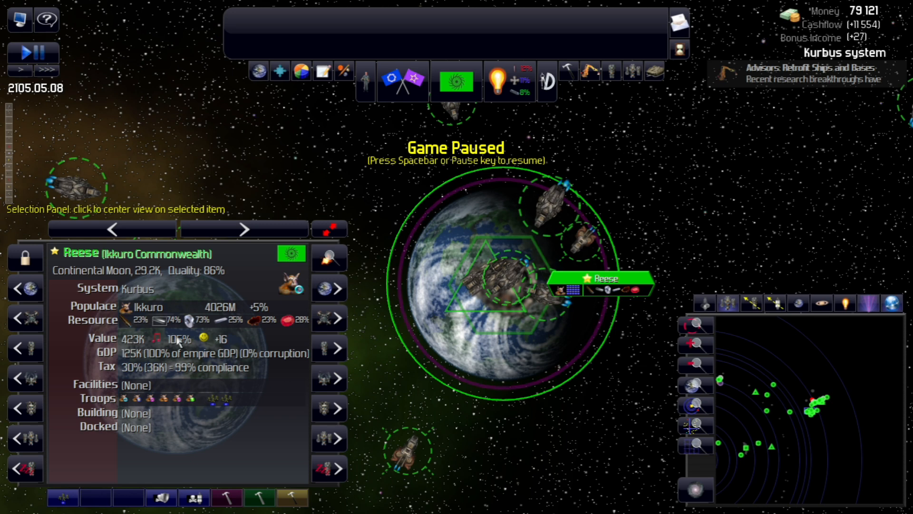
pyautogui.moveTo(263, 343)
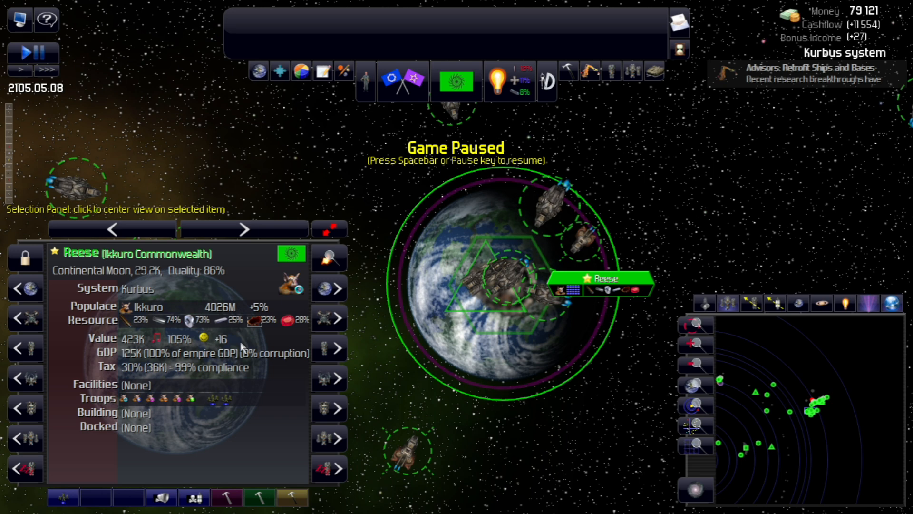
pyautogui.moveTo(180, 346)
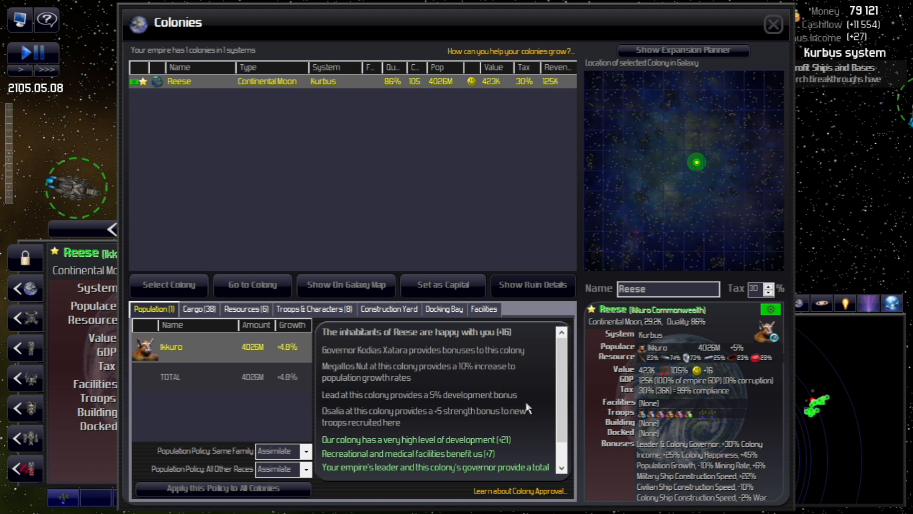
pyautogui.moveTo(455, 385)
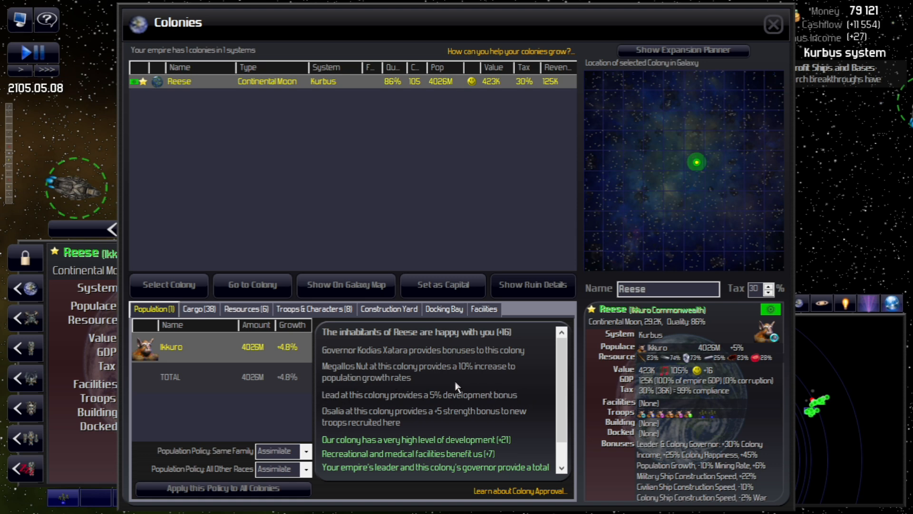
pyautogui.moveTo(455, 388)
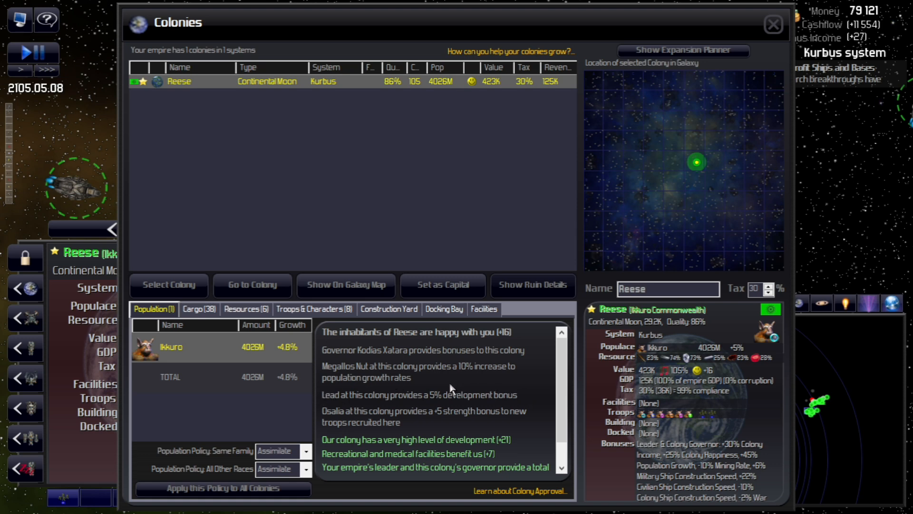
pyautogui.moveTo(504, 400)
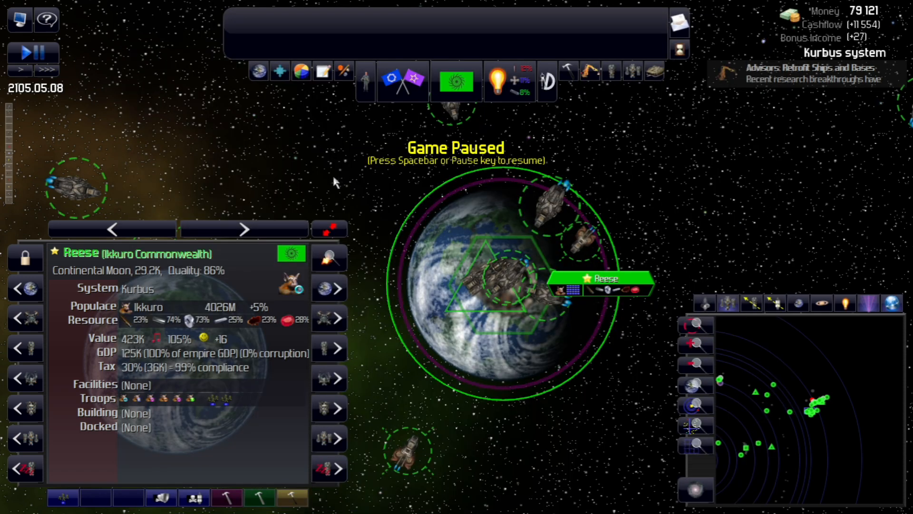
pyautogui.moveTo(279, 70)
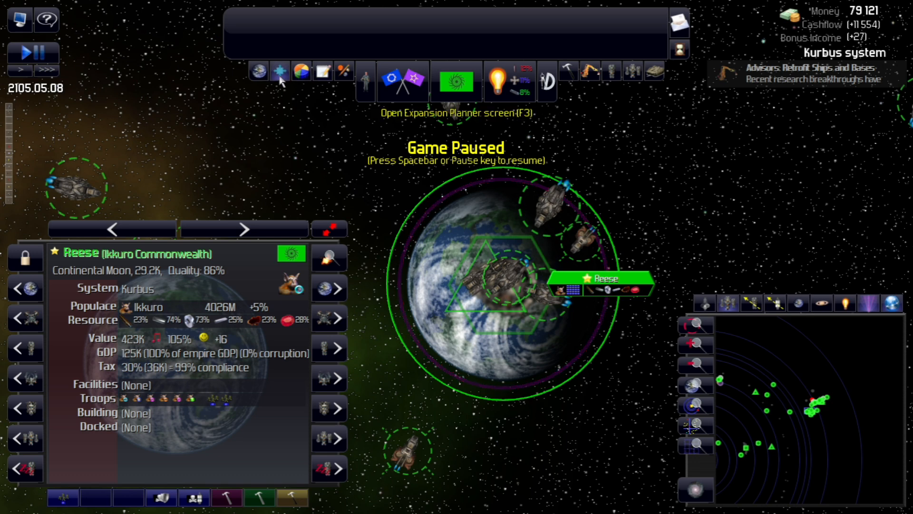
# Open the Expansion Planner listing strategic resources and Bacora 1 as a colony target.
pyautogui.click(278, 71)
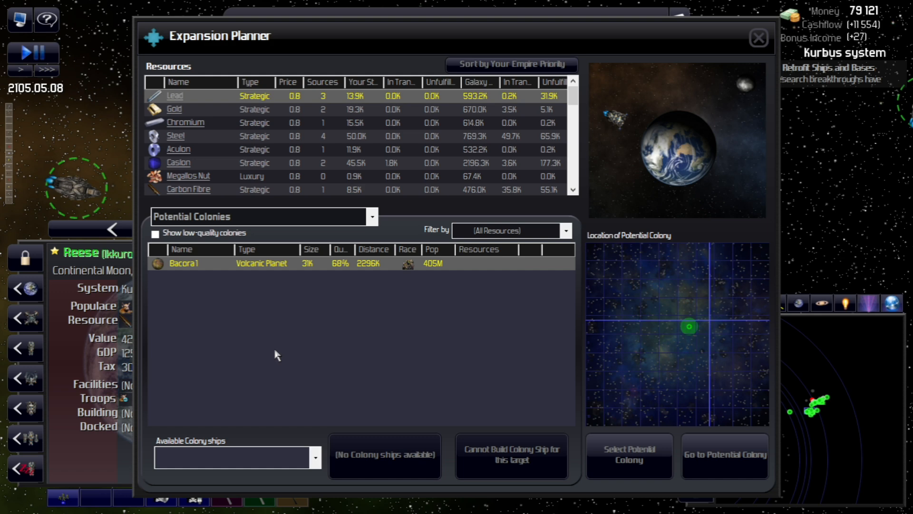
pyautogui.moveTo(208, 80)
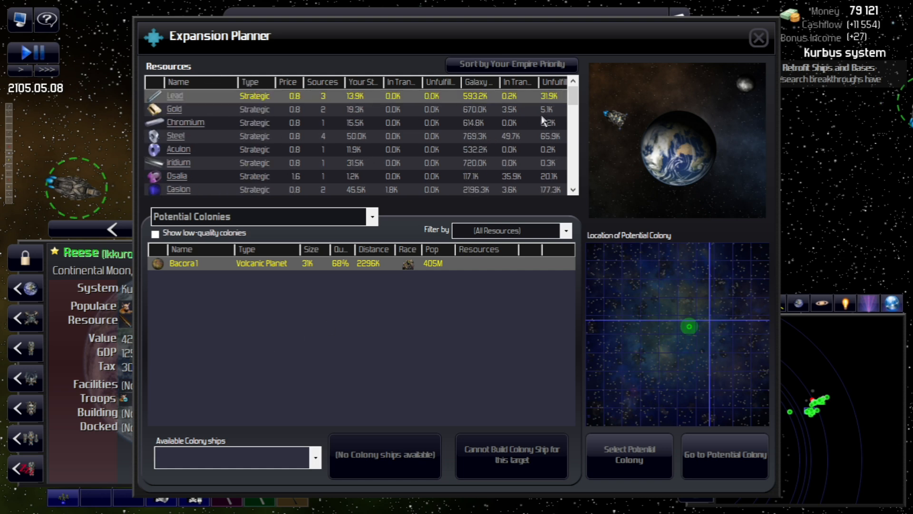
pyautogui.scroll(-3)
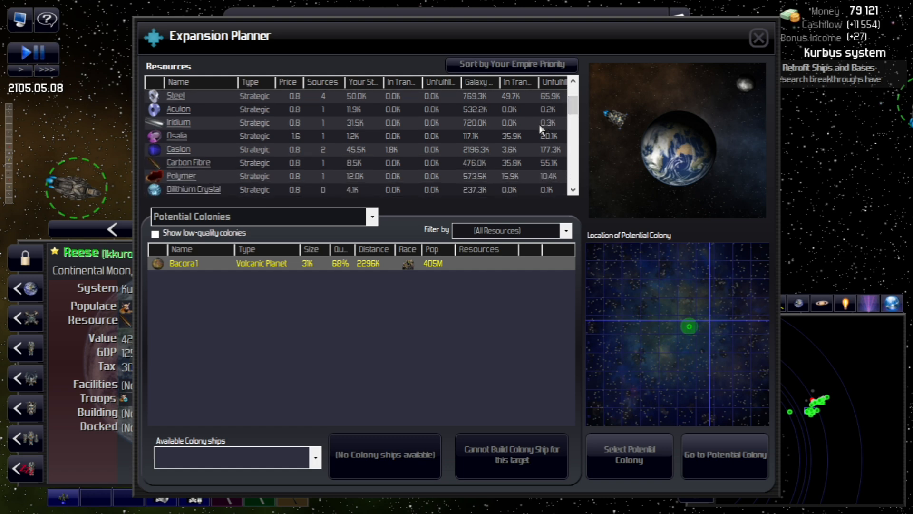
pyautogui.scroll(-3)
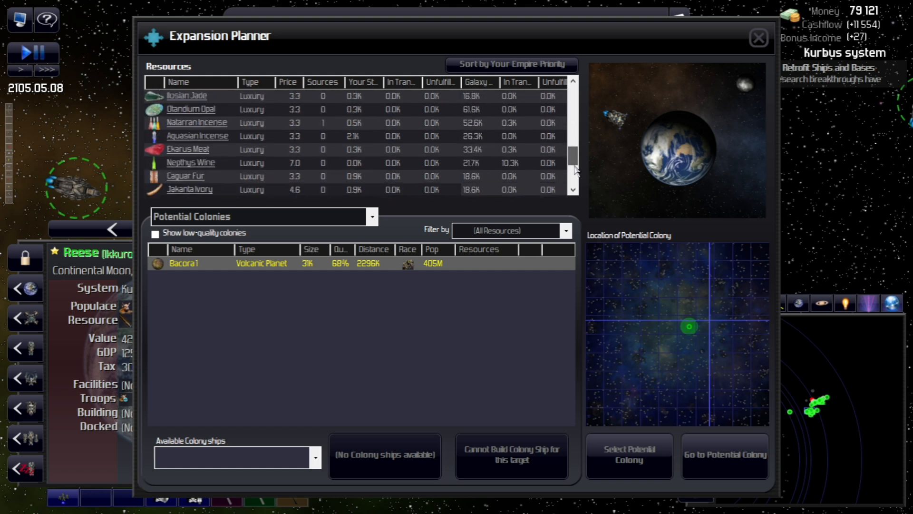
pyautogui.scroll(-3)
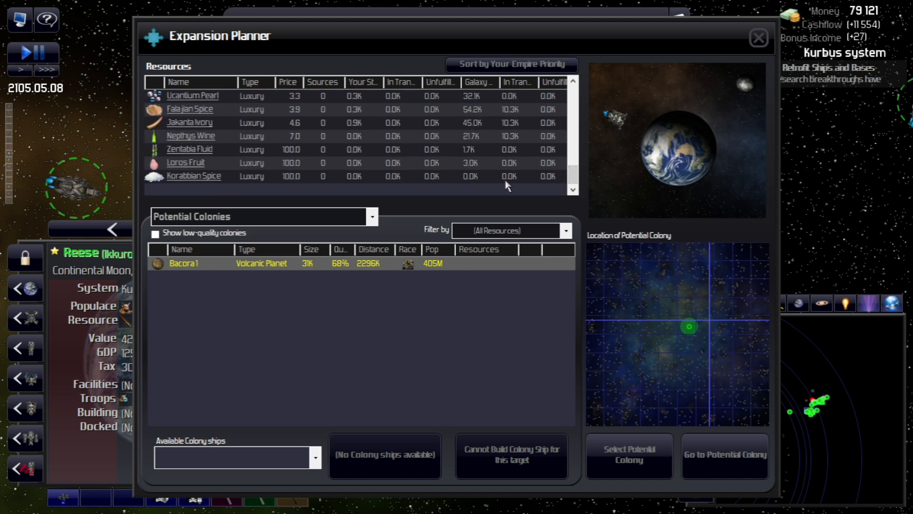
pyautogui.moveTo(271, 159)
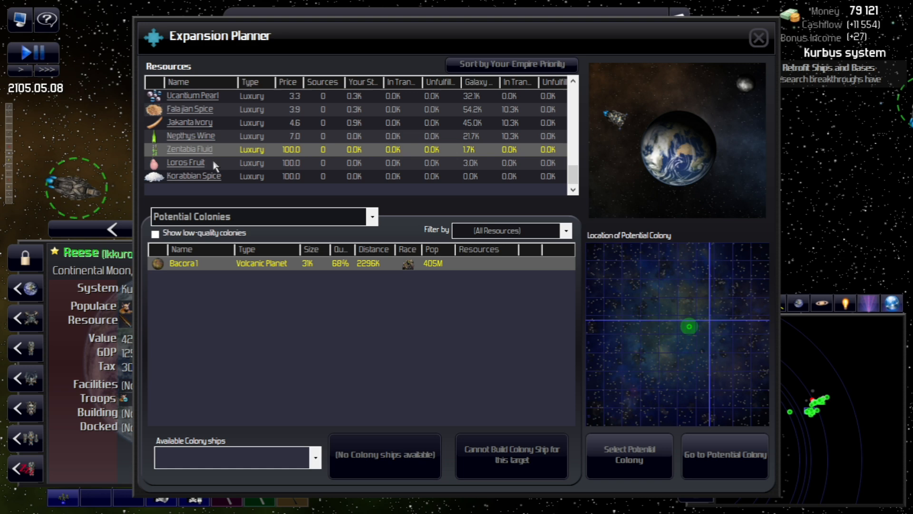
pyautogui.click(190, 149)
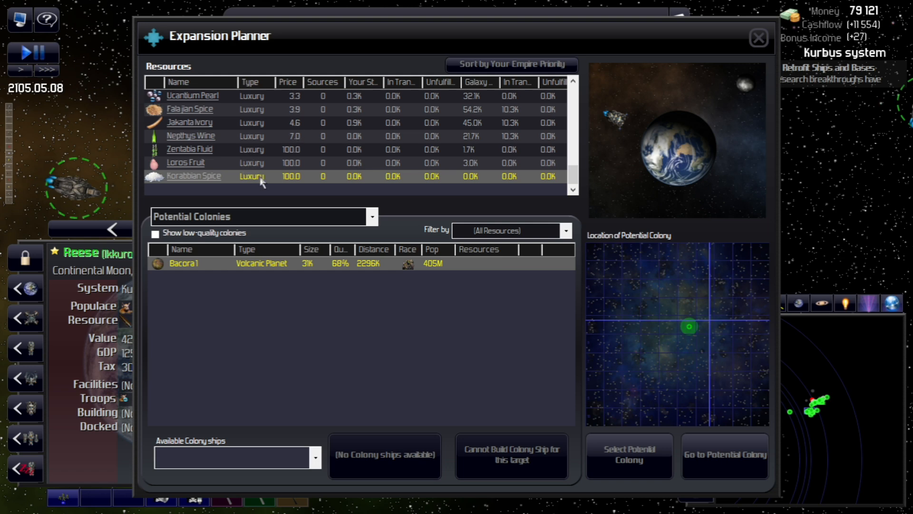
pyautogui.moveTo(274, 190)
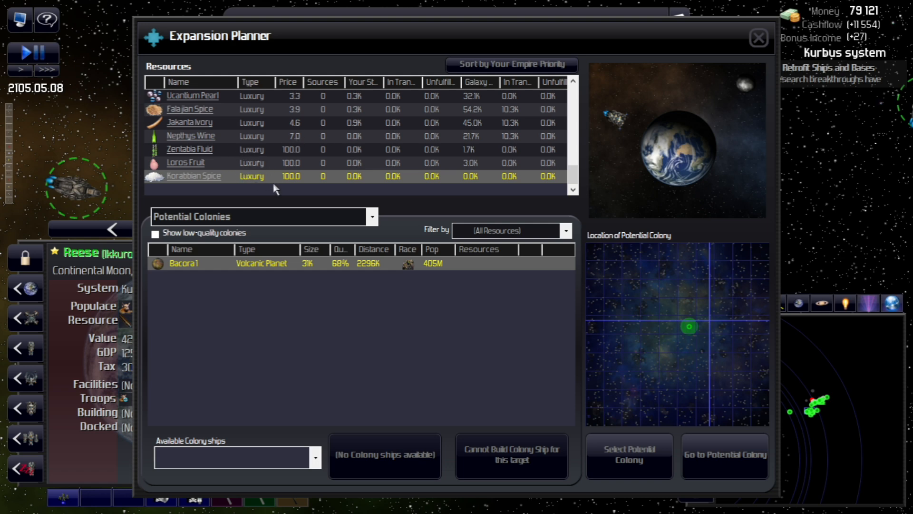
pyautogui.moveTo(257, 185)
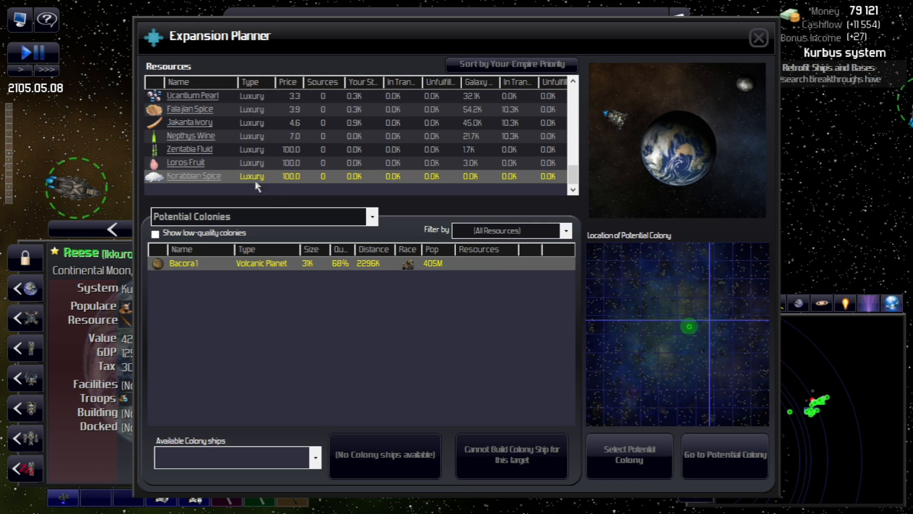
pyautogui.moveTo(258, 192)
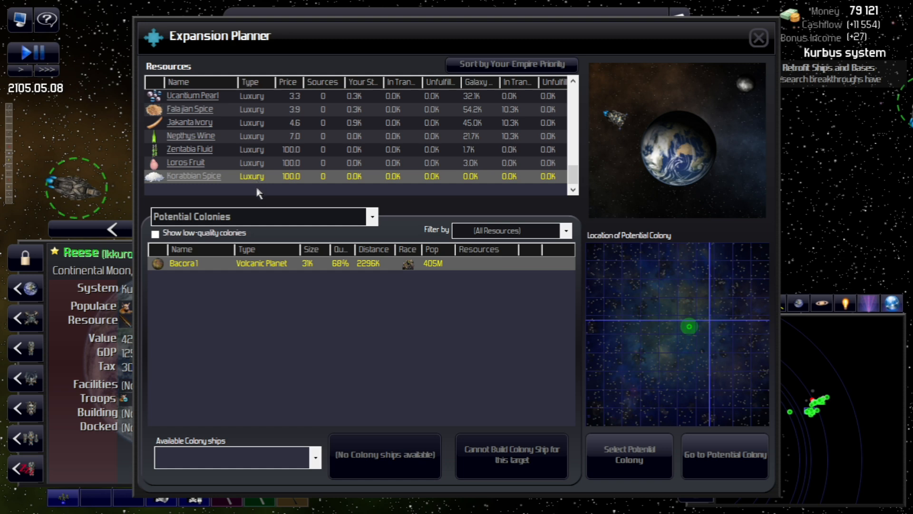
pyautogui.moveTo(211, 148)
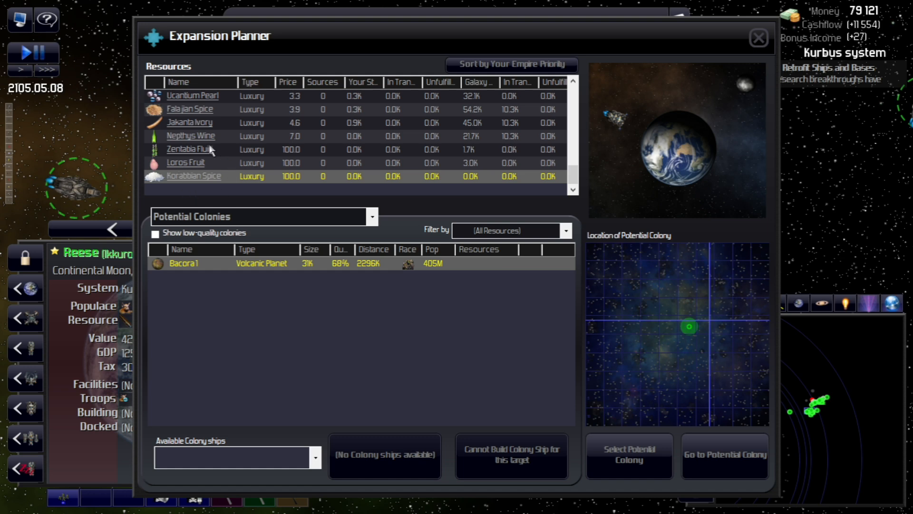
pyautogui.moveTo(269, 171)
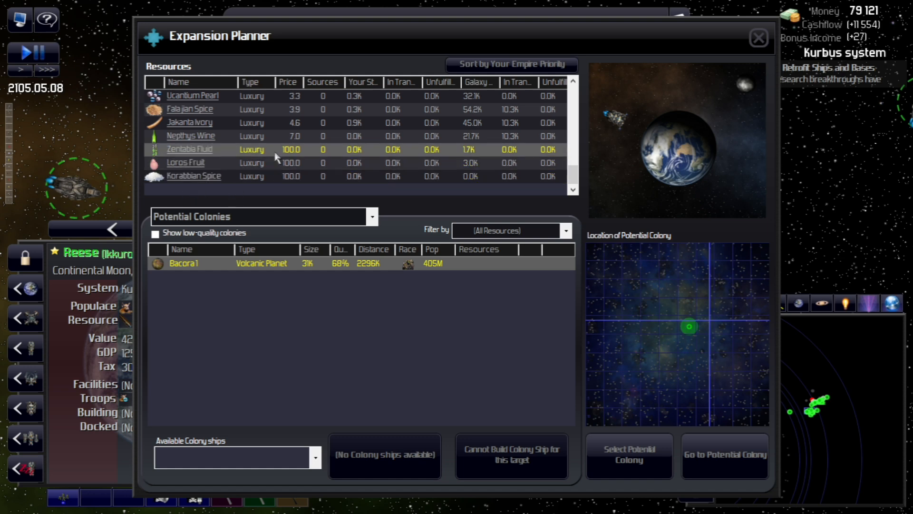
pyautogui.moveTo(342, 199)
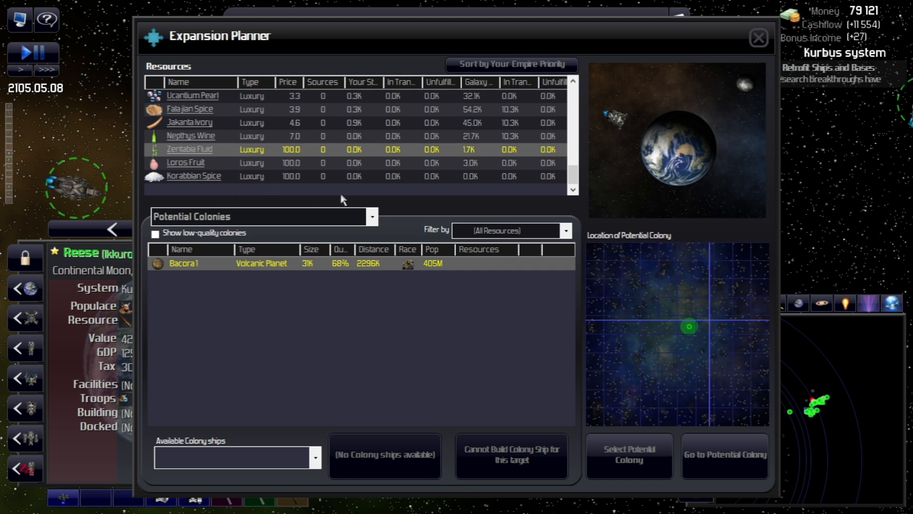
pyautogui.moveTo(301, 137)
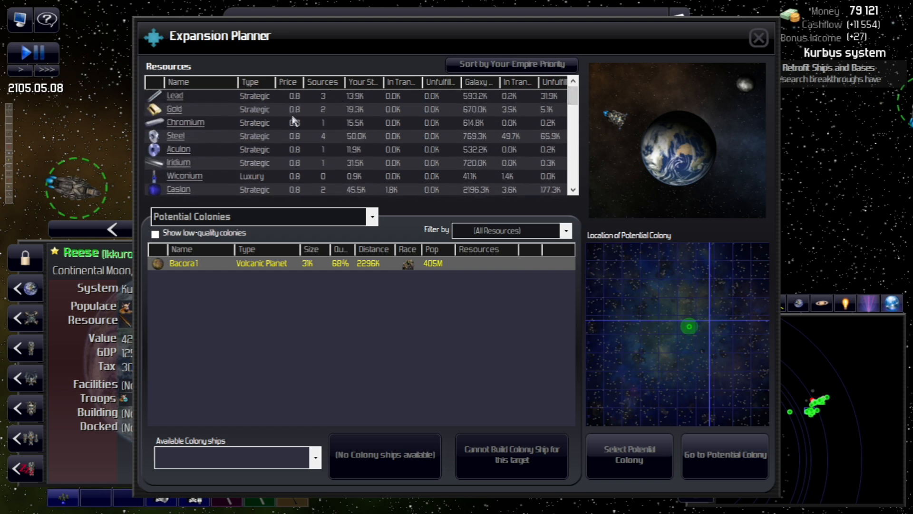
pyautogui.moveTo(307, 154)
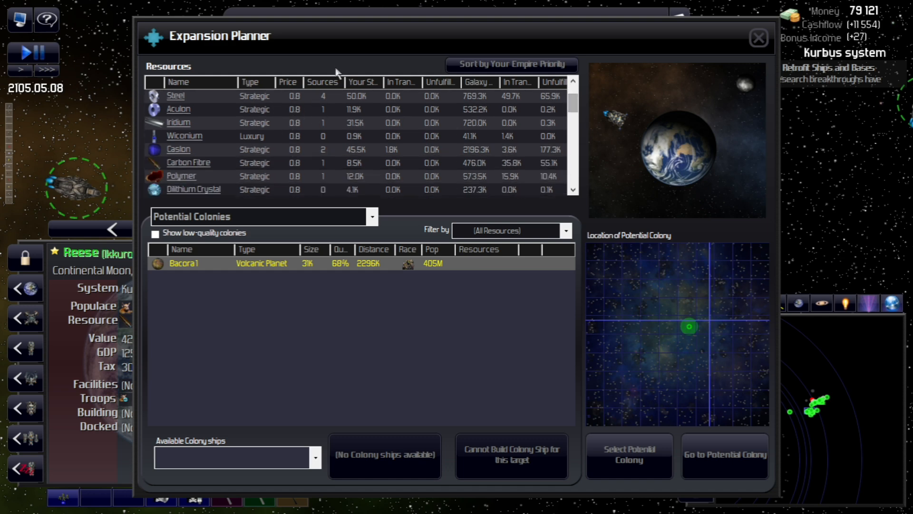
pyautogui.scroll(-3)
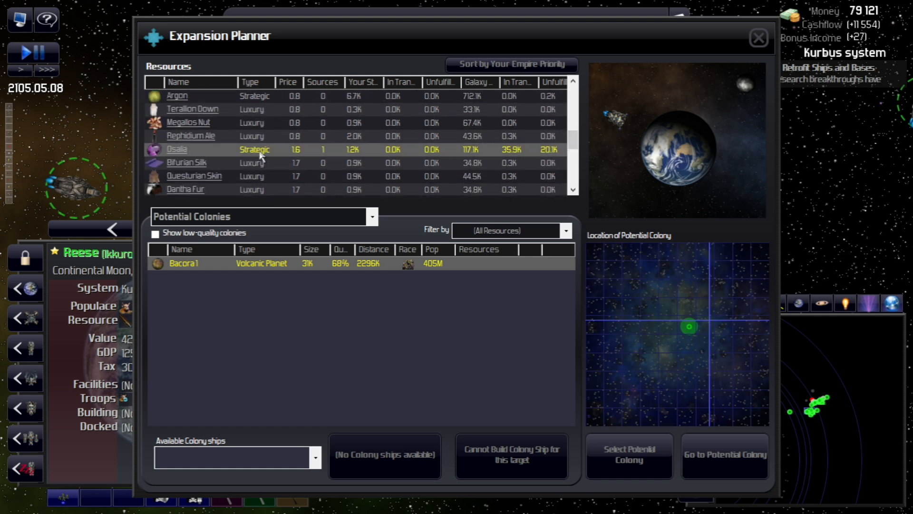
pyautogui.moveTo(509, 153)
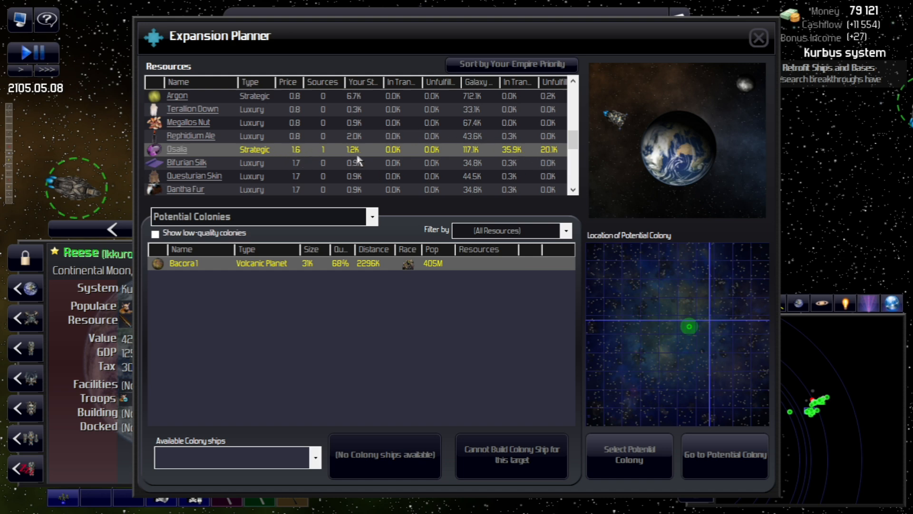
pyautogui.moveTo(301, 150)
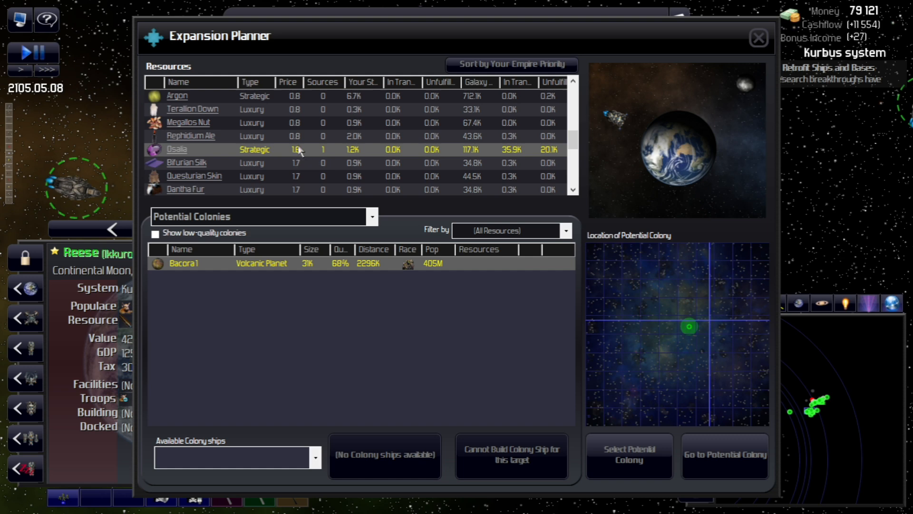
pyautogui.moveTo(294, 163)
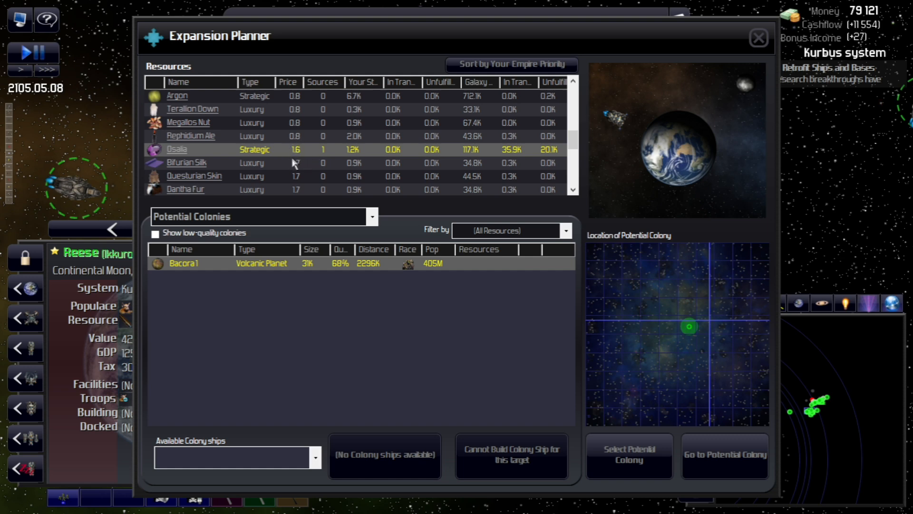
pyautogui.moveTo(189, 151)
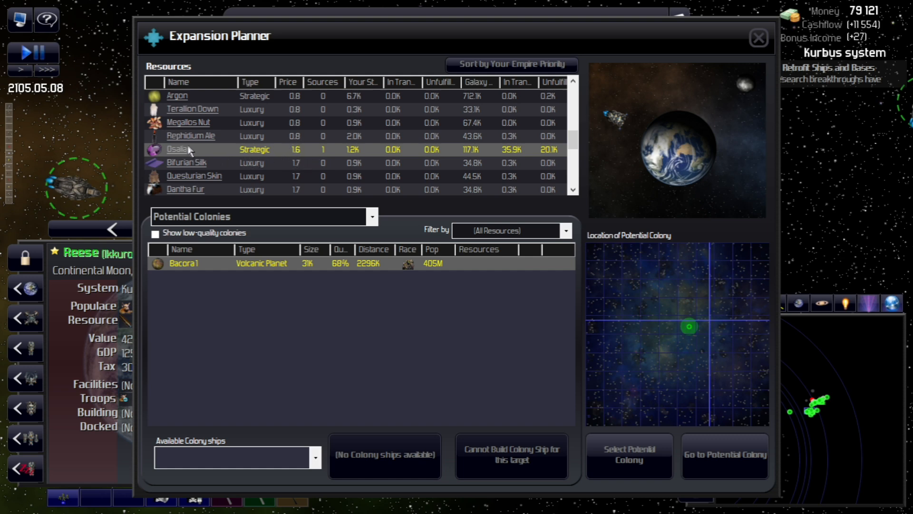
pyautogui.moveTo(220, 150)
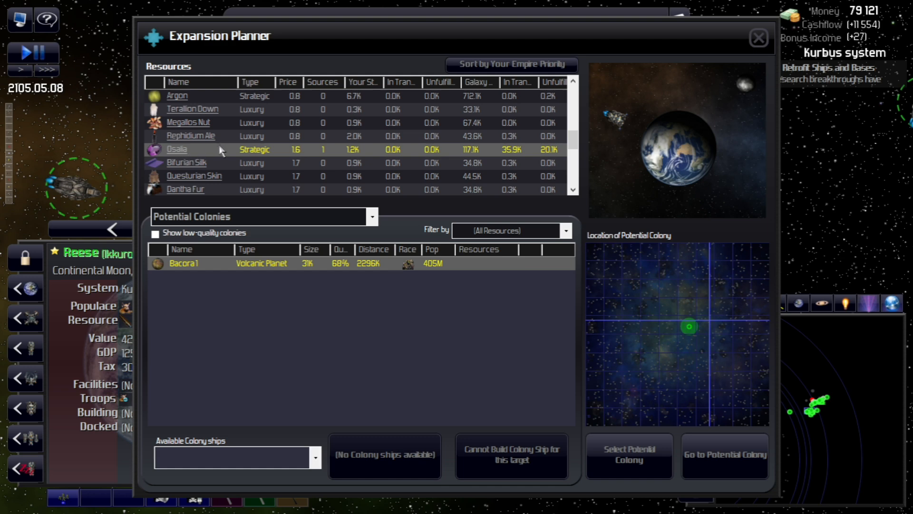
pyautogui.moveTo(307, 165)
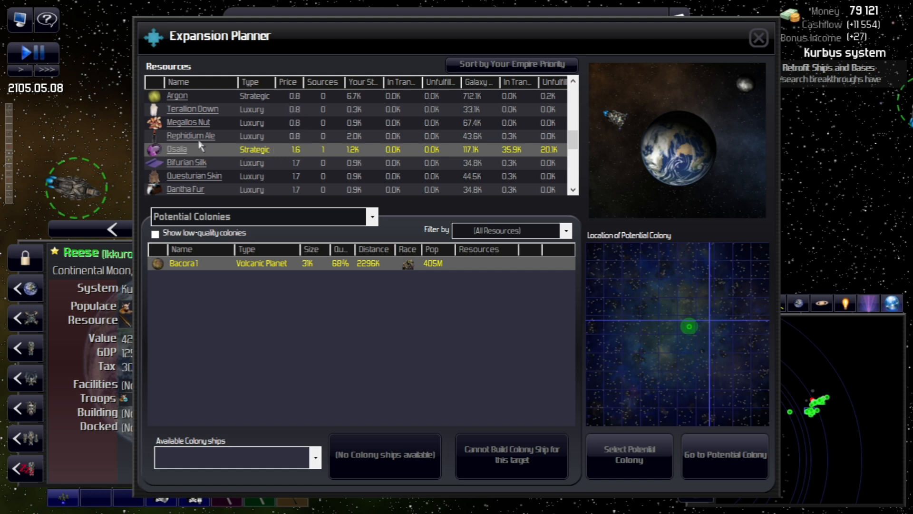
pyautogui.moveTo(192, 158)
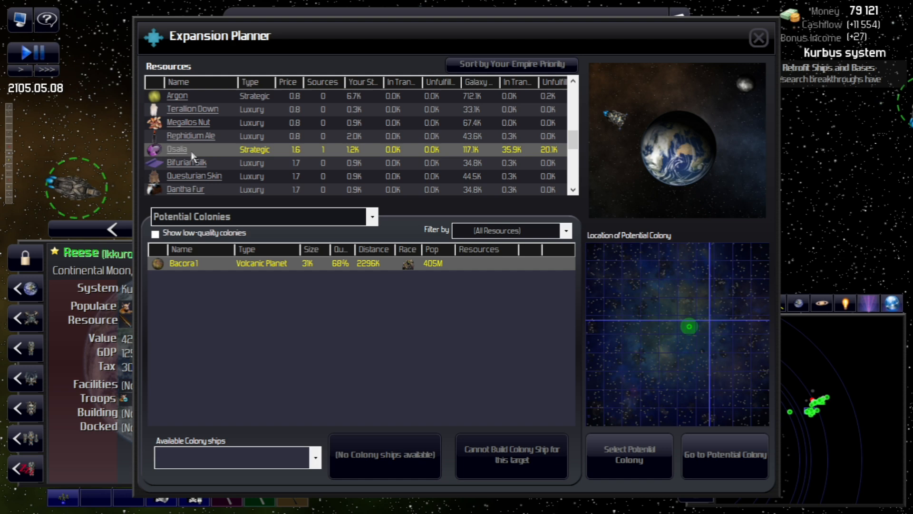
pyautogui.moveTo(216, 154)
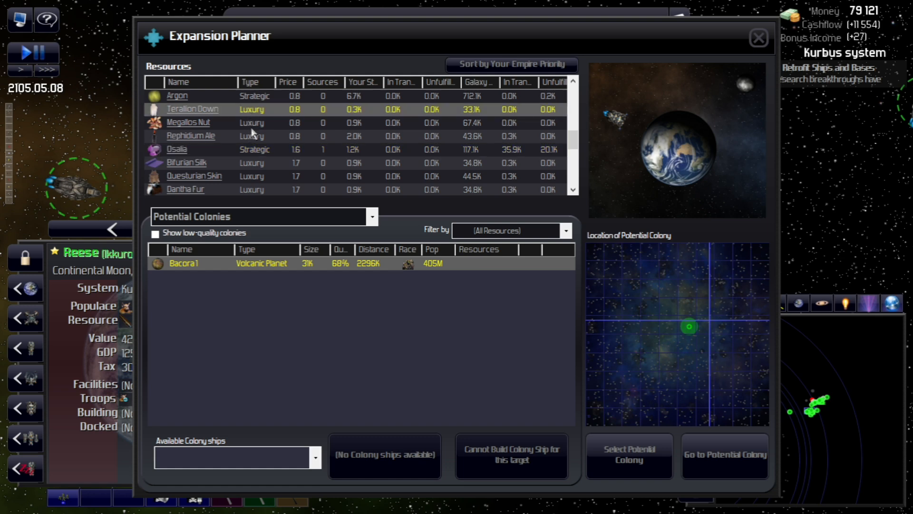
pyautogui.click(178, 149)
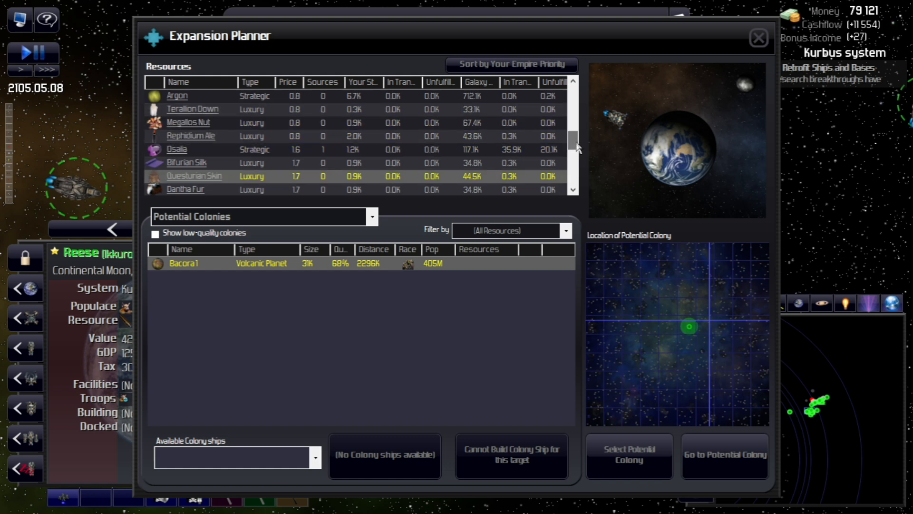
pyautogui.moveTo(575, 137); pyautogui.dragTo(575, 177)
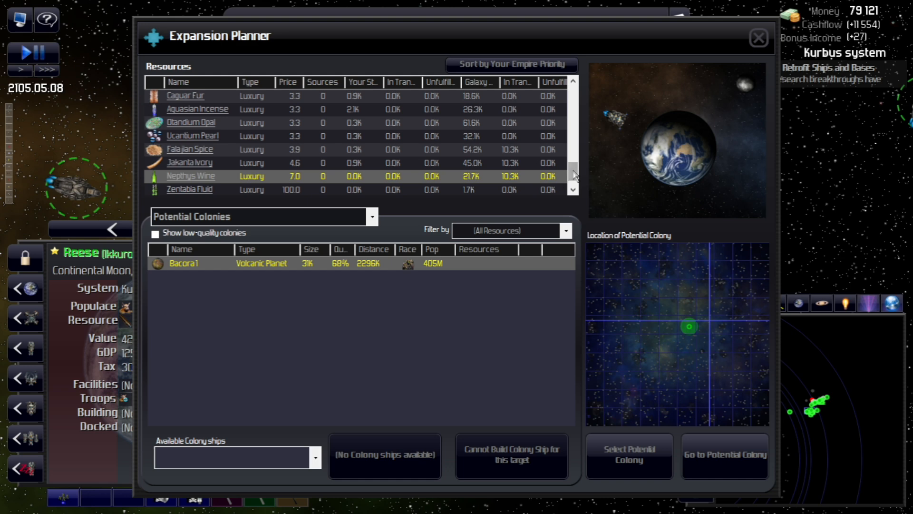
pyautogui.moveTo(388, 316)
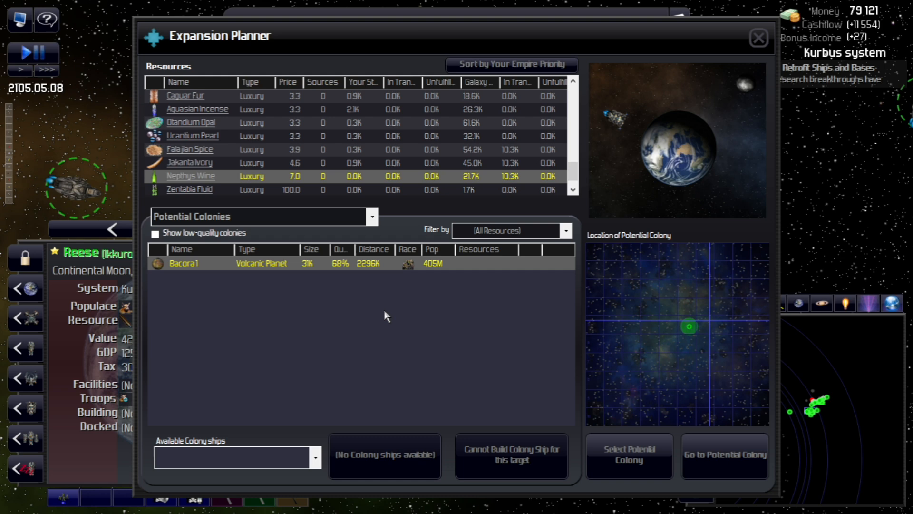
pyautogui.moveTo(387, 218)
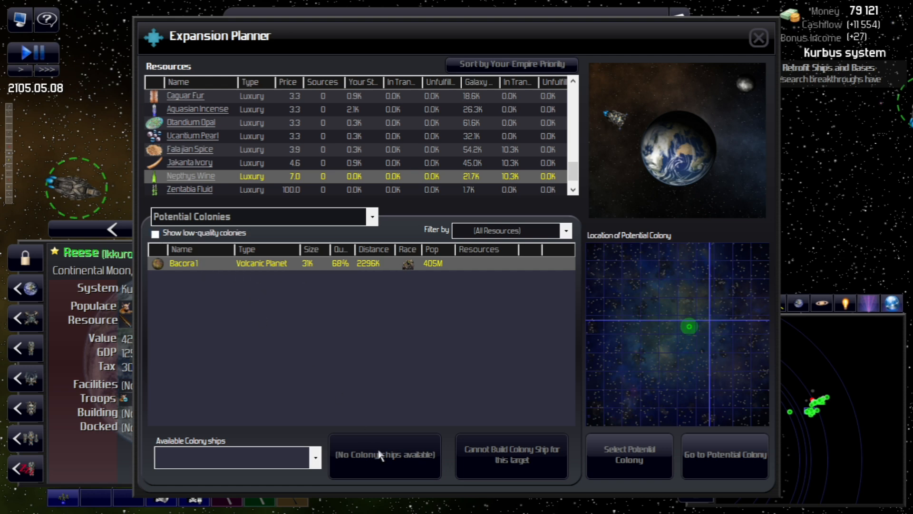
pyautogui.moveTo(416, 466)
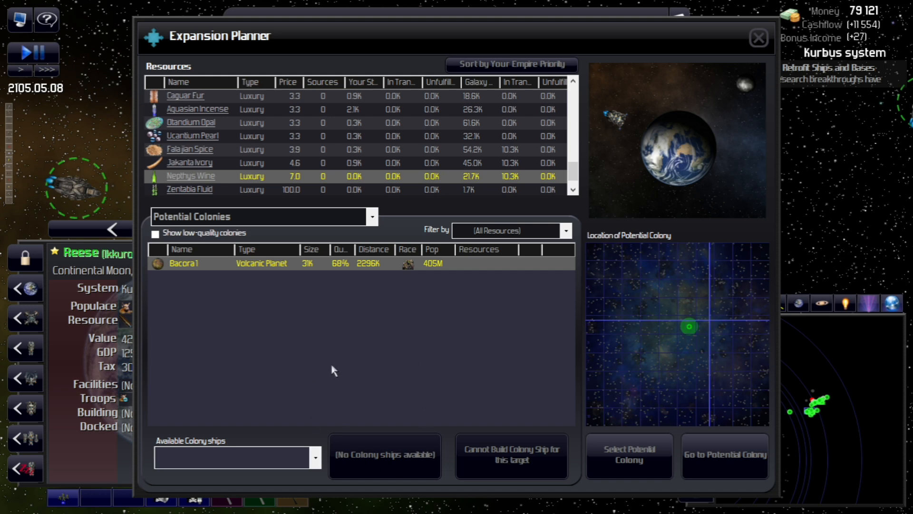
# Switch the planner list to Resource Targets by Your Empire Priority.
pyautogui.click(371, 216)
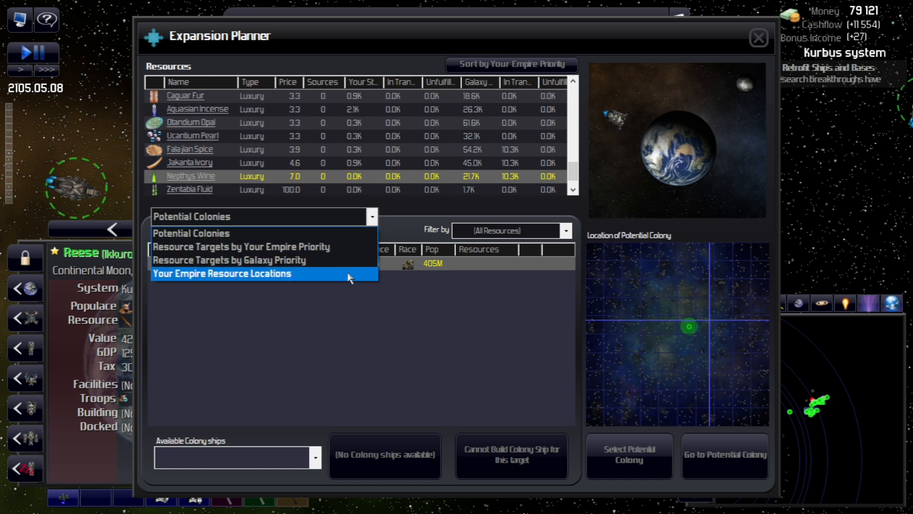
pyautogui.click(222, 273)
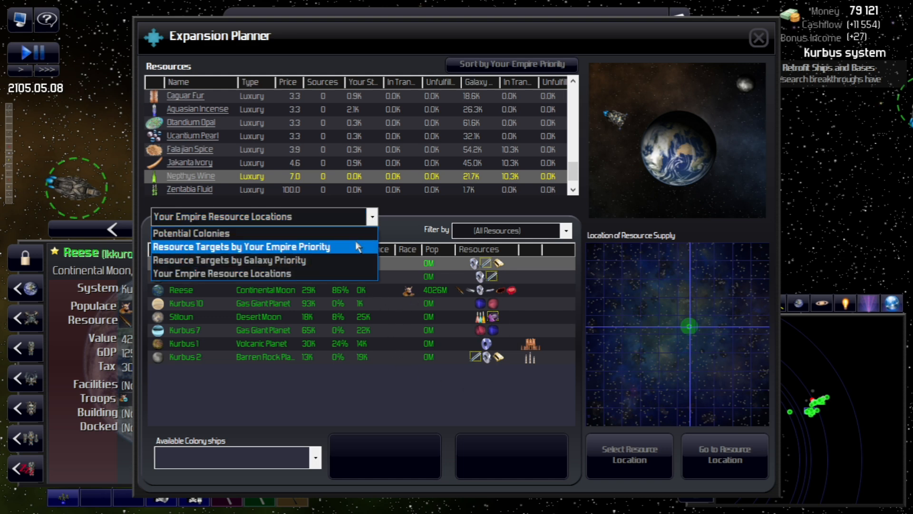
pyautogui.moveTo(353, 262)
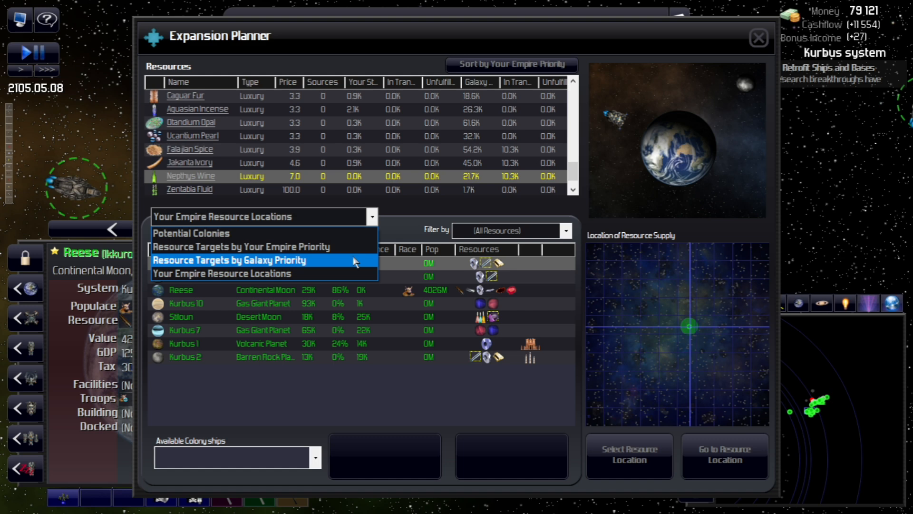
pyautogui.click(240, 246)
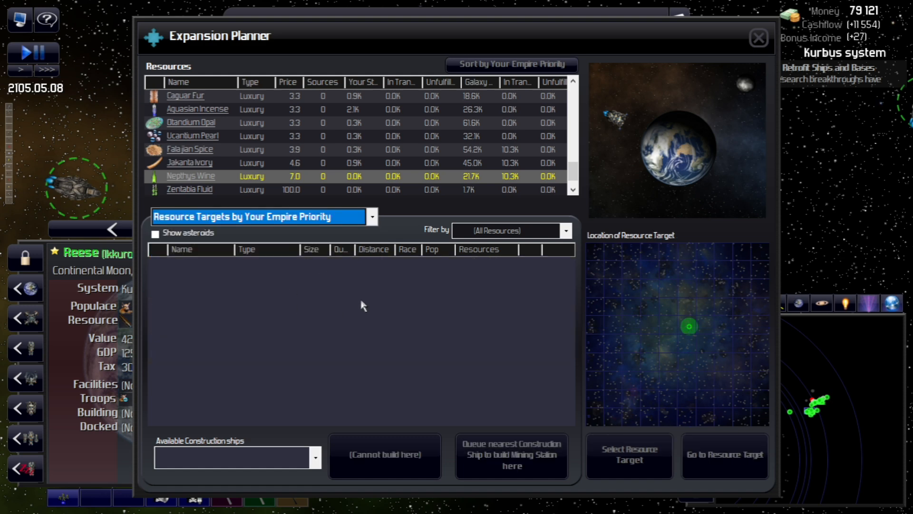
pyautogui.moveTo(324, 342)
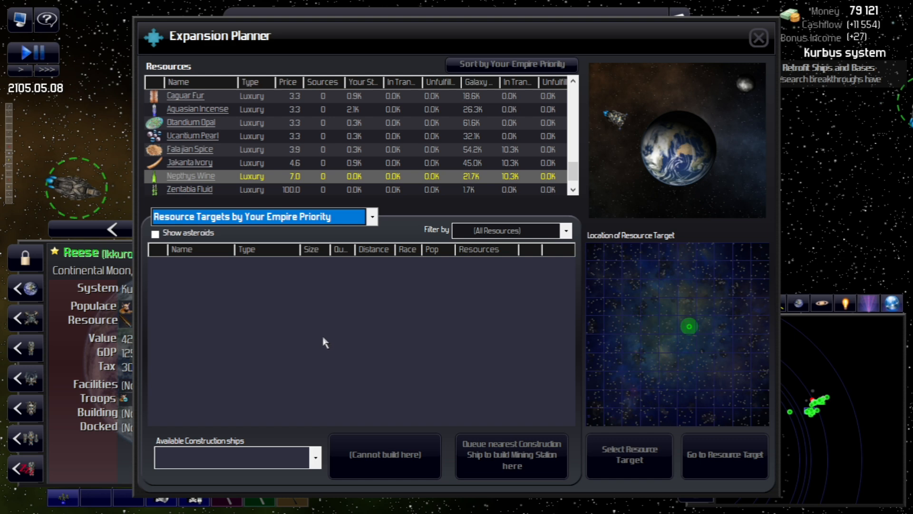
pyautogui.moveTo(274, 228)
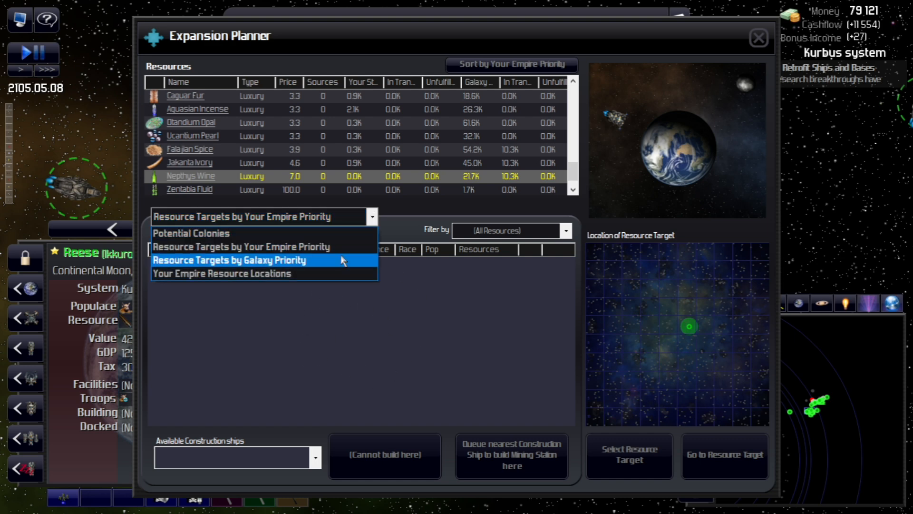
# Rank resource targets by galaxy priority with Show asteroids ticked.
pyautogui.click(229, 260)
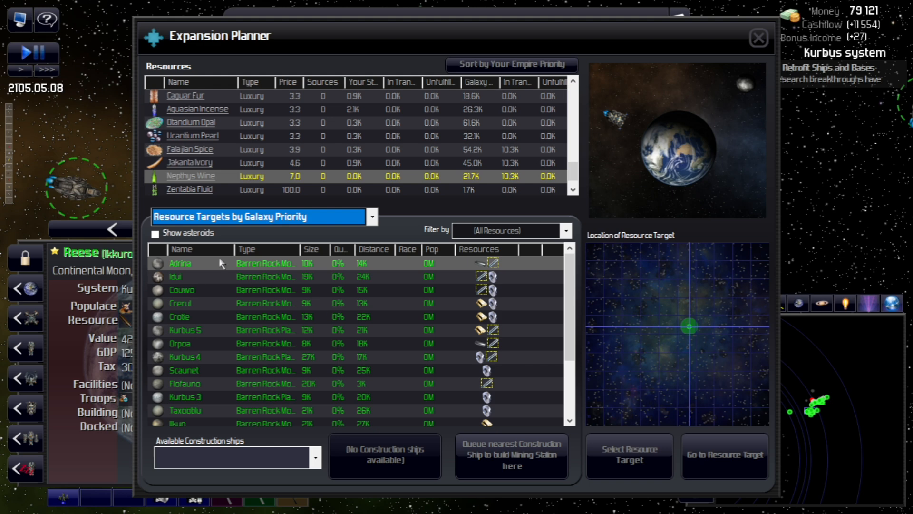
pyautogui.click(156, 233)
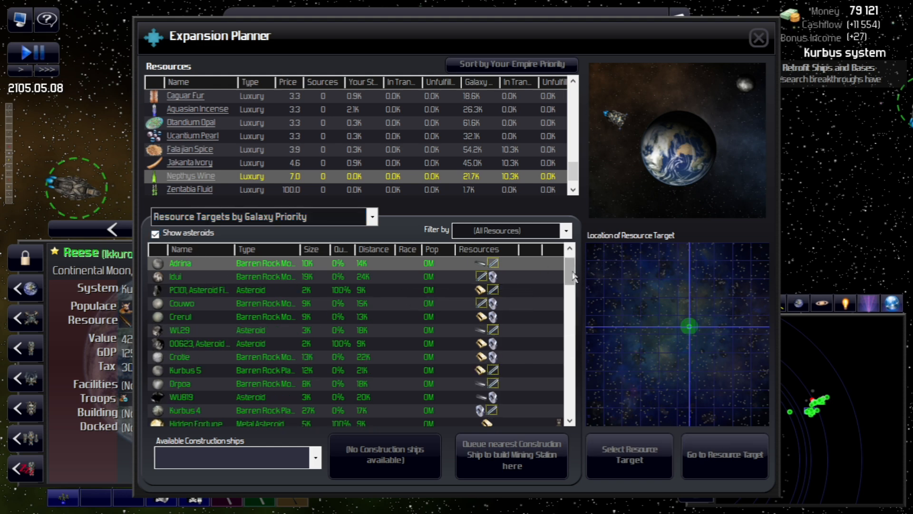
pyautogui.scroll(-3)
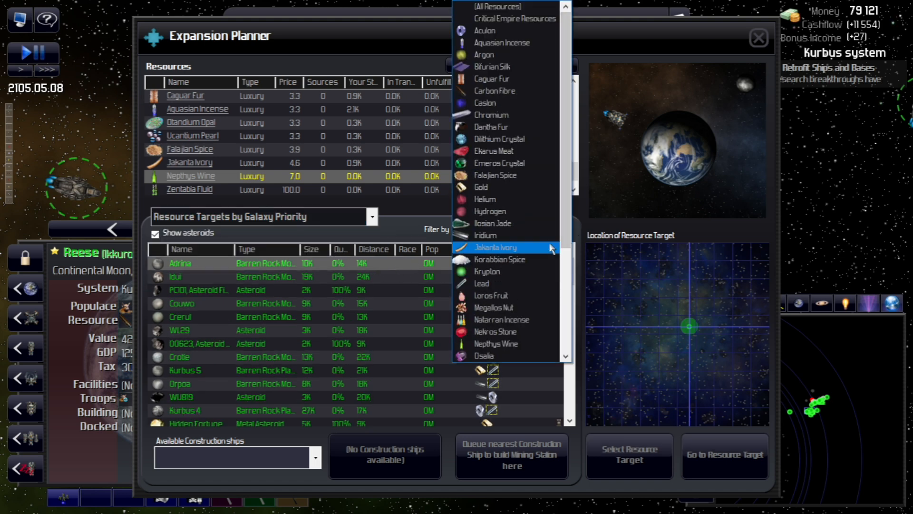
# Try Korabbian Spice as the filter, then filter targets to Lead and scroll the asteroid and moon results.
pyautogui.click(495, 259)
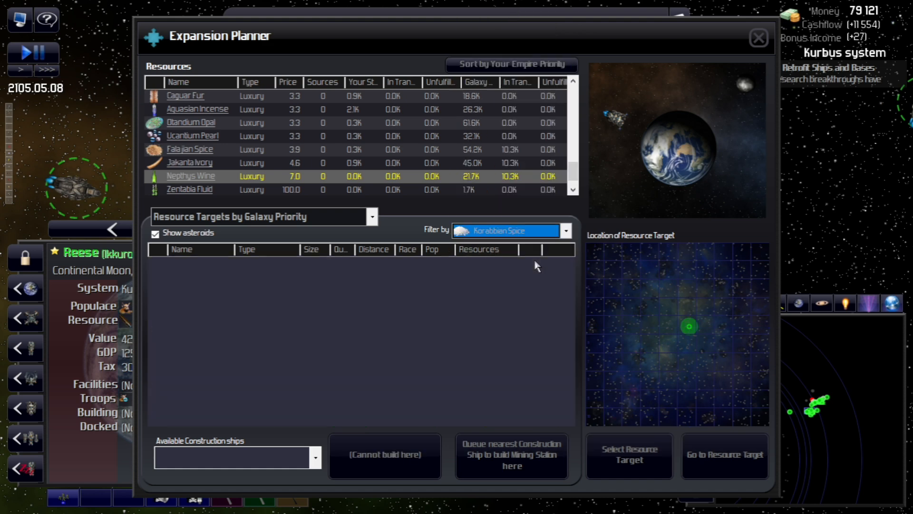
pyautogui.click(563, 230)
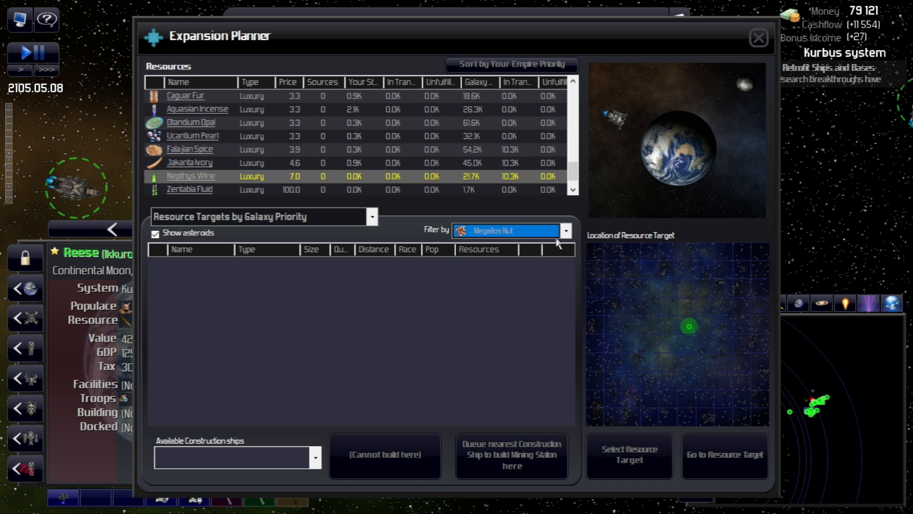
pyautogui.click(564, 230)
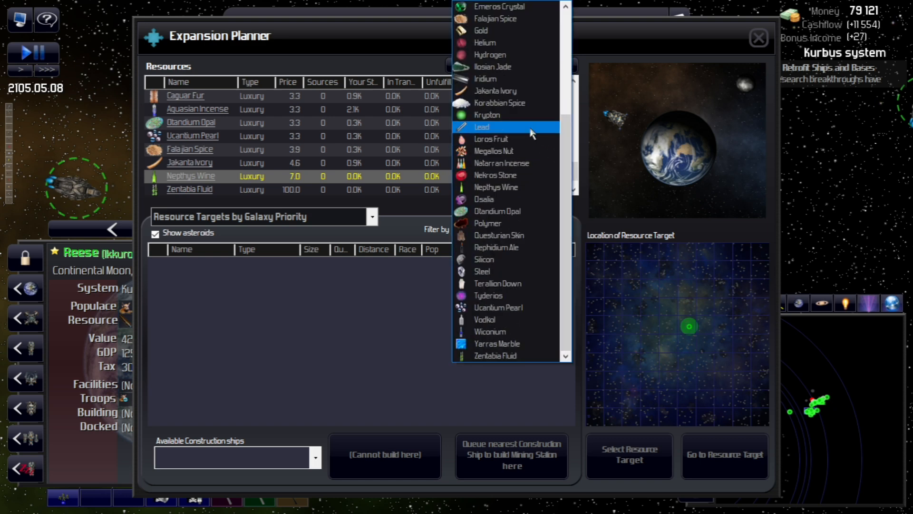
pyautogui.click(482, 127)
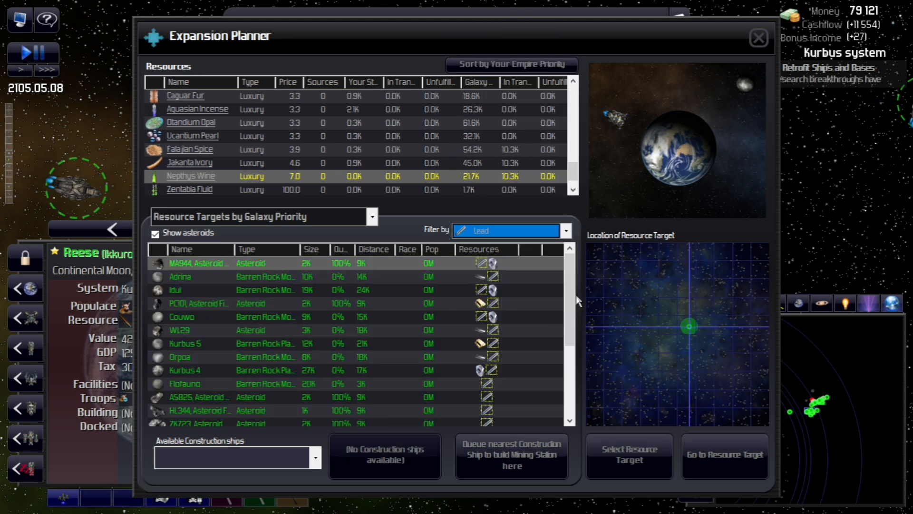
pyautogui.scroll(-3)
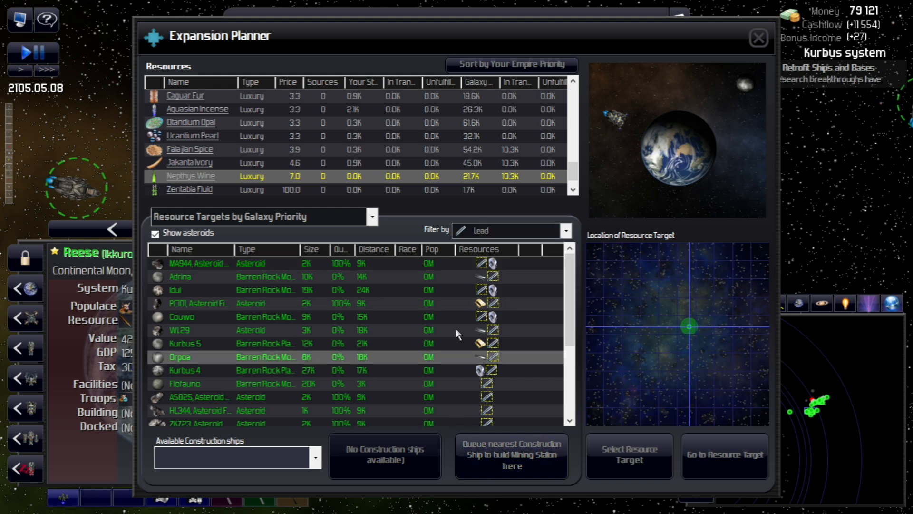
pyautogui.moveTo(313, 264)
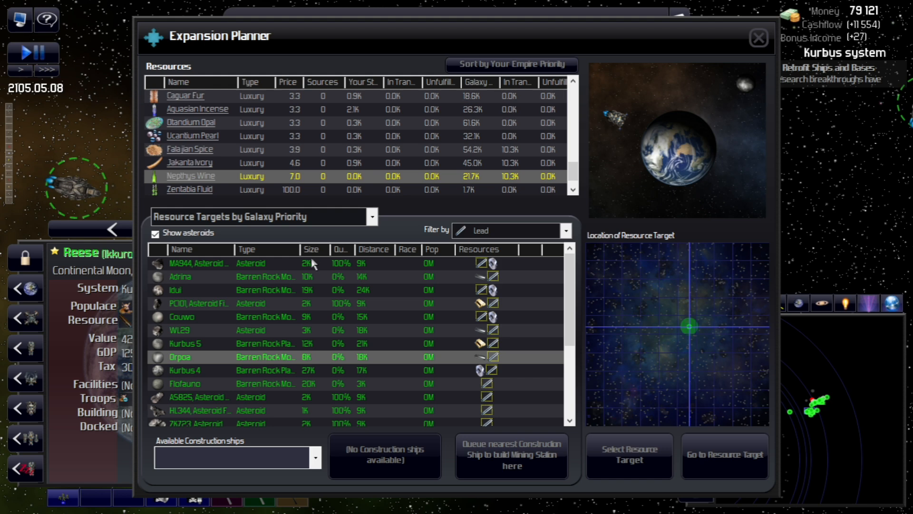
pyautogui.moveTo(586, 334)
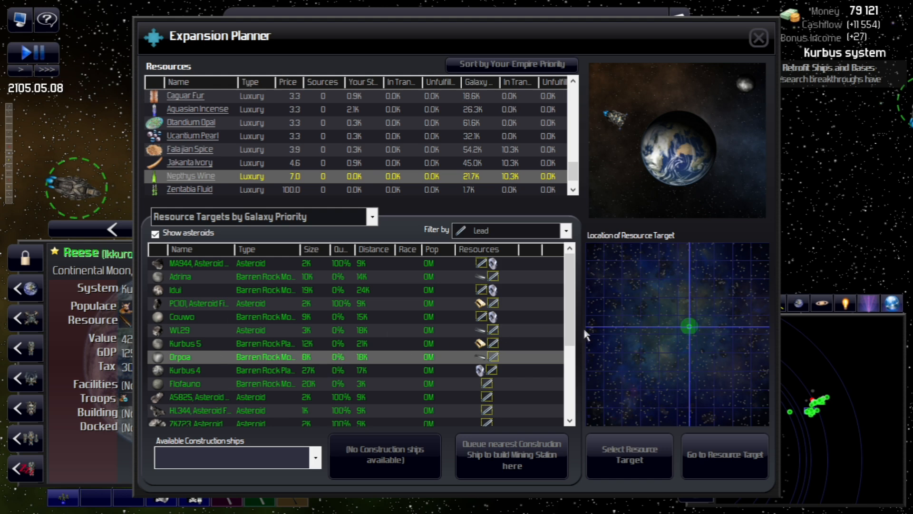
pyautogui.scroll(-3)
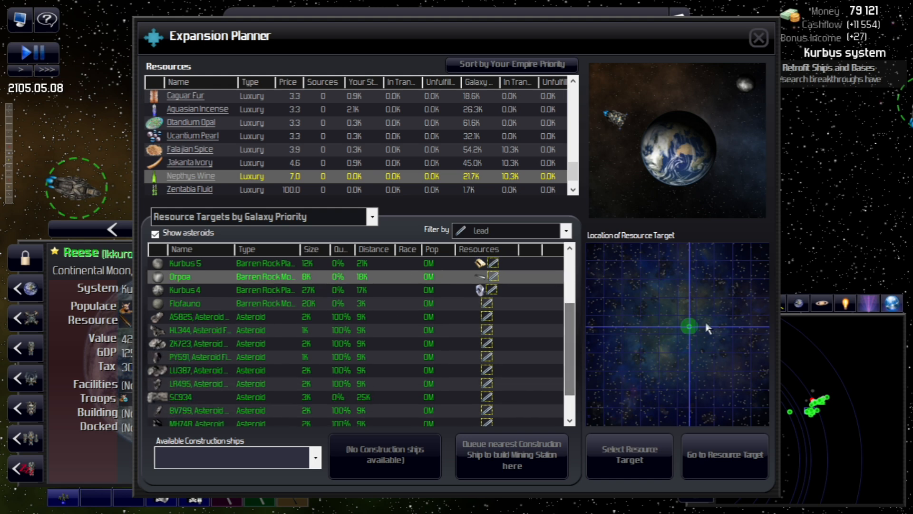
pyautogui.moveTo(410, 363)
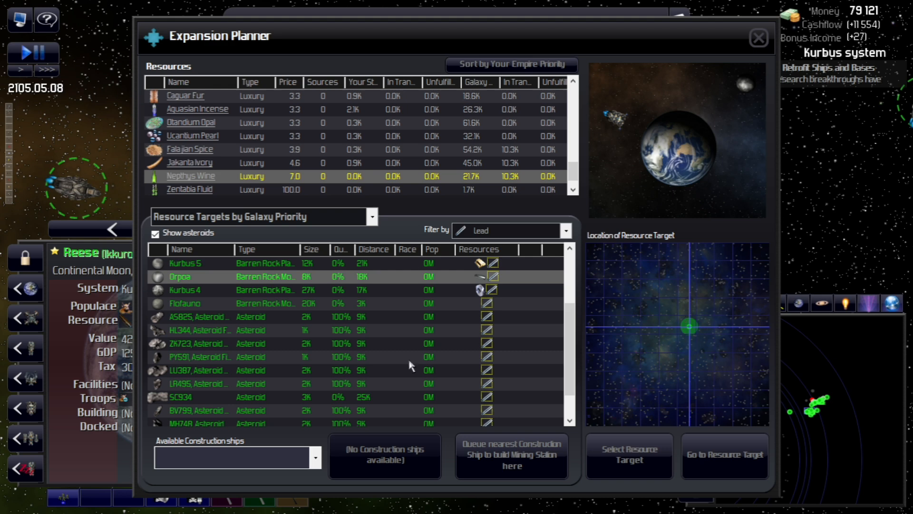
pyautogui.scroll(-3)
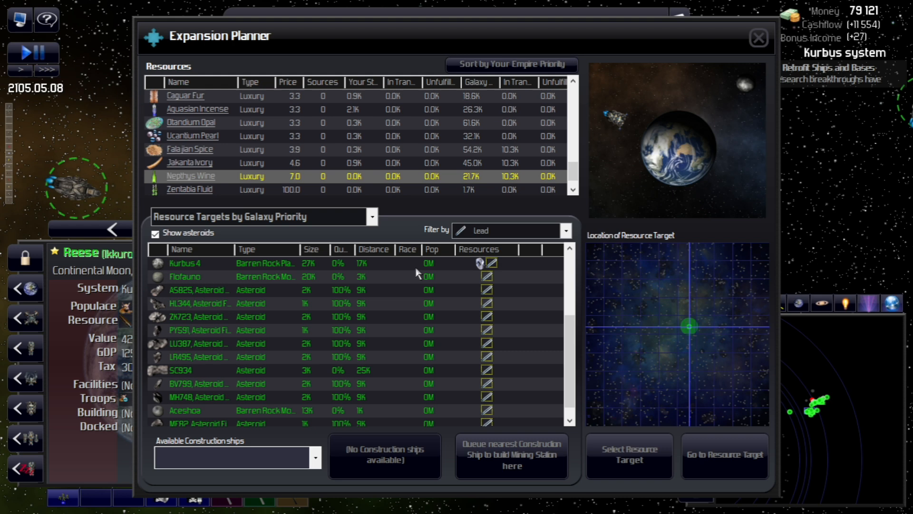
pyautogui.moveTo(480, 267)
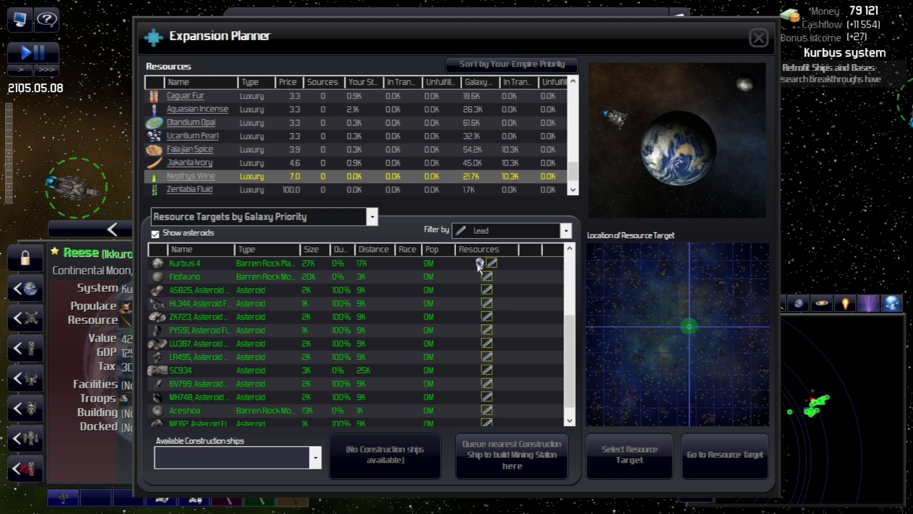
pyautogui.moveTo(575, 327)
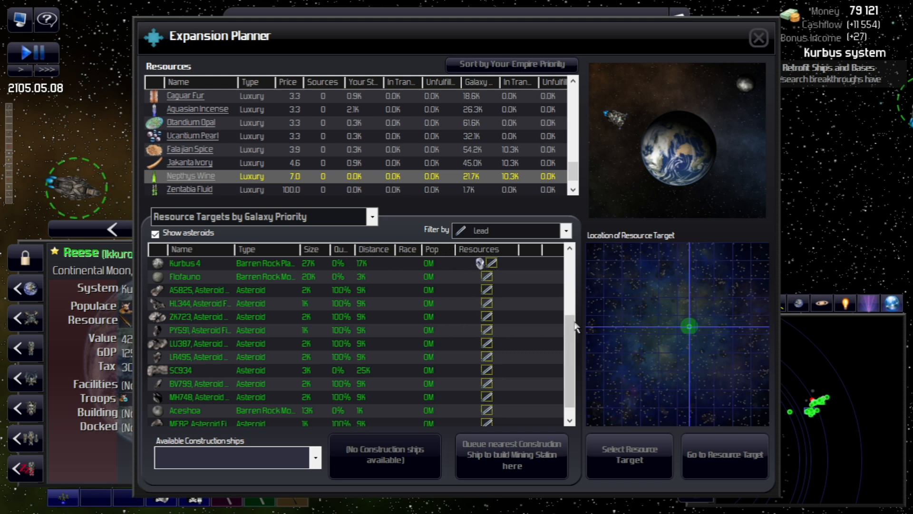
pyautogui.moveTo(343, 344)
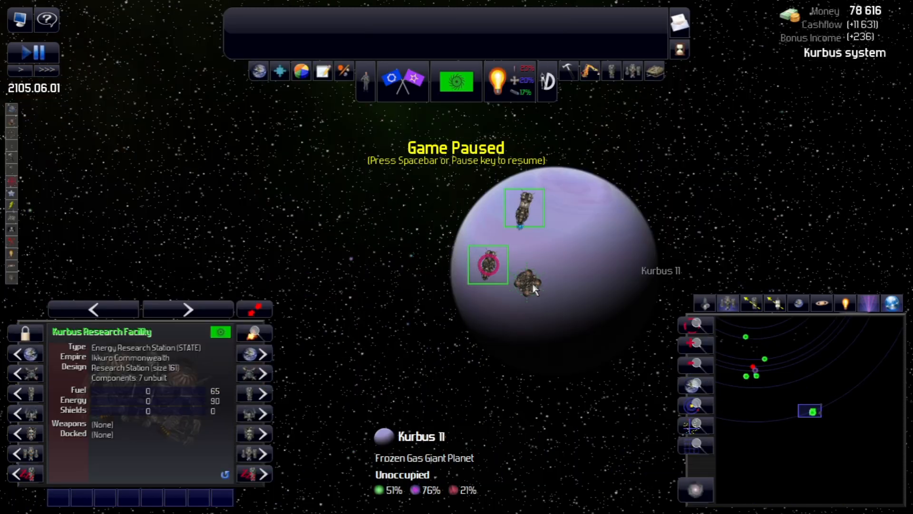
pyautogui.moveTo(421, 247)
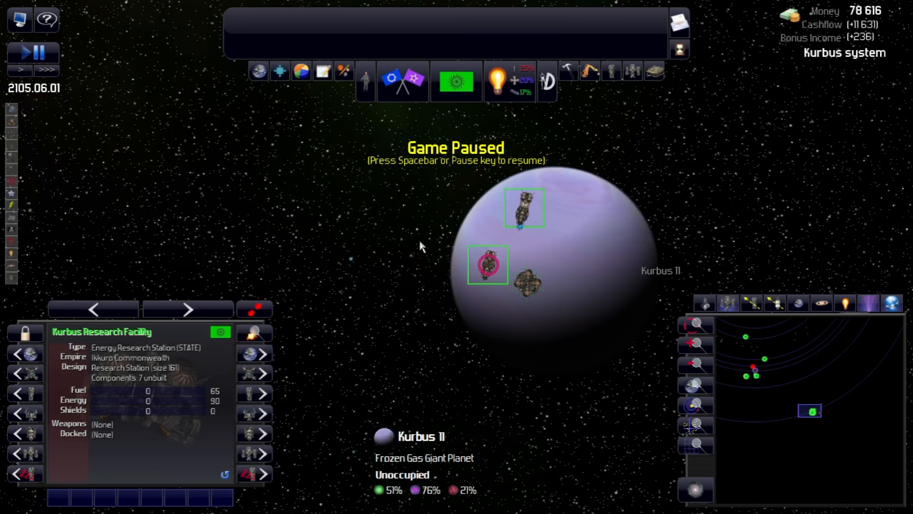
pyautogui.moveTo(523, 117)
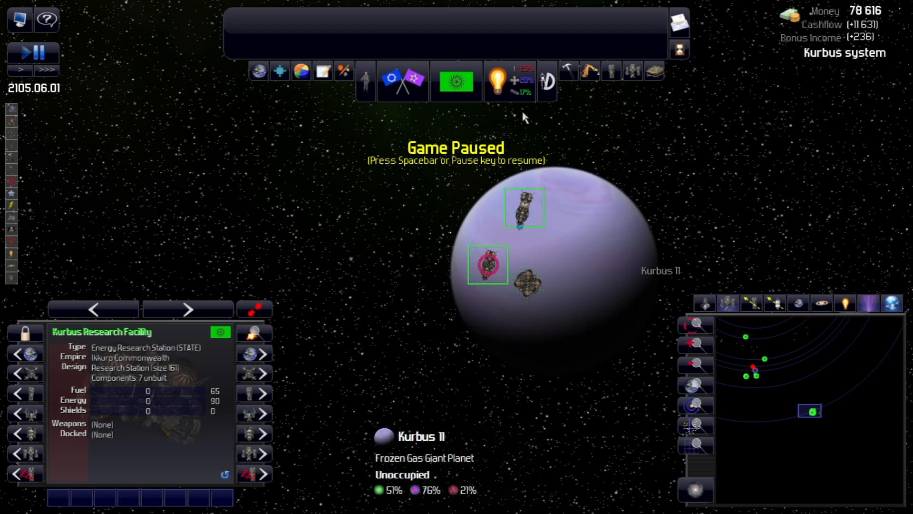
# View the Research Stations tab of the research overview, then close the window.
pyautogui.click(496, 80)
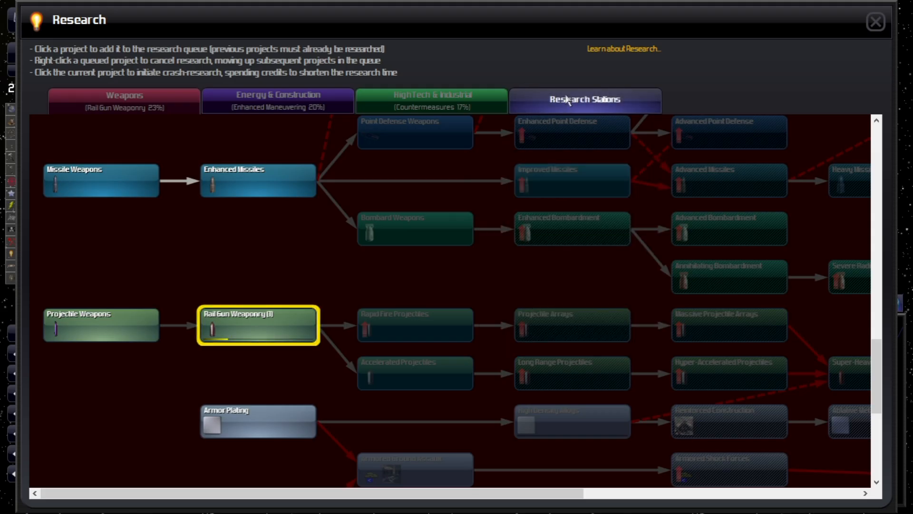
pyautogui.click(584, 100)
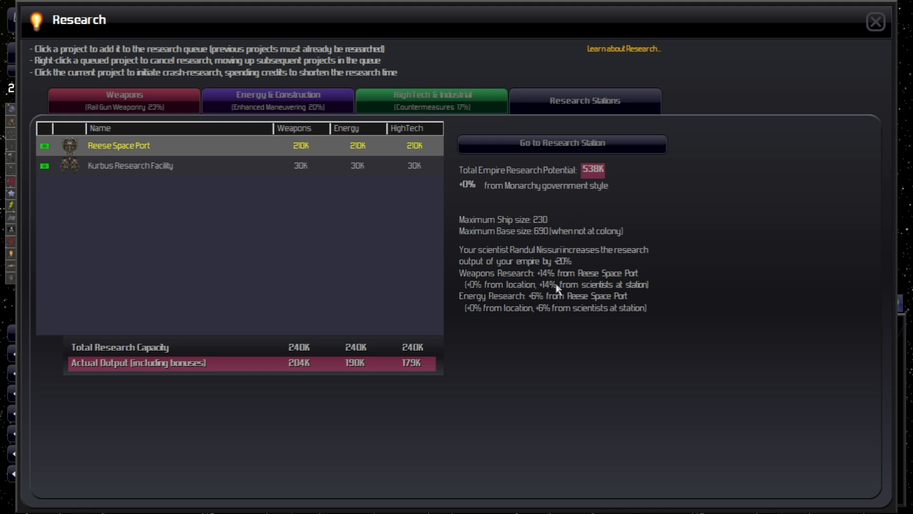
pyautogui.moveTo(533, 318)
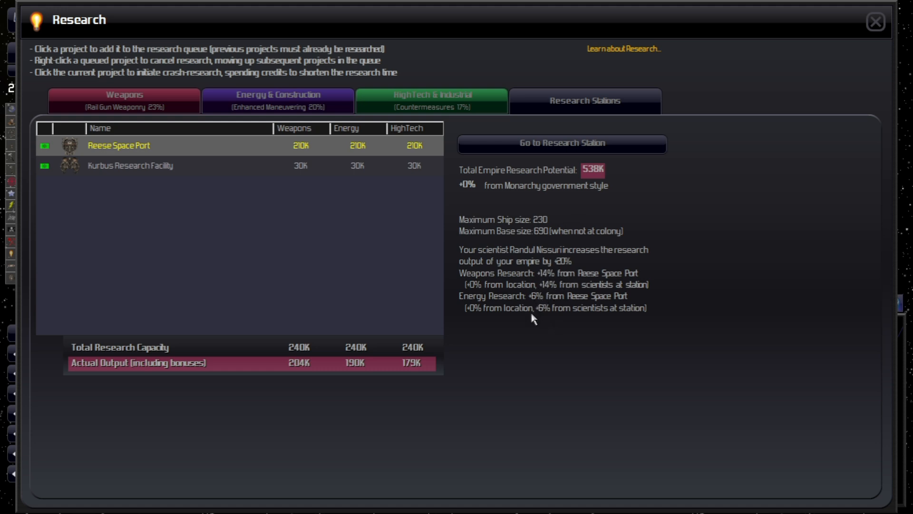
pyautogui.moveTo(536, 332)
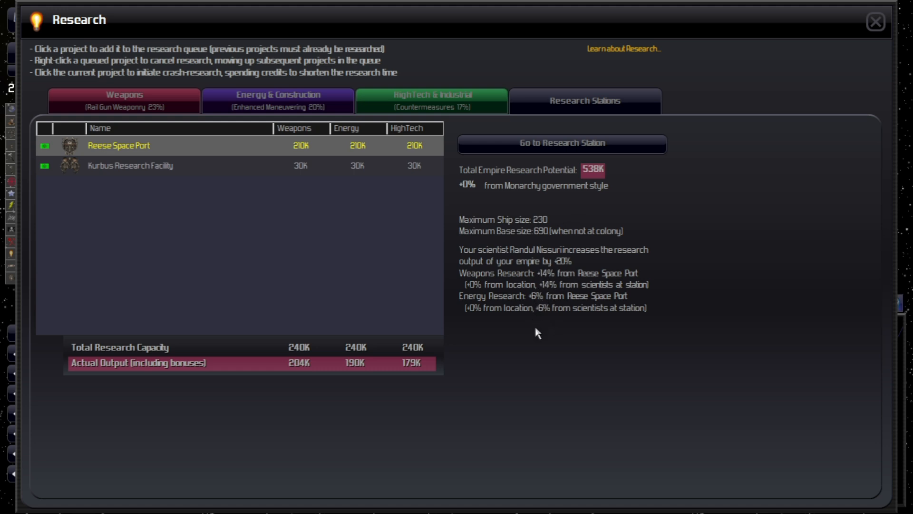
pyautogui.moveTo(837, 86)
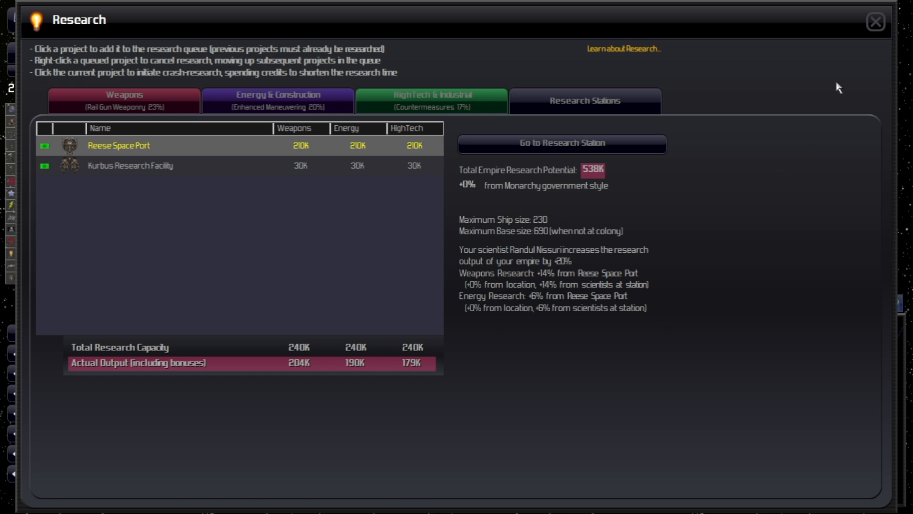
pyautogui.click(875, 21)
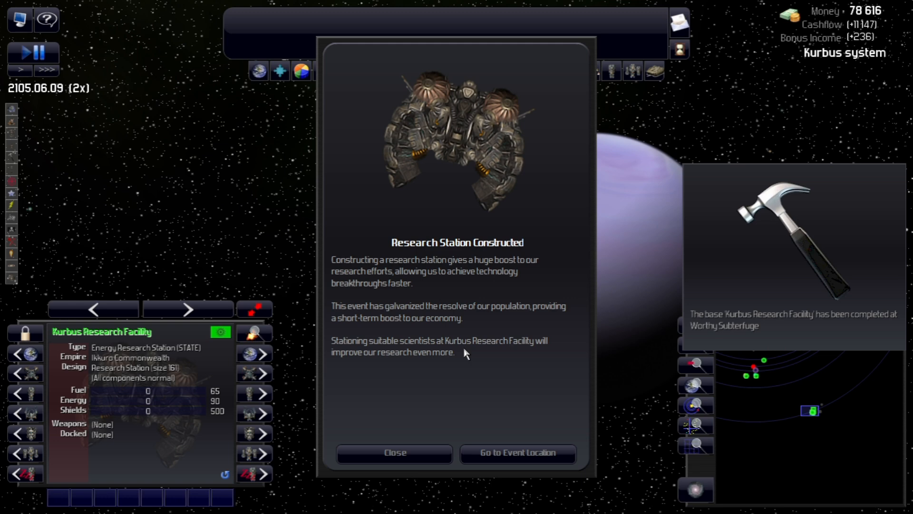
pyautogui.moveTo(429, 299)
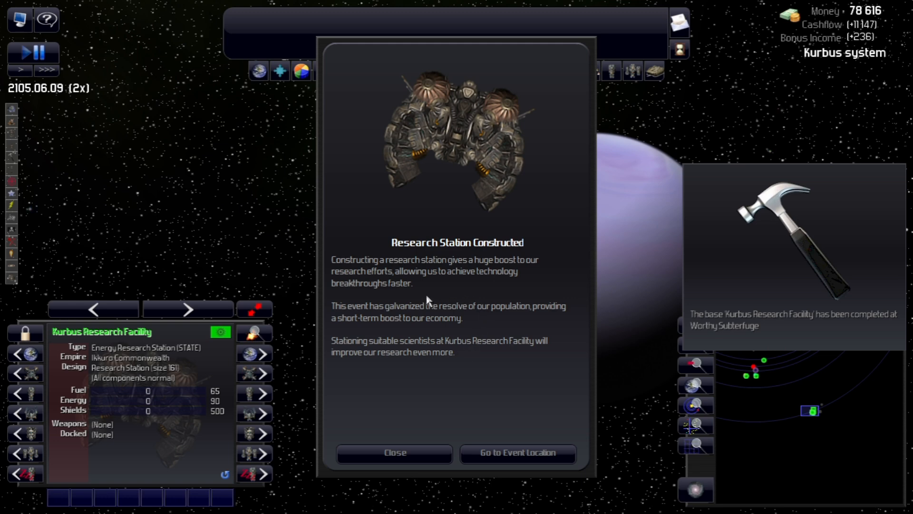
pyautogui.moveTo(393, 322)
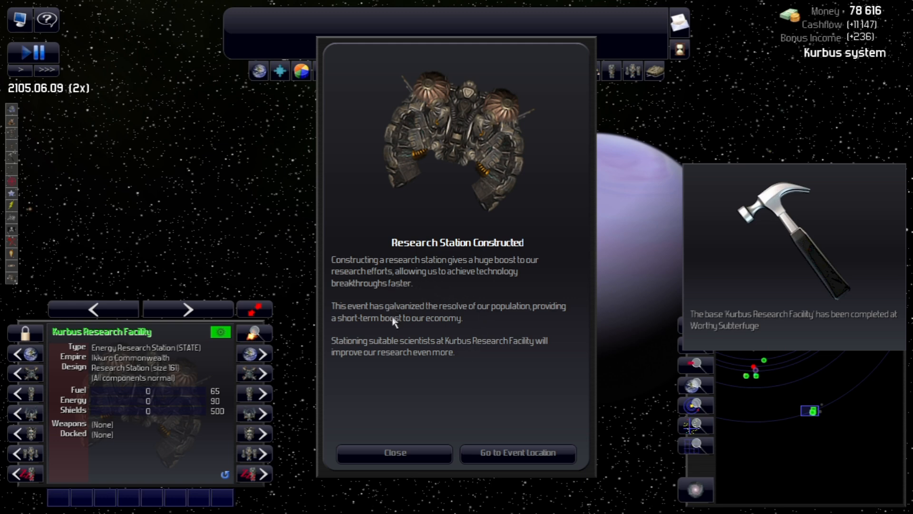
pyautogui.moveTo(423, 329)
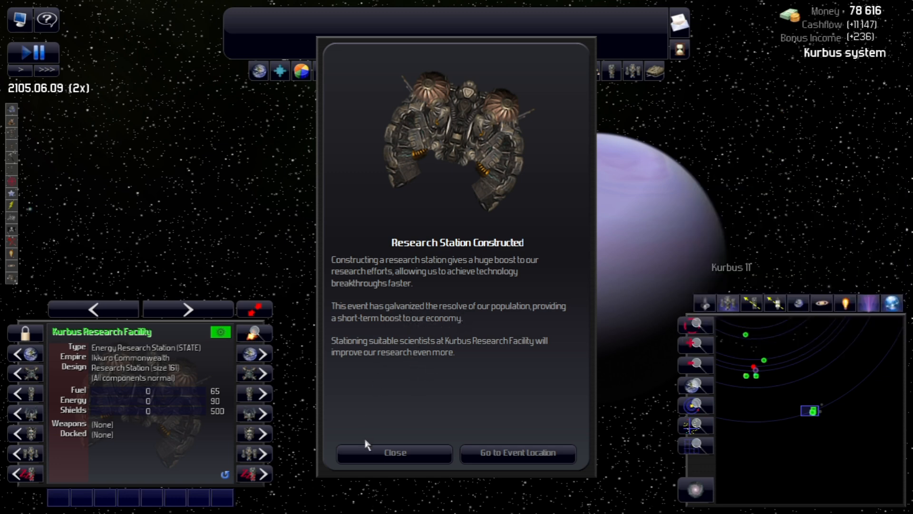
# Close the Kurbus Research Facility construction notice.
pyautogui.click(395, 452)
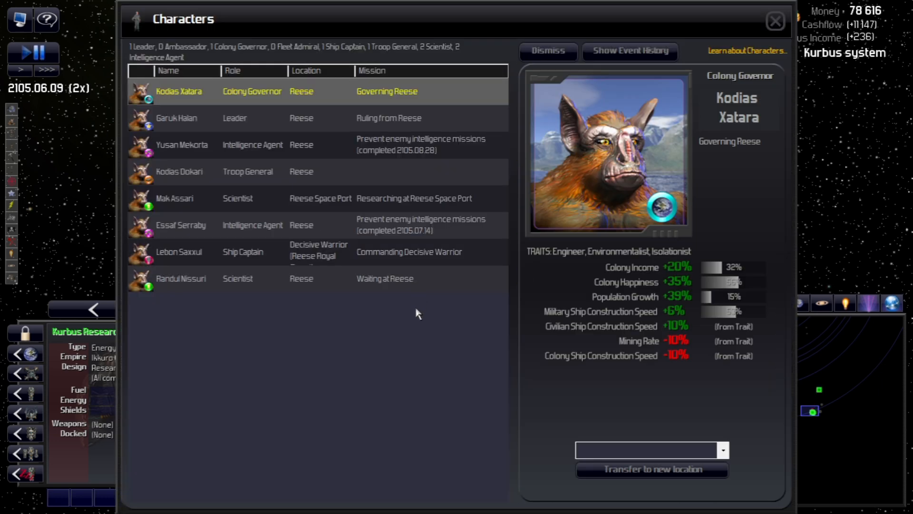
# Transfer Mak Assari to Kurbus Research Facility and Randul Nissuri to Reese Space Port.
pyautogui.click(174, 198)
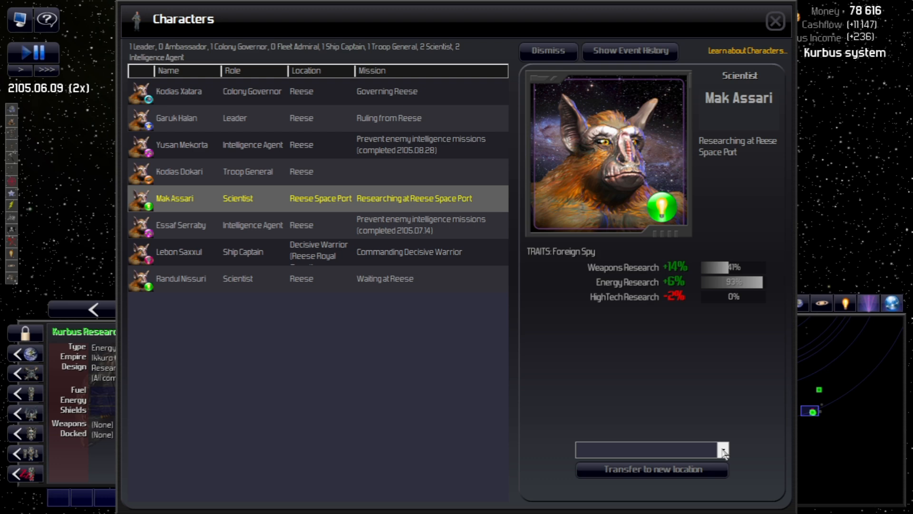
pyautogui.click(722, 449)
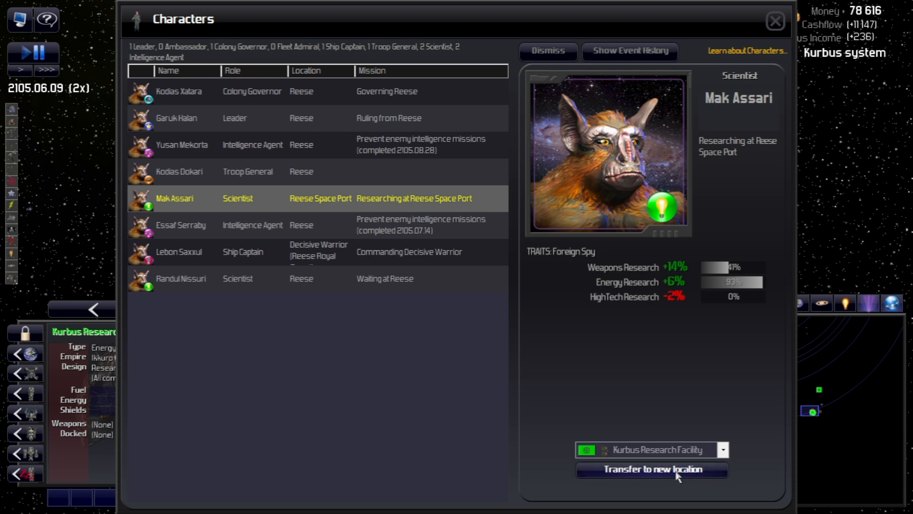
pyautogui.click(651, 469)
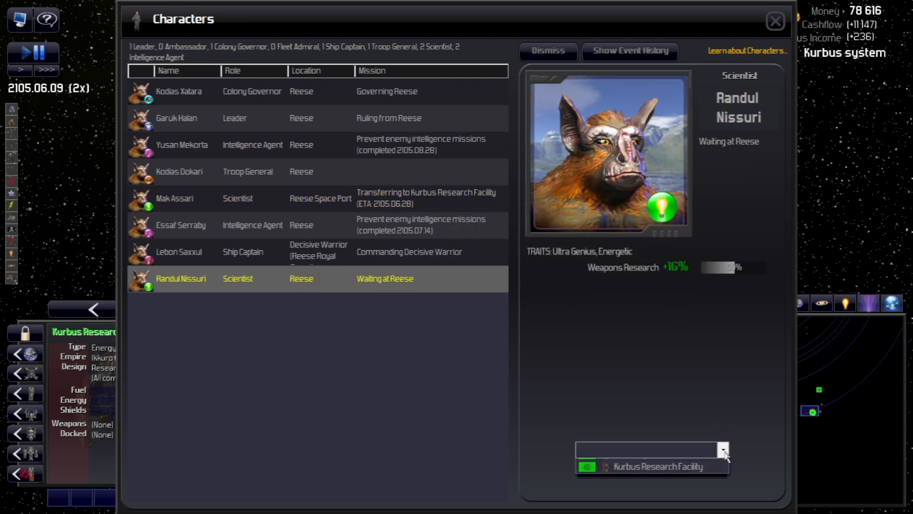
pyautogui.click(648, 466)
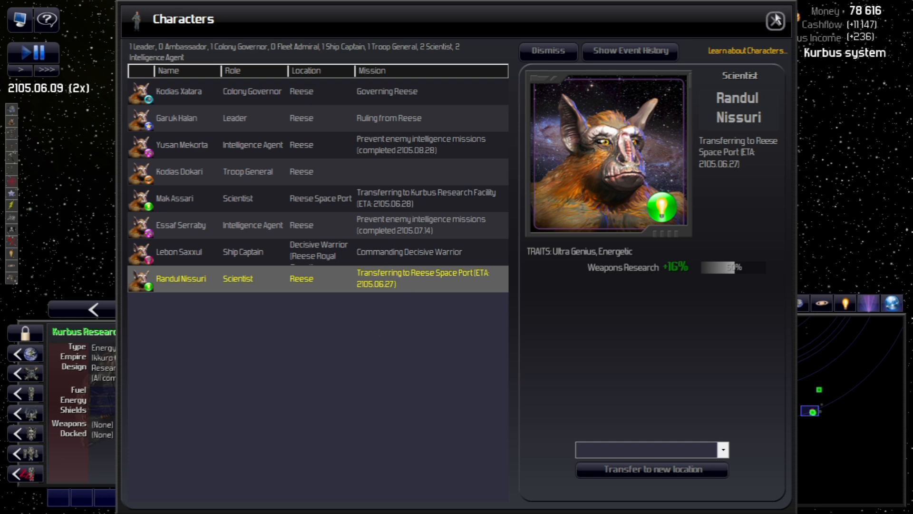
pyautogui.click(775, 19)
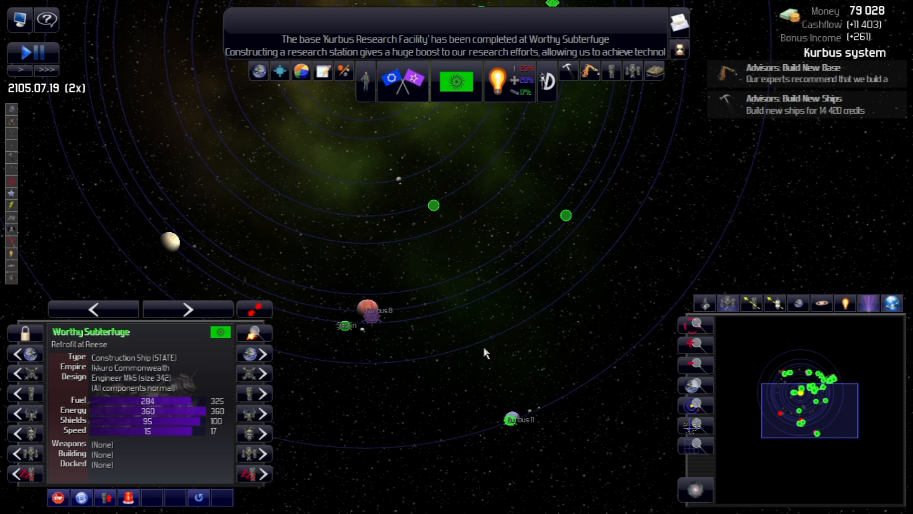
# Glance at the research overview, close it, and resume time until Kurbus Dawn finishes.
pyautogui.click(508, 80)
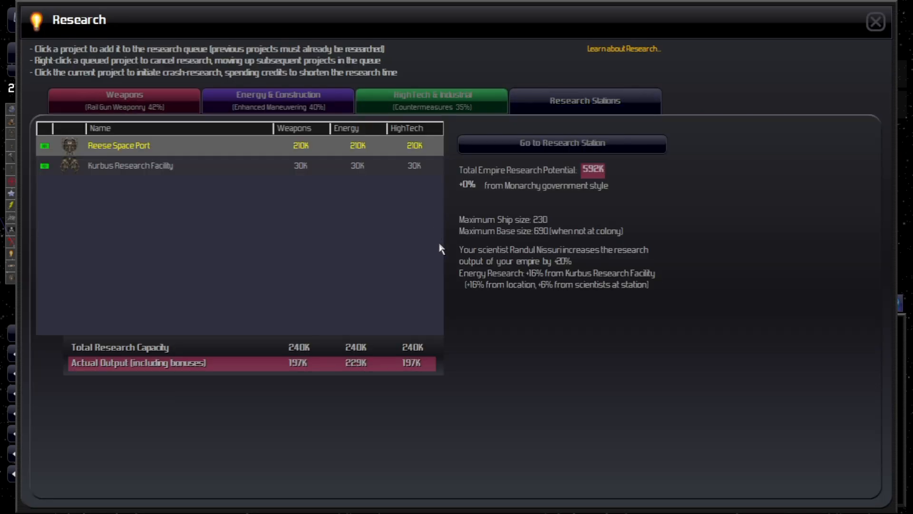
pyautogui.click(874, 21)
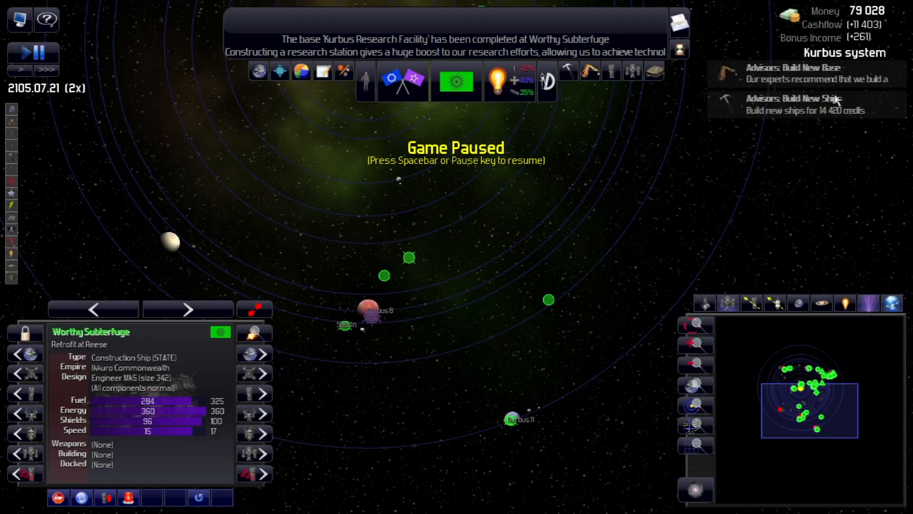
pyautogui.click(19, 53)
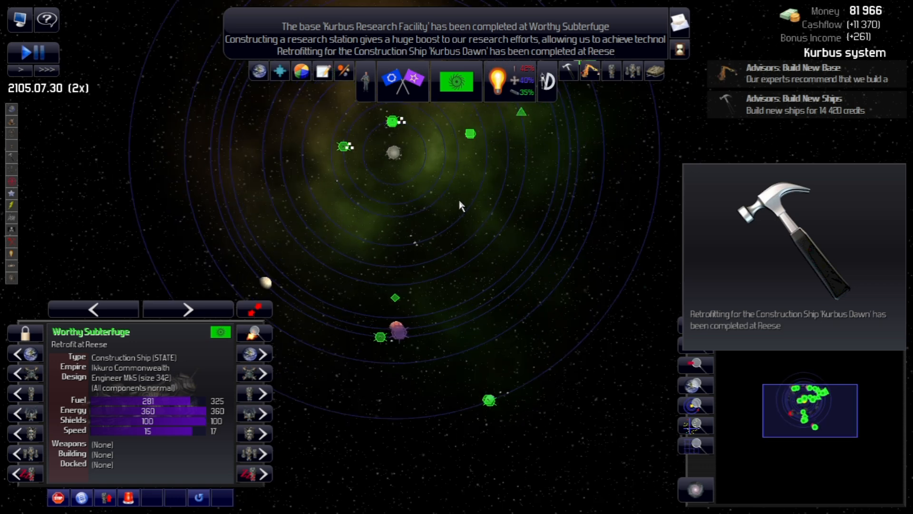
pyautogui.moveTo(511, 80)
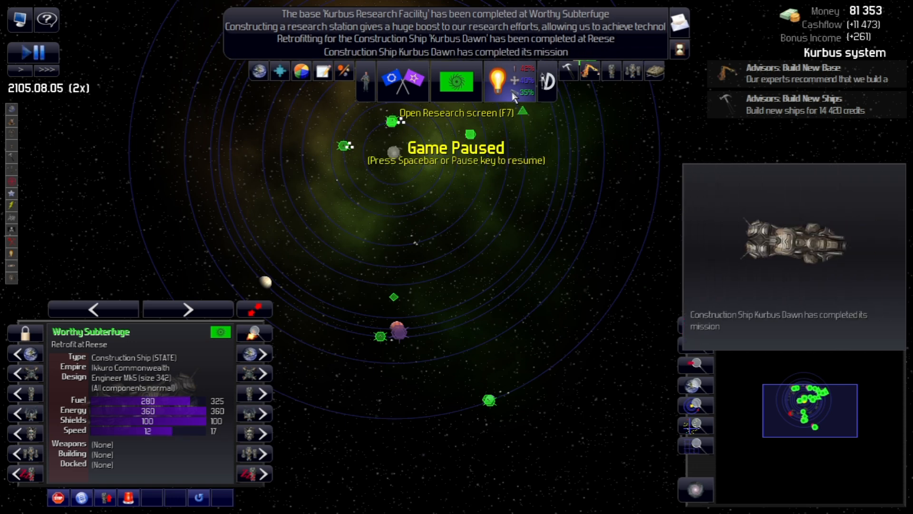
# Check the Energy & Construction tree, then review Research Stations showing 593K total potential.
pyautogui.click(497, 81)
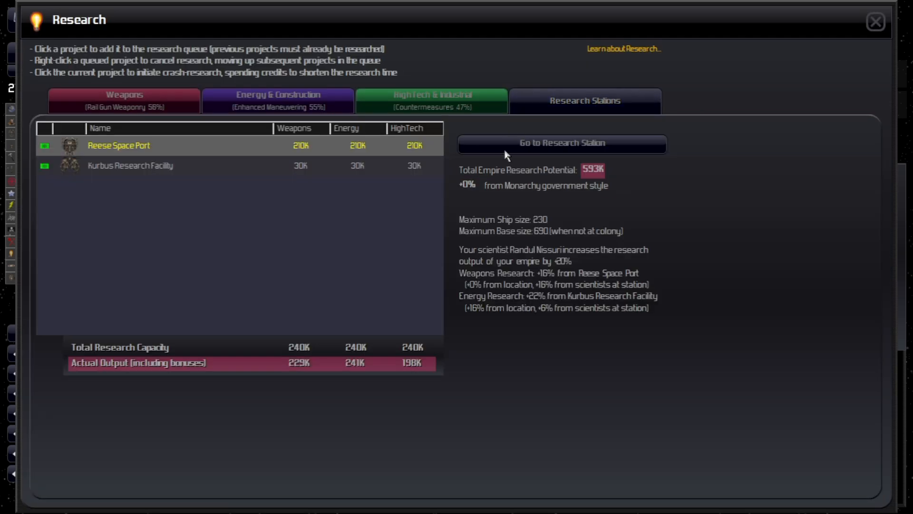
pyautogui.moveTo(552, 279)
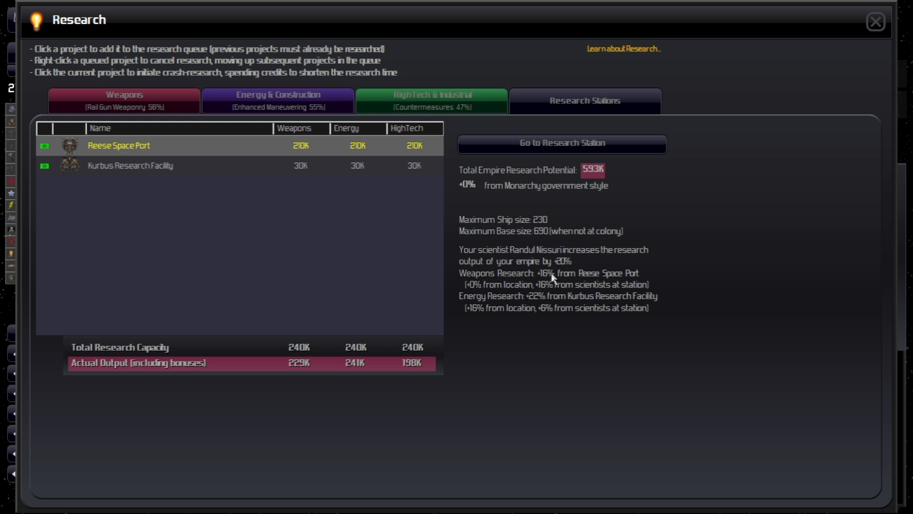
pyautogui.moveTo(599, 277)
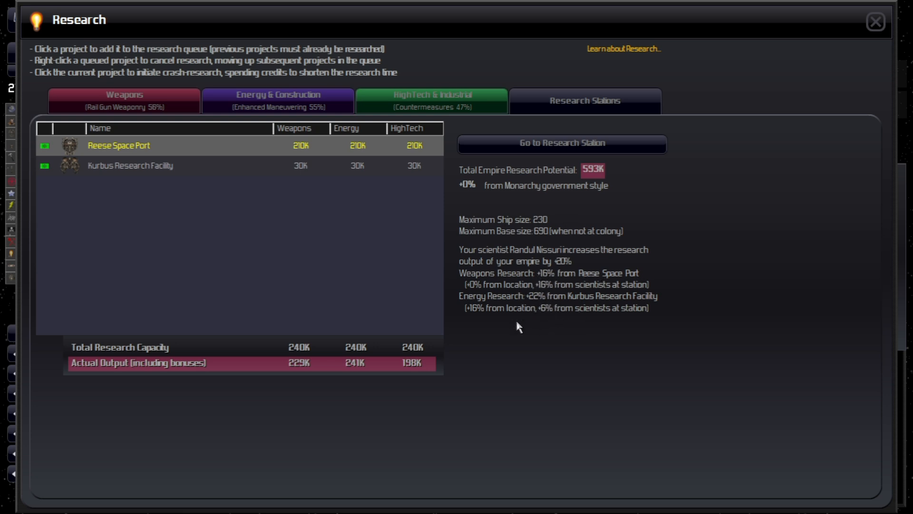
pyautogui.moveTo(319, 343)
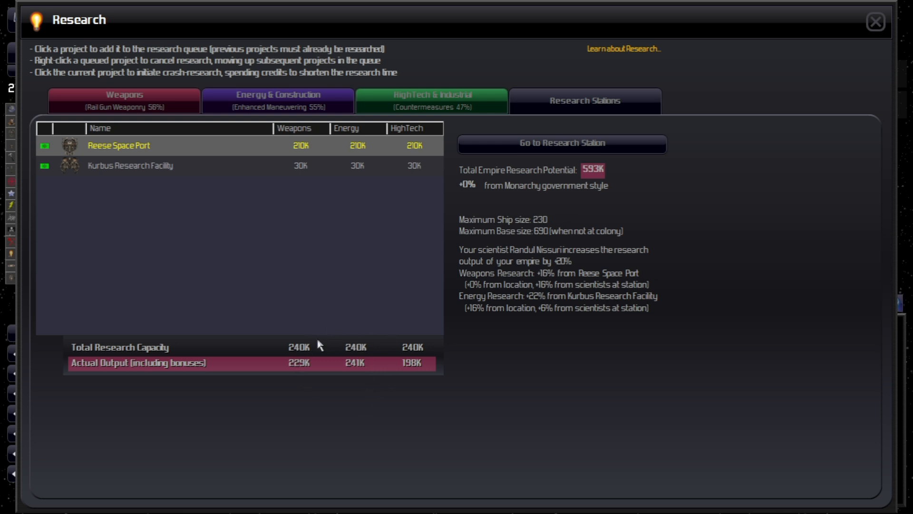
pyautogui.moveTo(350, 370)
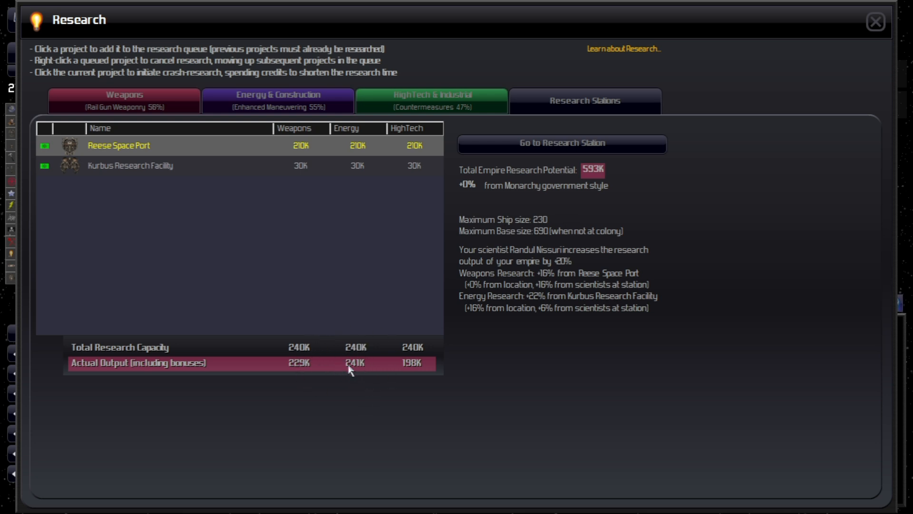
pyautogui.moveTo(306, 295)
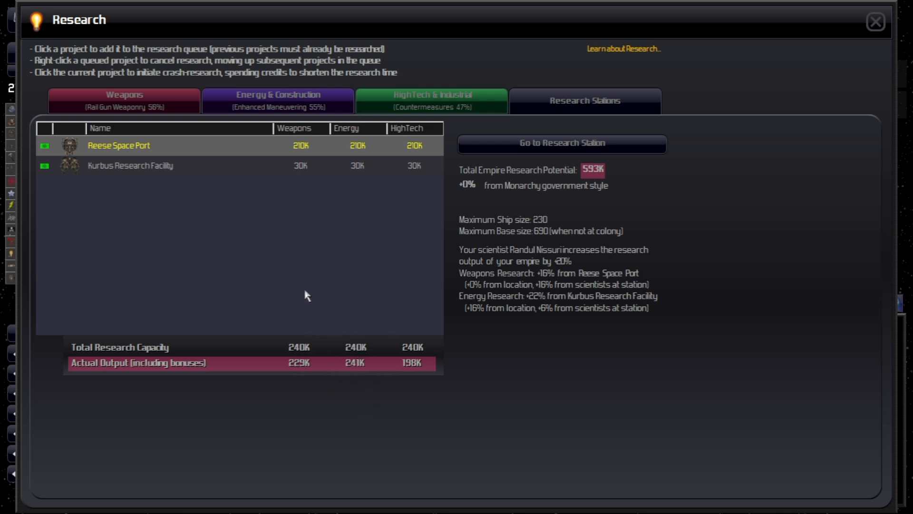
pyautogui.click(278, 100)
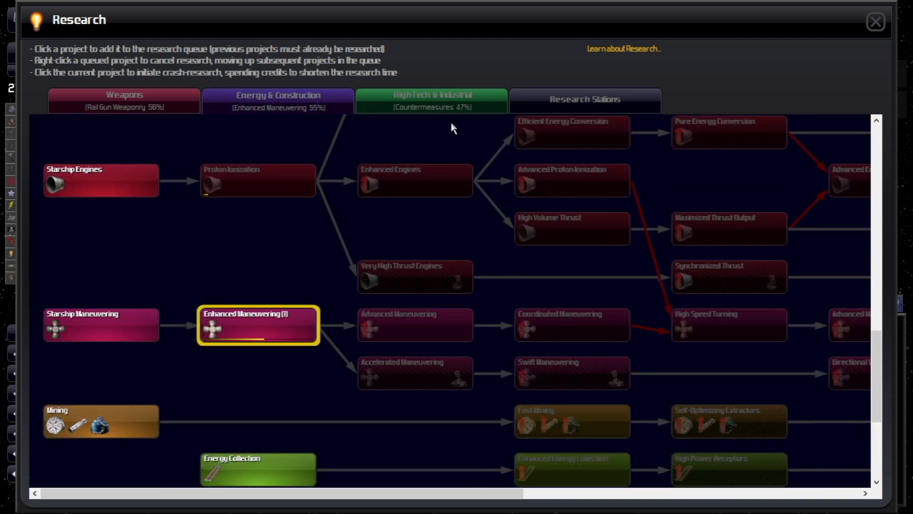
pyautogui.click(584, 101)
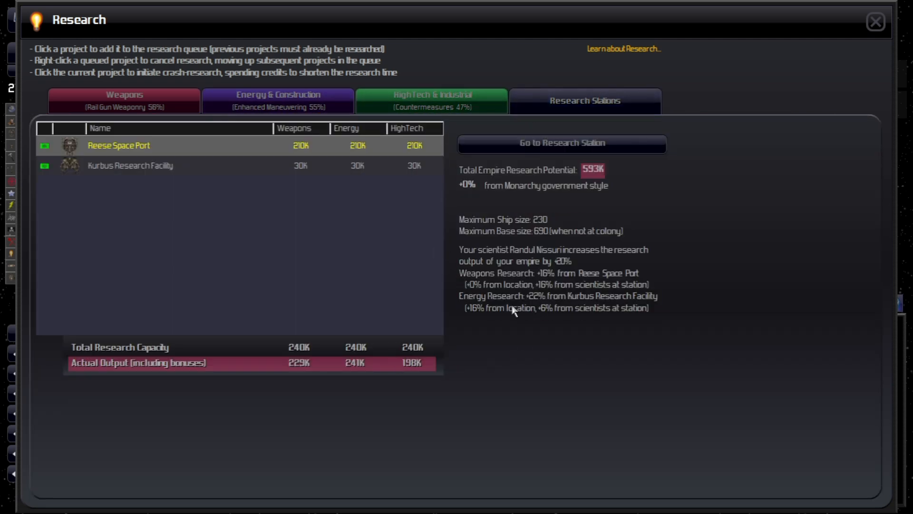
pyautogui.moveTo(885, 47)
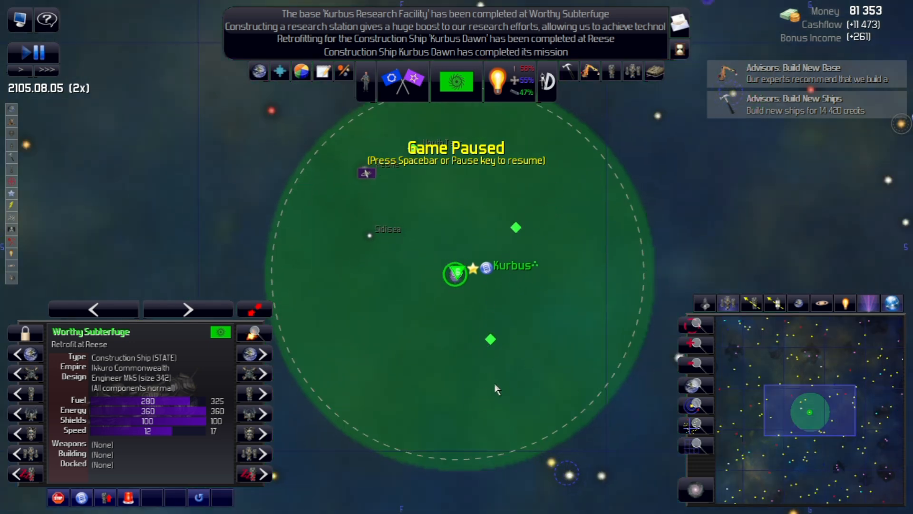
pyautogui.moveTo(423, 250)
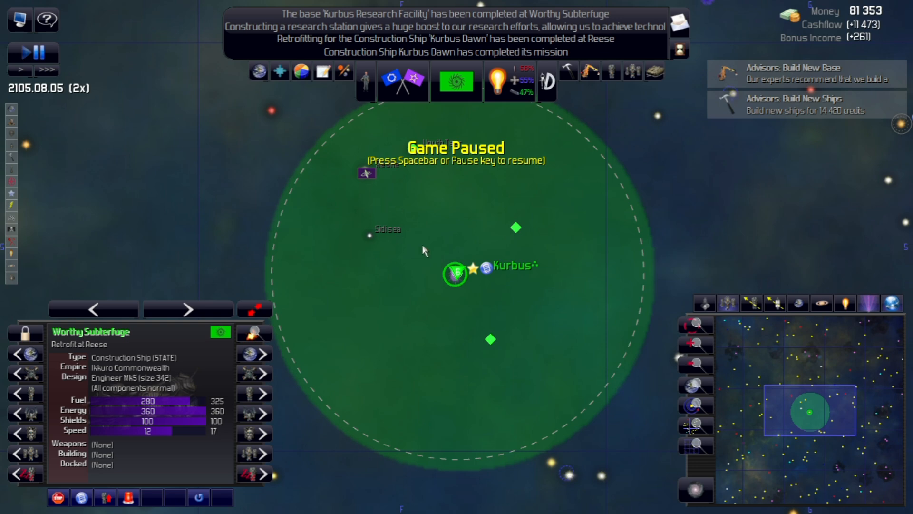
pyautogui.moveTo(386, 301)
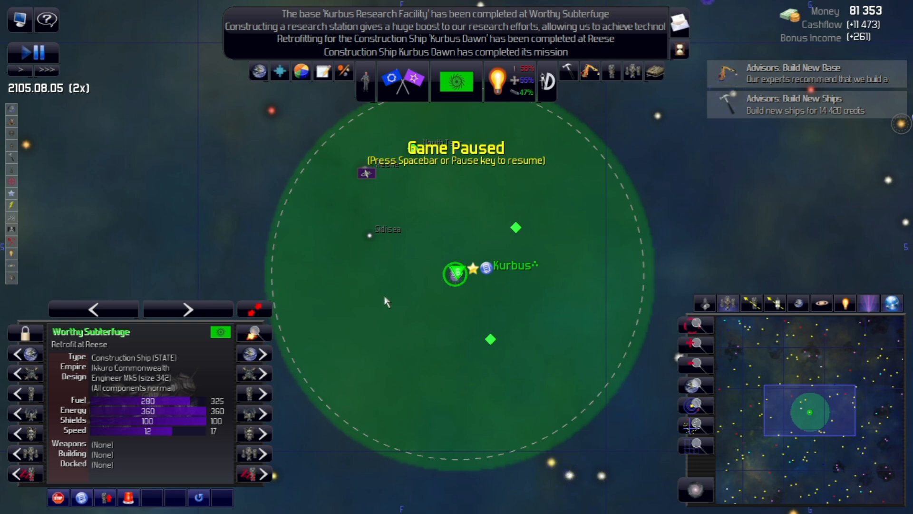
pyautogui.moveTo(374, 280)
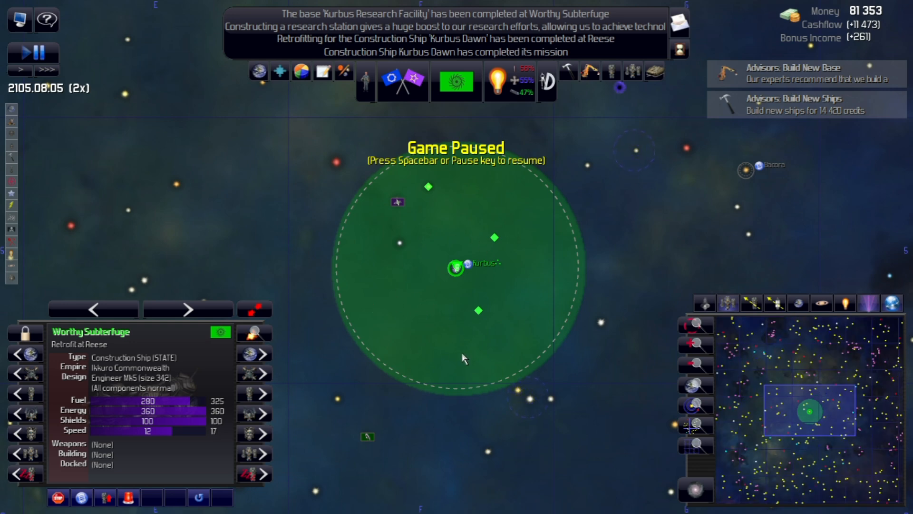
pyautogui.moveTo(454, 137)
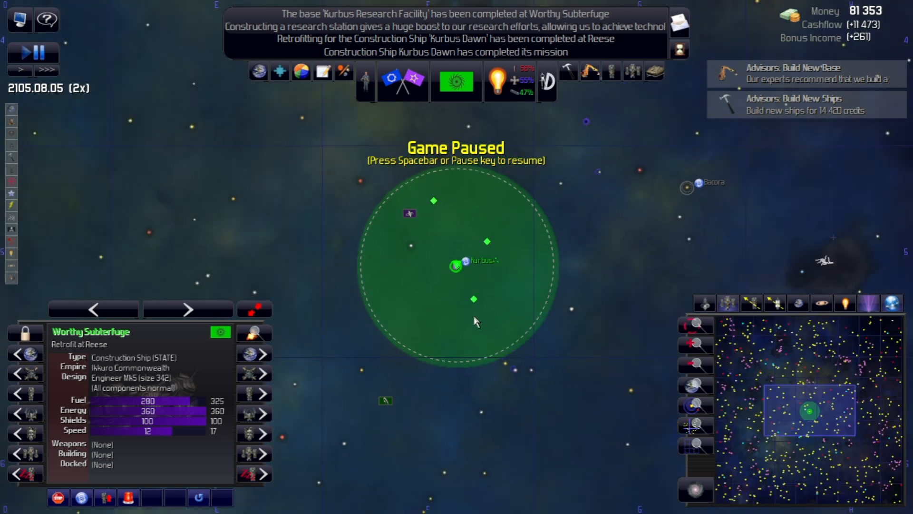
pyautogui.moveTo(504, 278)
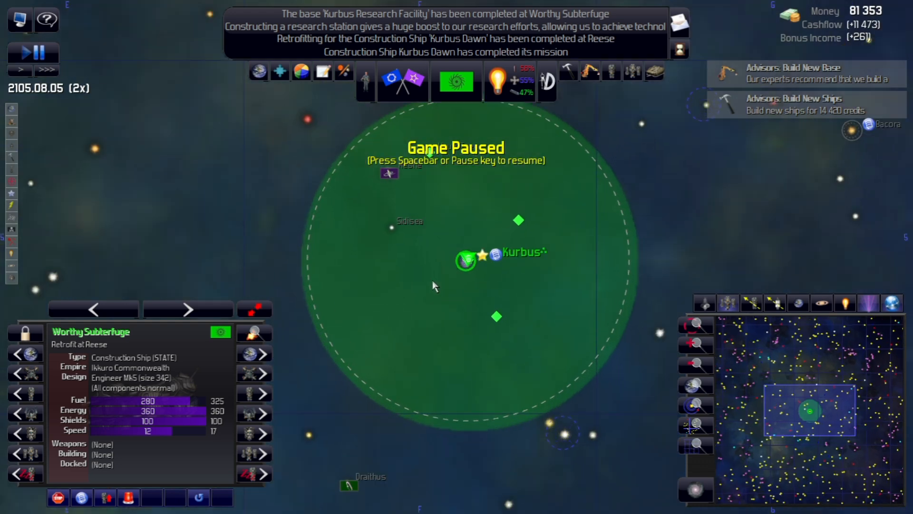
pyautogui.moveTo(438, 293)
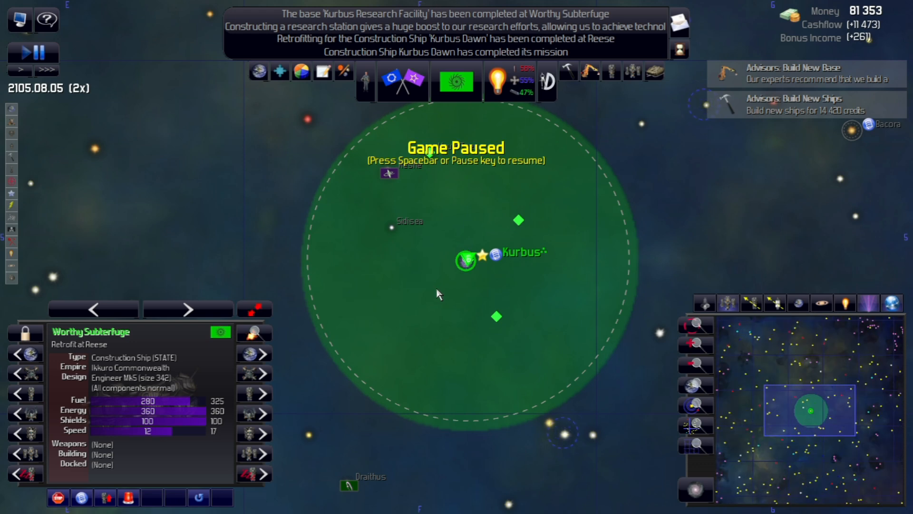